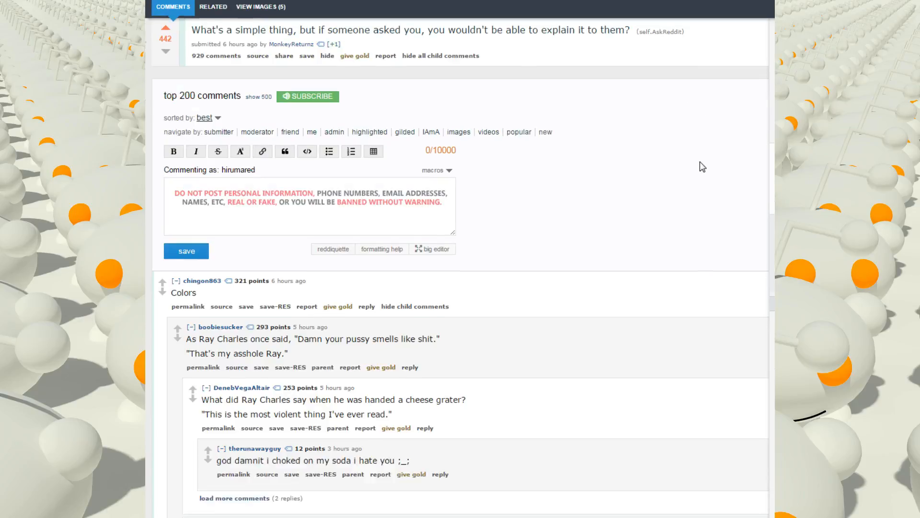
Scroll past the Ray Charles jokes to the colour-as-flavour and hearing-colours synesthesia replies.
scroll(down, 3)
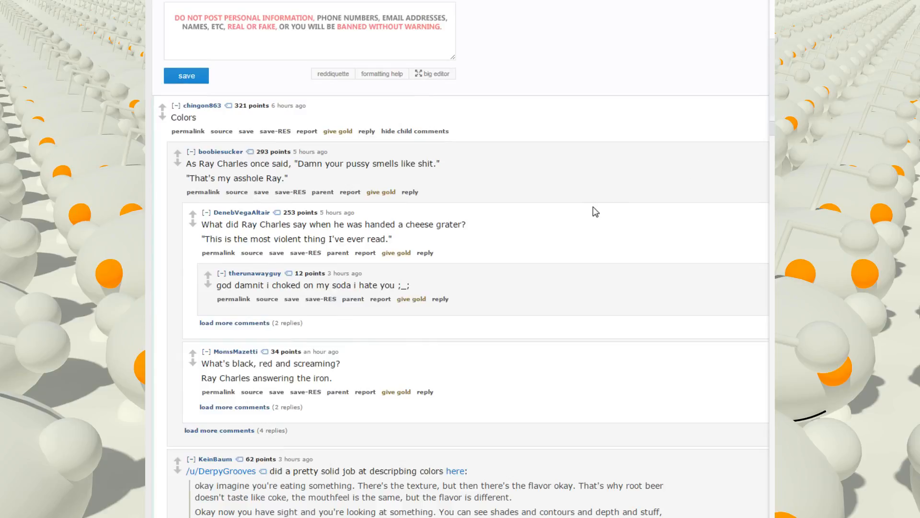
mouse_move(368, 166)
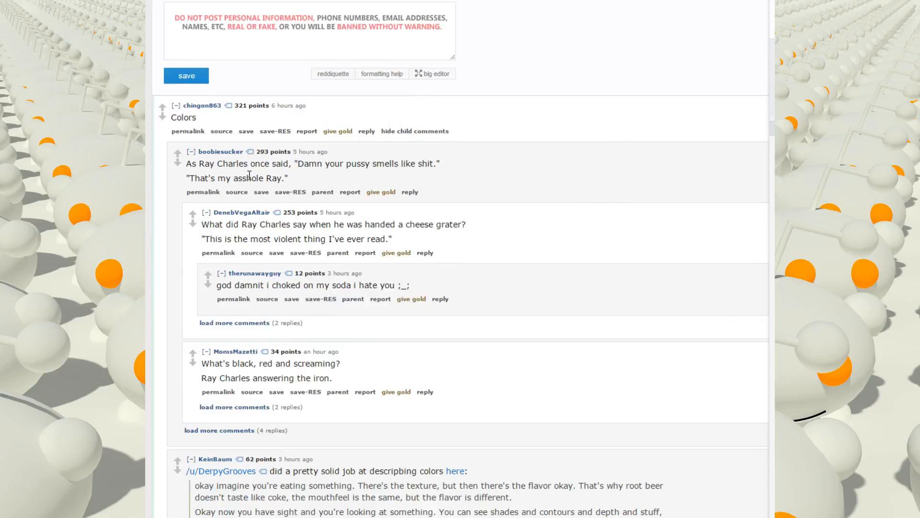
mouse_move(527, 183)
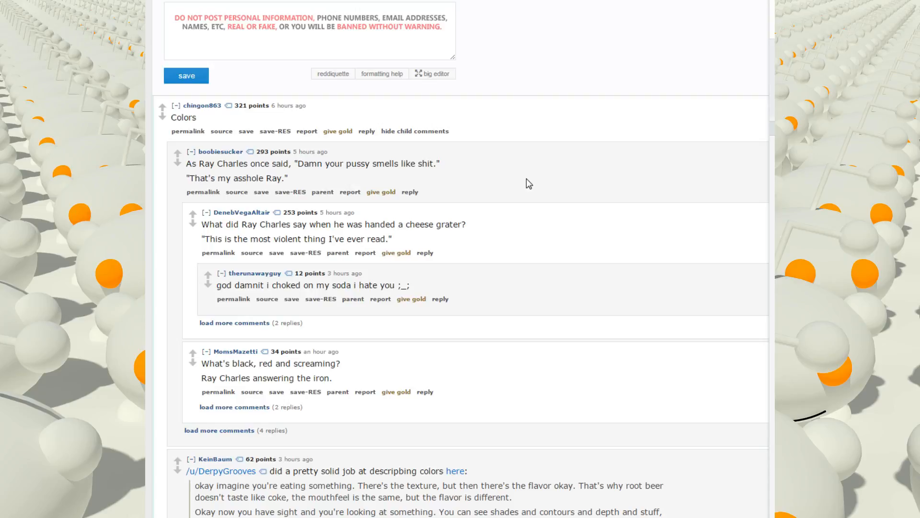
mouse_move(536, 185)
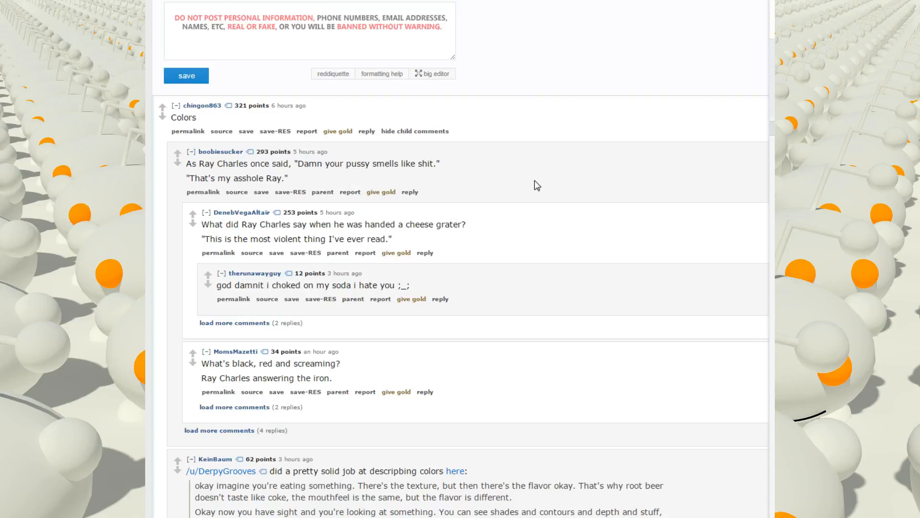
scroll(down, 3)
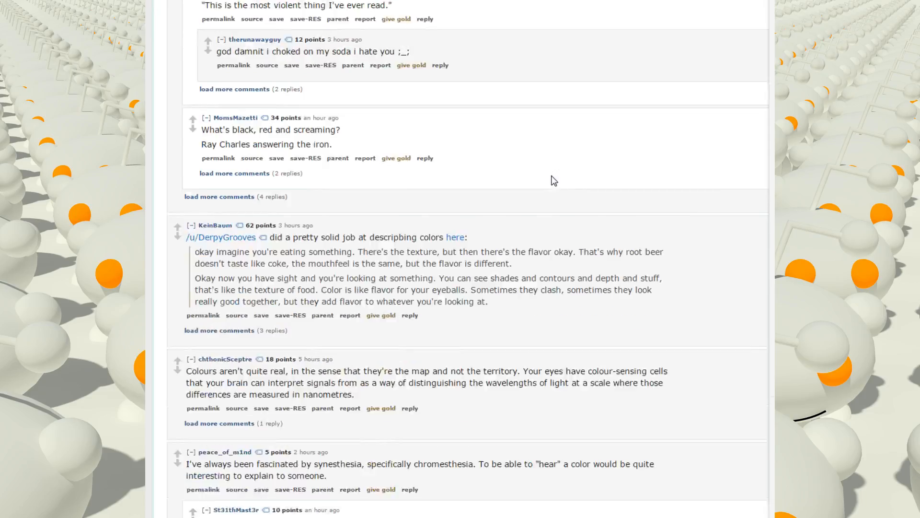
scroll(down, 3)
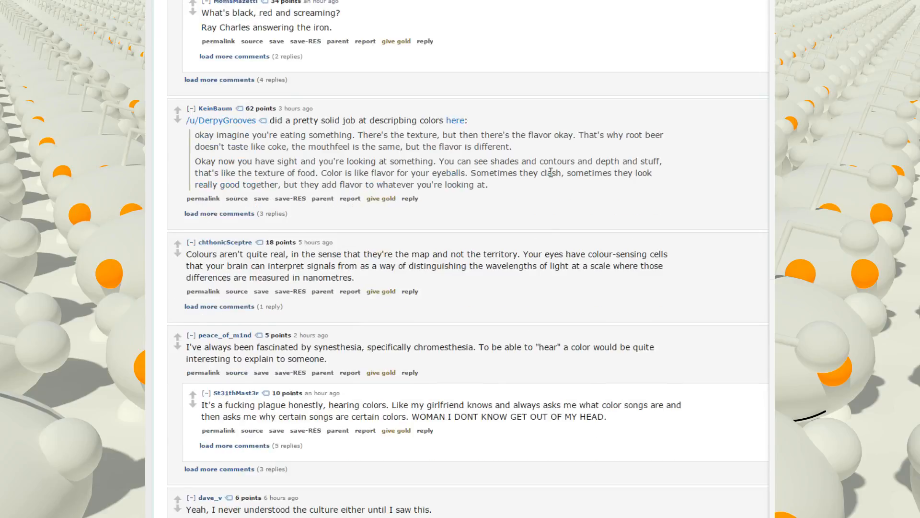
scroll(down, 3)
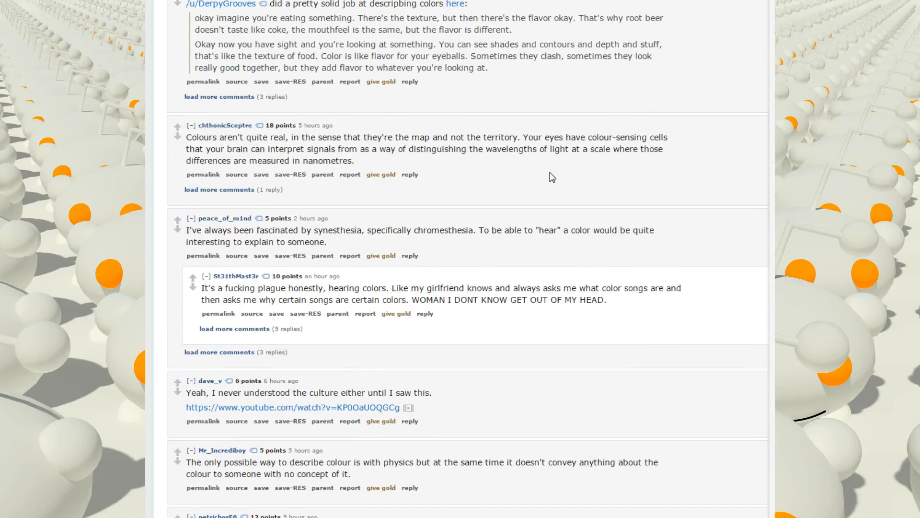
mouse_move(366, 213)
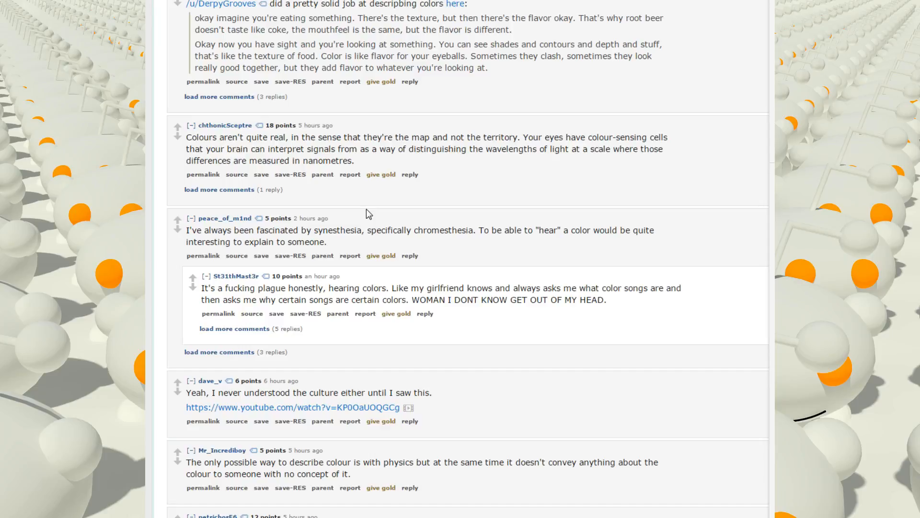
mouse_move(538, 197)
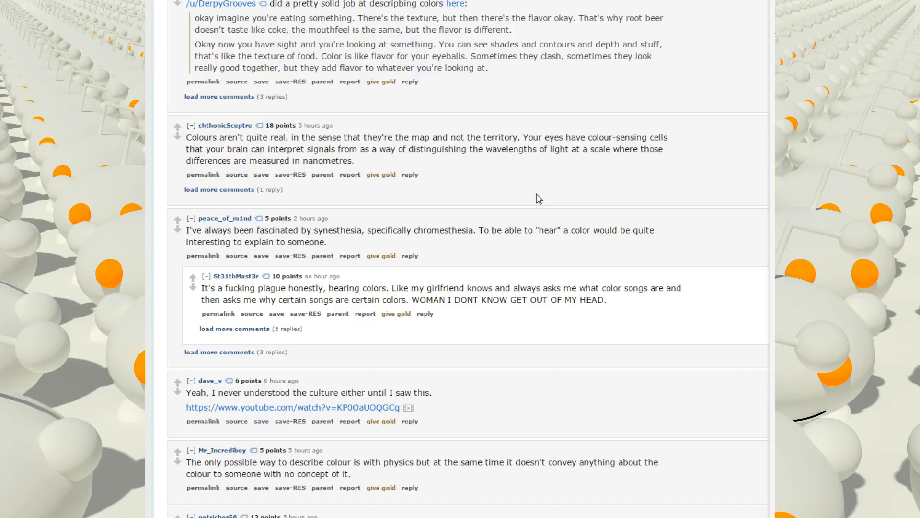
mouse_move(249, 297)
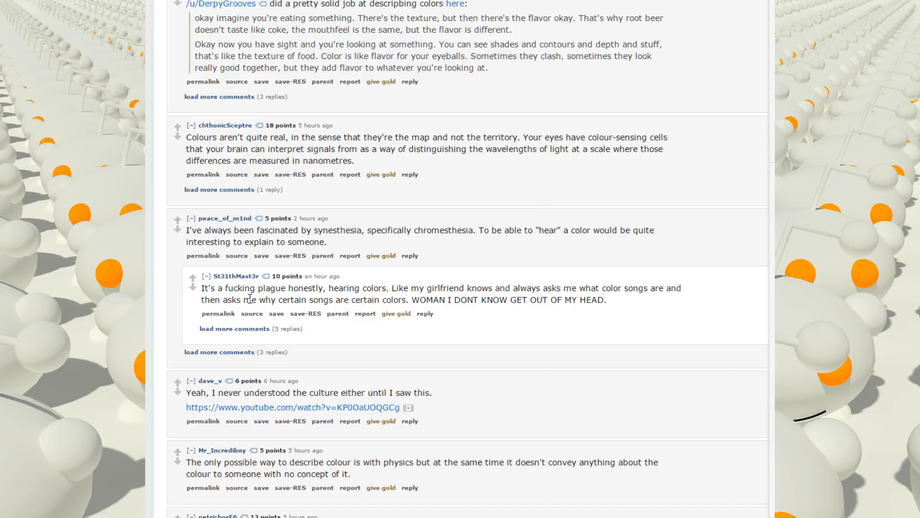
mouse_move(384, 287)
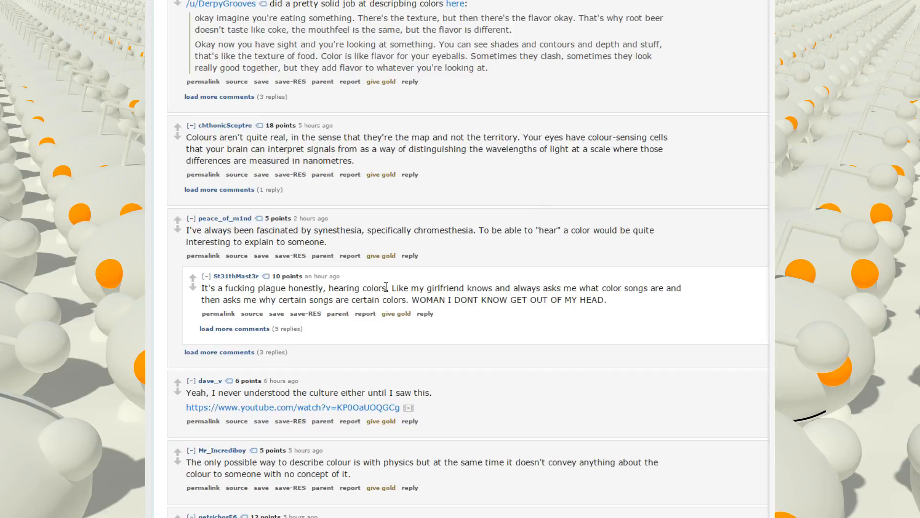
mouse_move(449, 270)
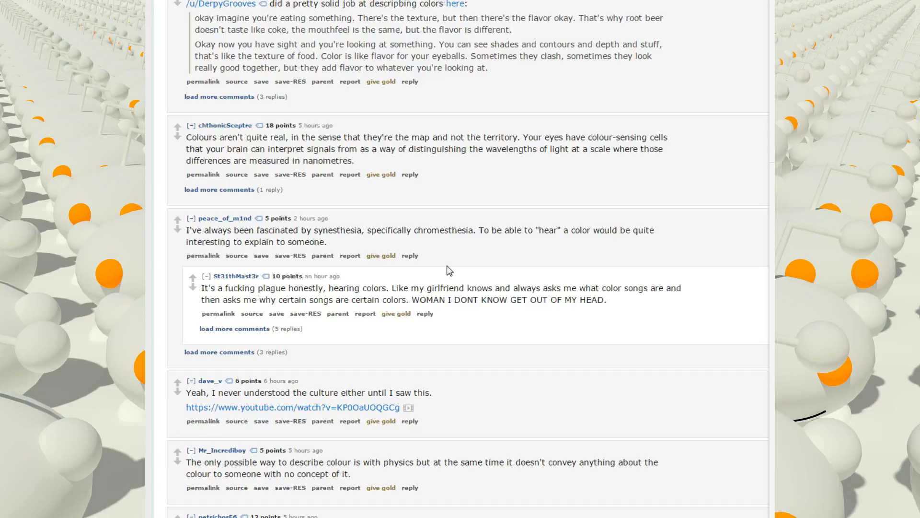
mouse_move(605, 317)
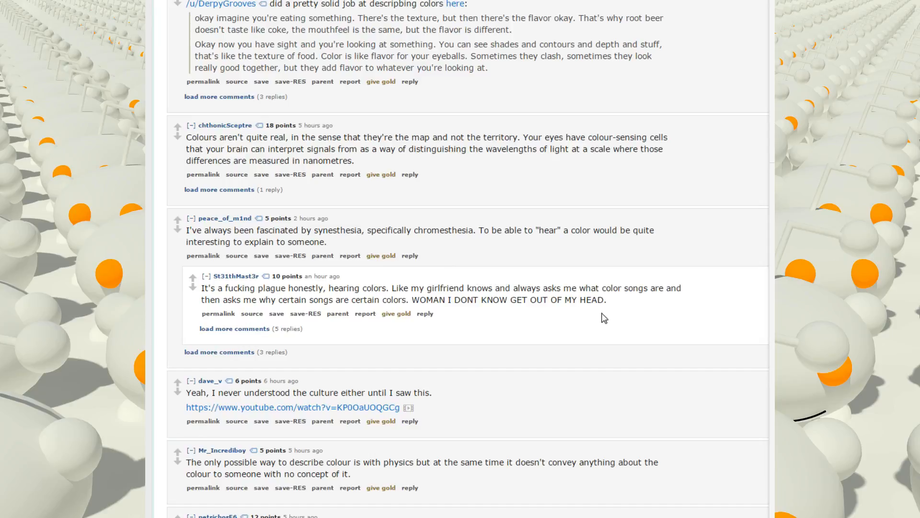
Scroll down until the orgasm answer and its nested joke replies fill the page.
scroll(down, 3)
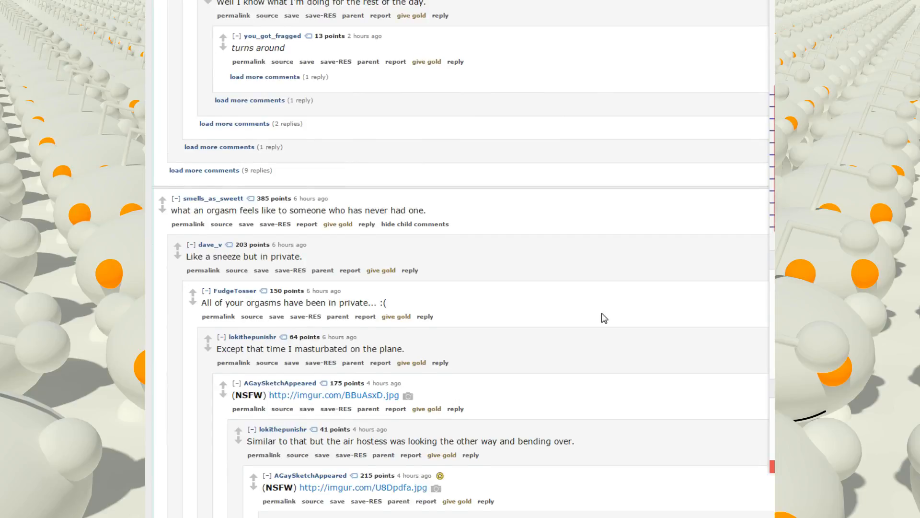
scroll(down, 3)
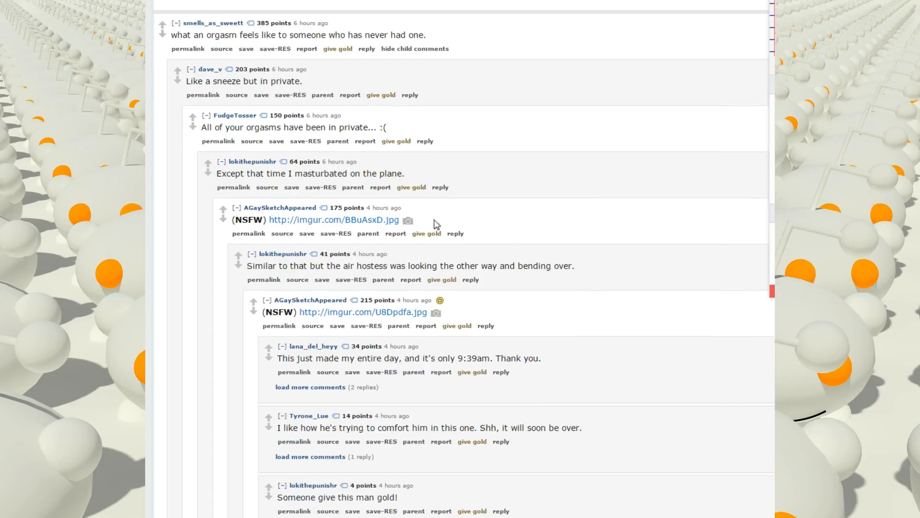
mouse_move(563, 232)
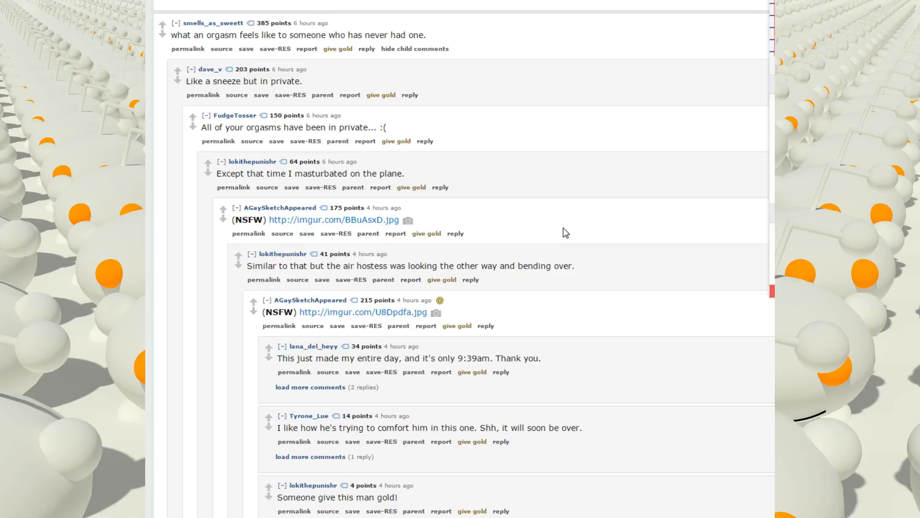
scroll(down, 3)
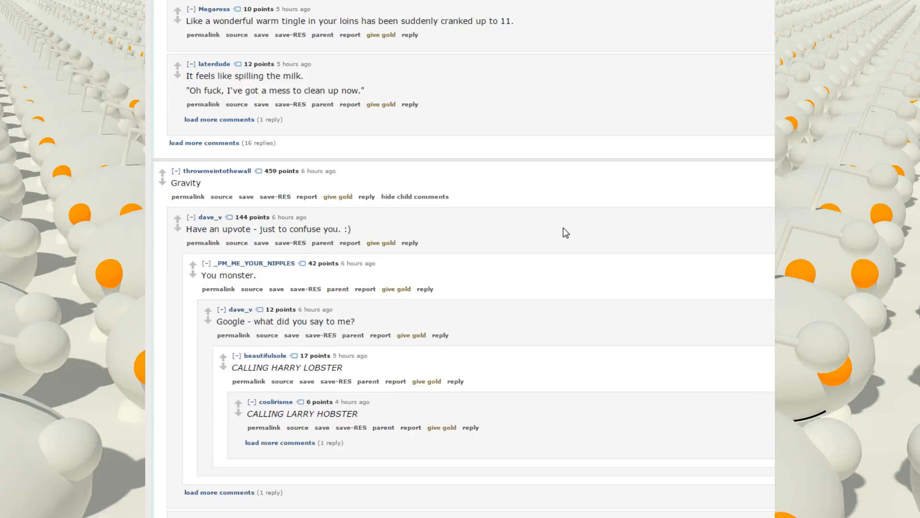
Scroll through the Gravity answer's space-time mattress explanation to the 'everything attracts everything' reply.
scroll(down, 3)
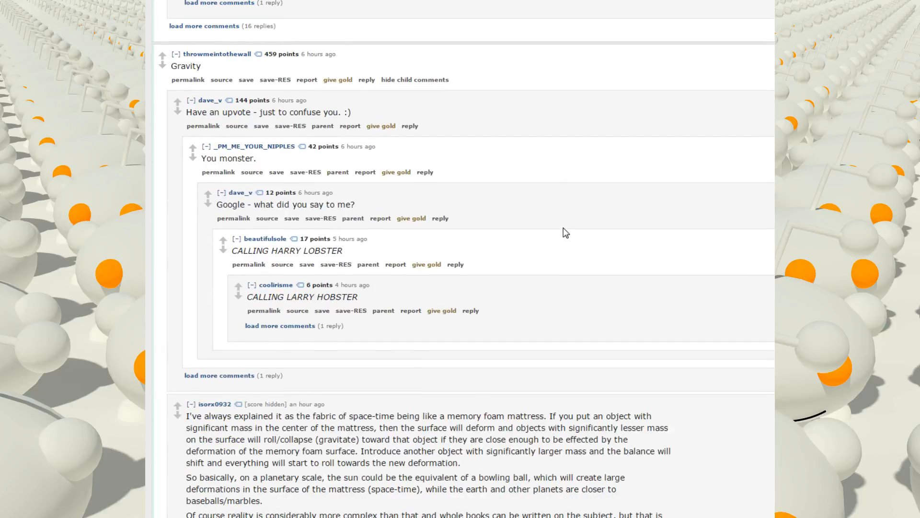
scroll(down, 3)
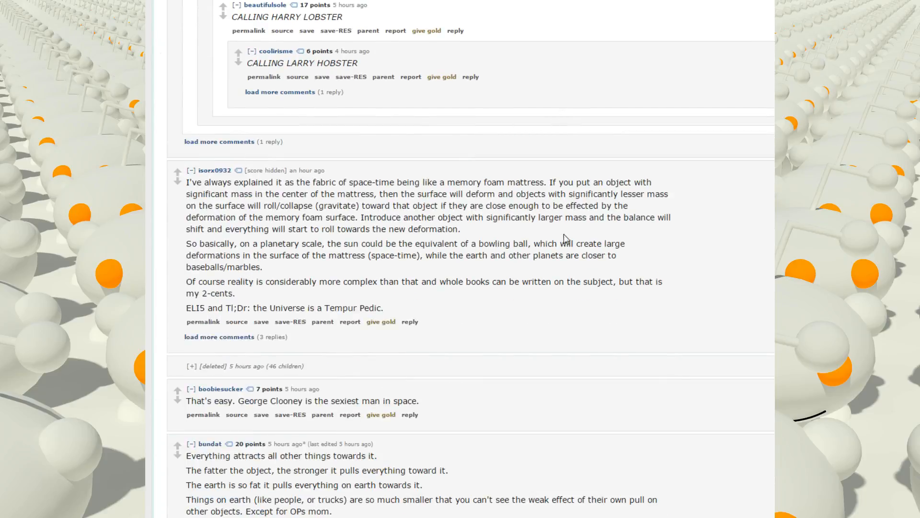
mouse_move(579, 287)
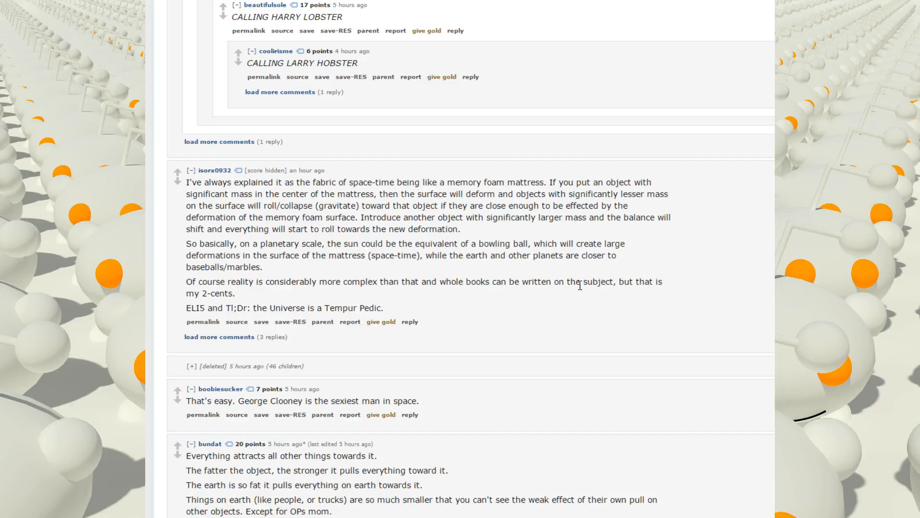
scroll(down, 3)
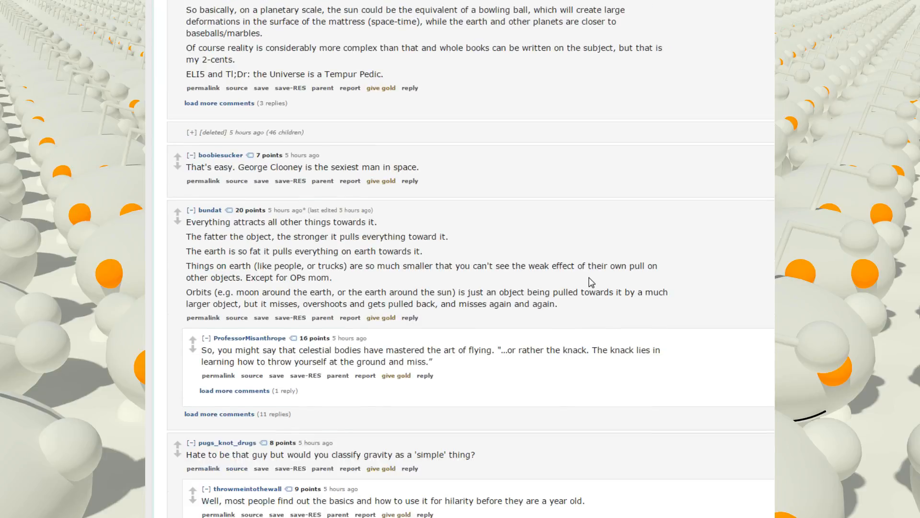
Scroll past the music replies — heartbeat in the womb, 'music decorates time' — until the Energy comment appears.
scroll(down, 3)
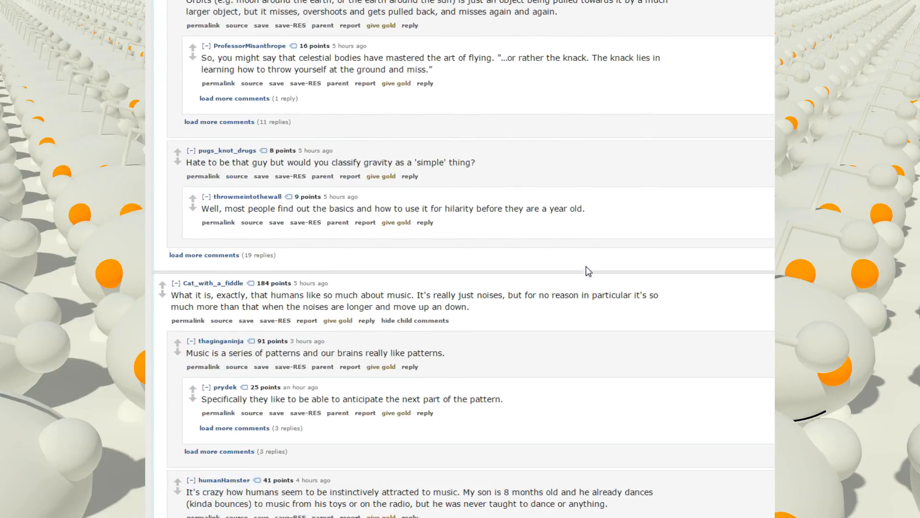
scroll(down, 3)
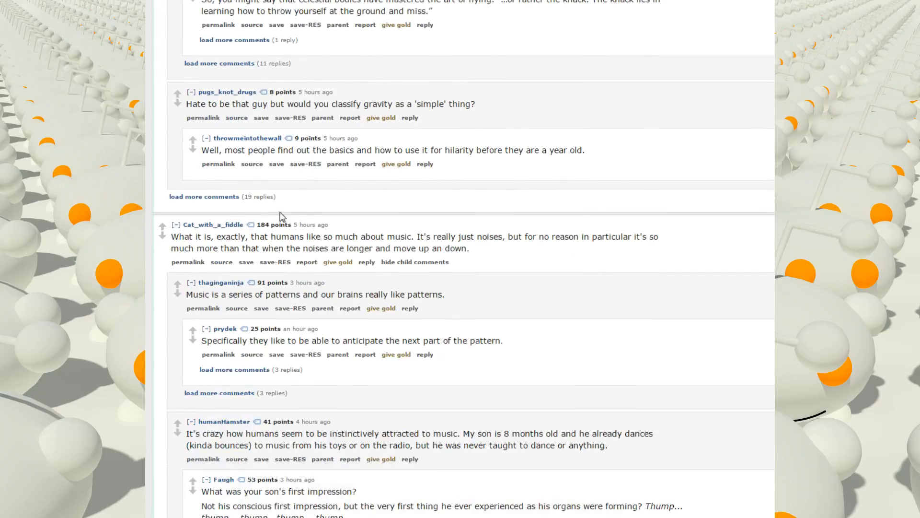
mouse_move(295, 246)
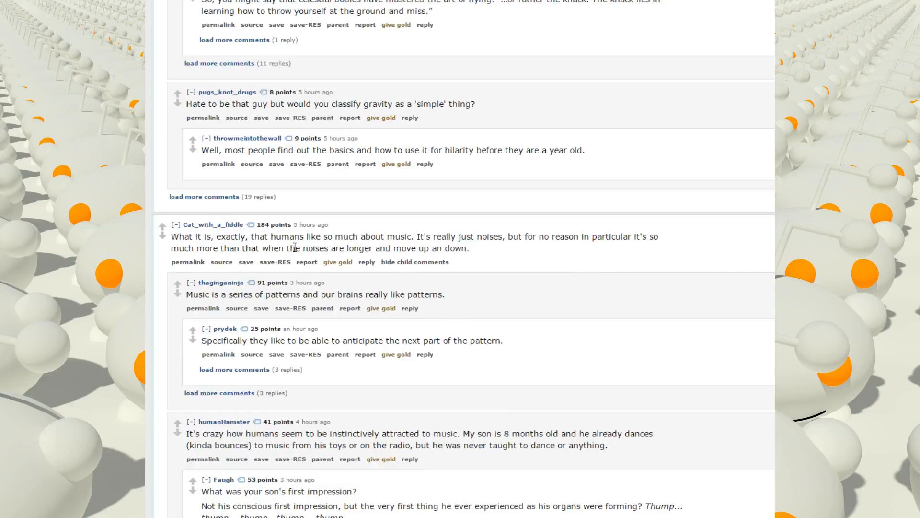
mouse_move(520, 280)
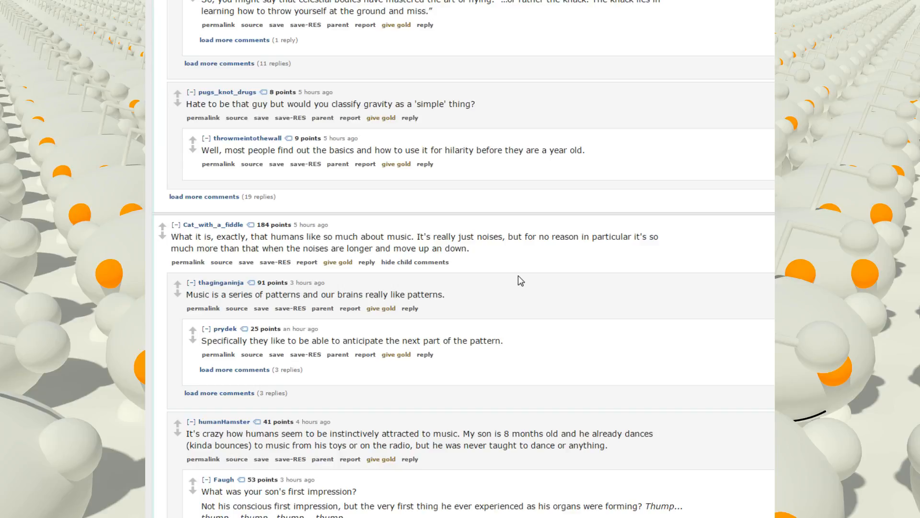
mouse_move(213, 259)
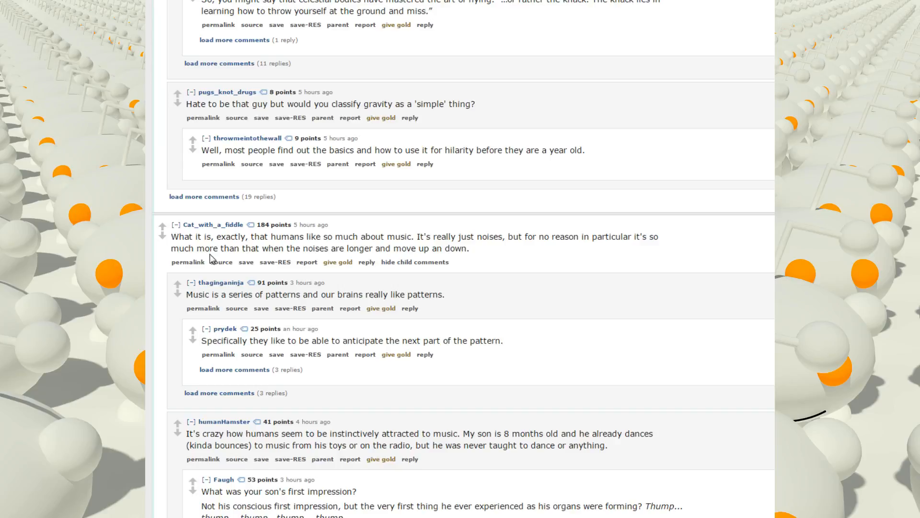
mouse_move(538, 306)
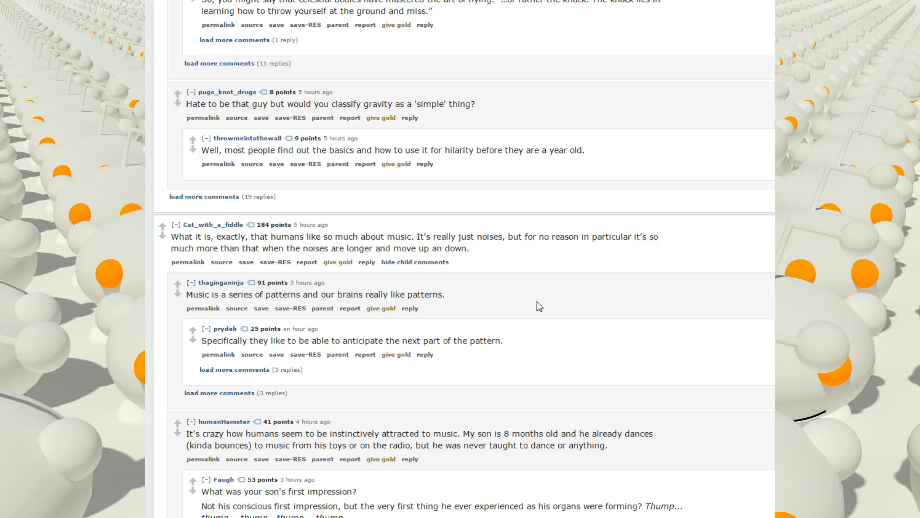
mouse_move(506, 235)
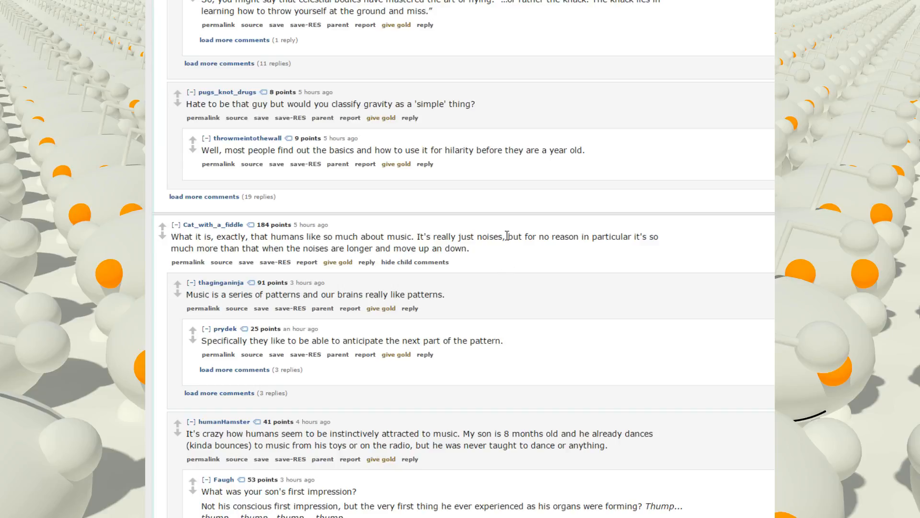
scroll(down, 3)
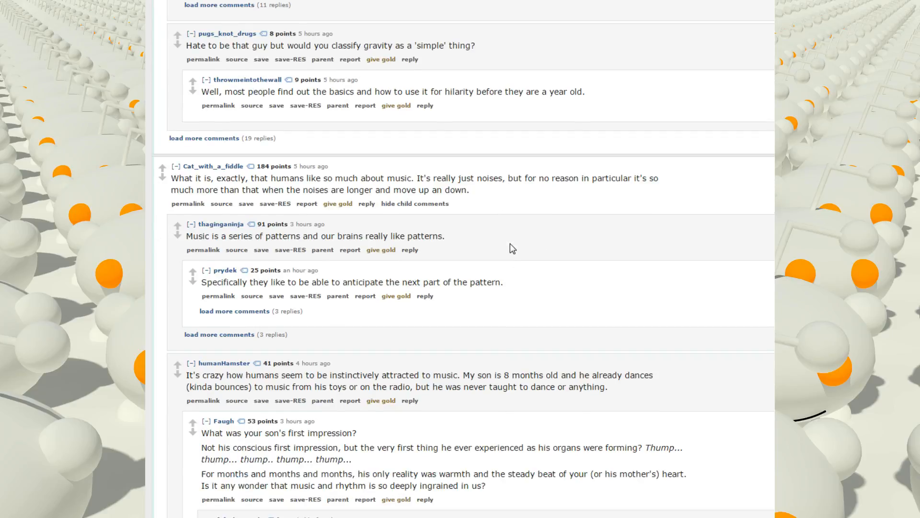
mouse_move(527, 322)
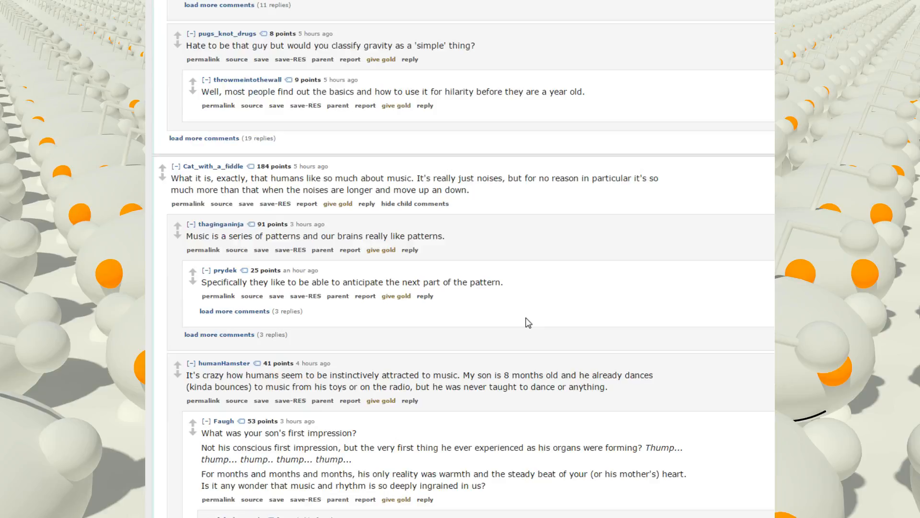
scroll(down, 3)
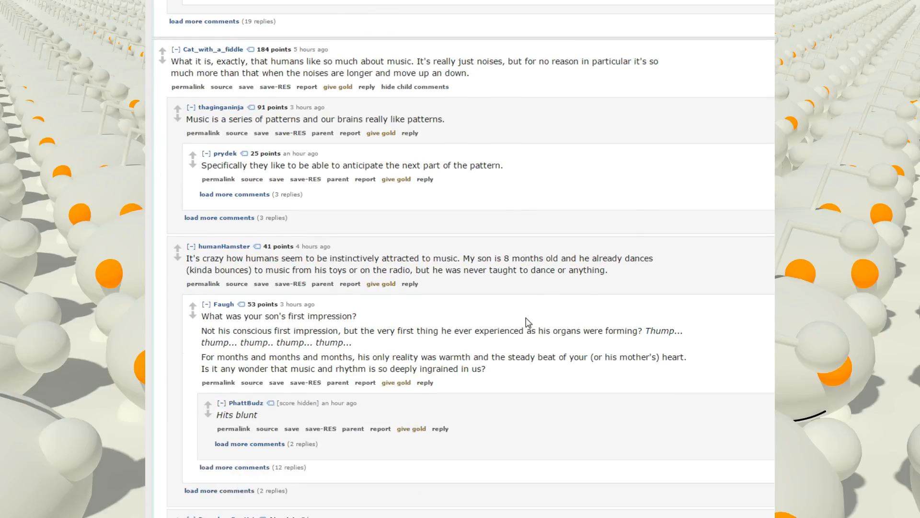
scroll(down, 3)
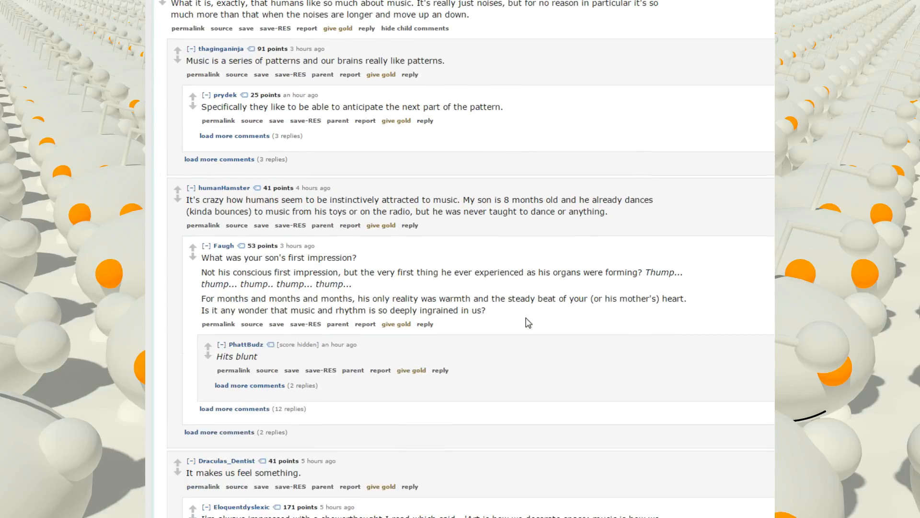
mouse_move(523, 310)
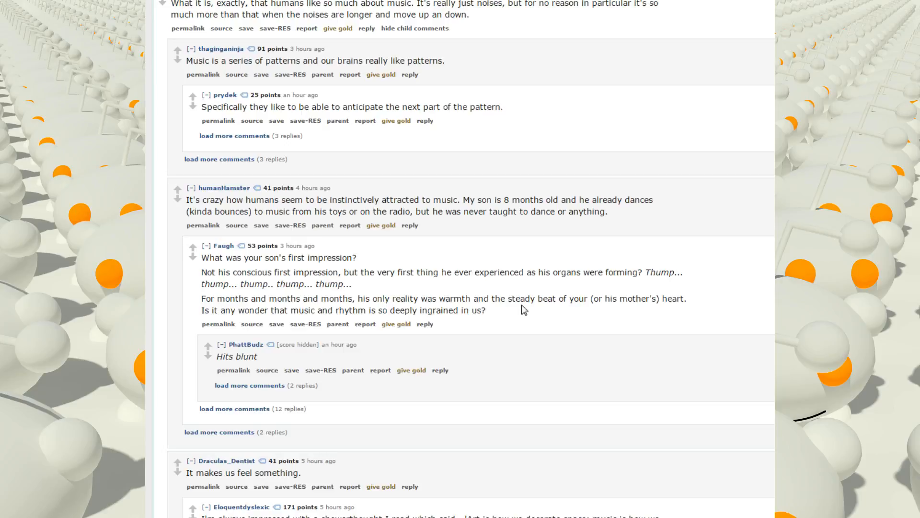
scroll(down, 3)
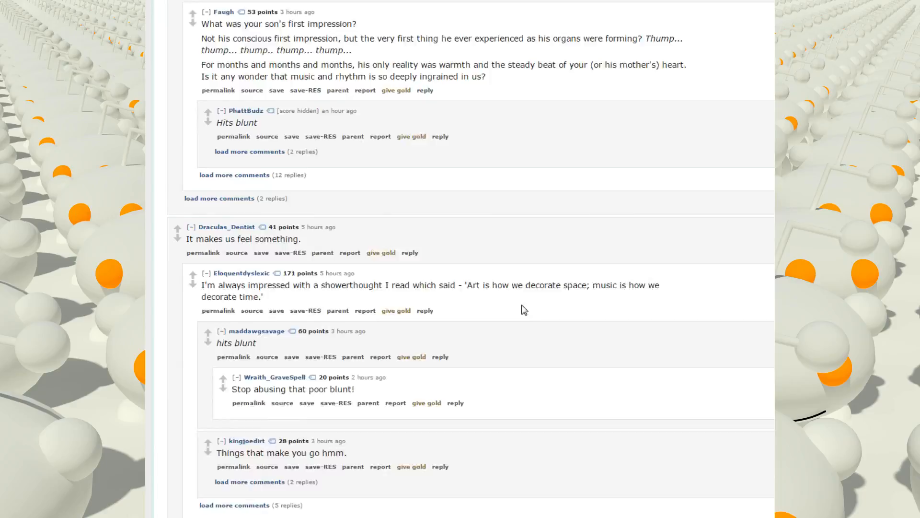
scroll(down, 3)
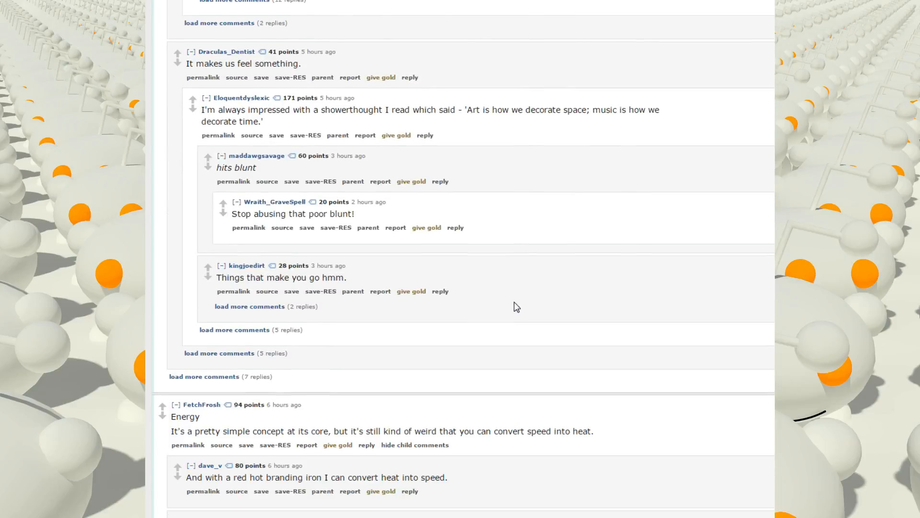
Scroll past the energy-as-currency replies to the Electricity answer with its mountain-lakes ASCII diagrams.
scroll(down, 3)
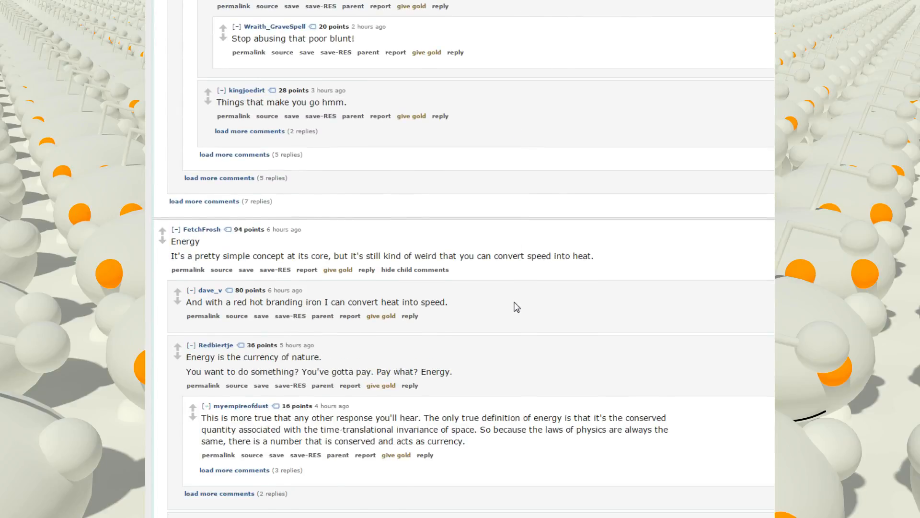
scroll(down, 3)
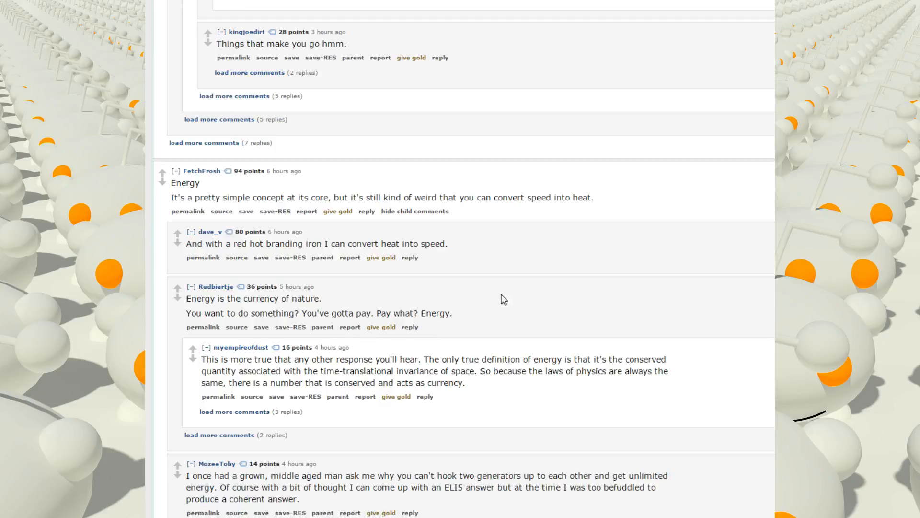
mouse_move(528, 320)
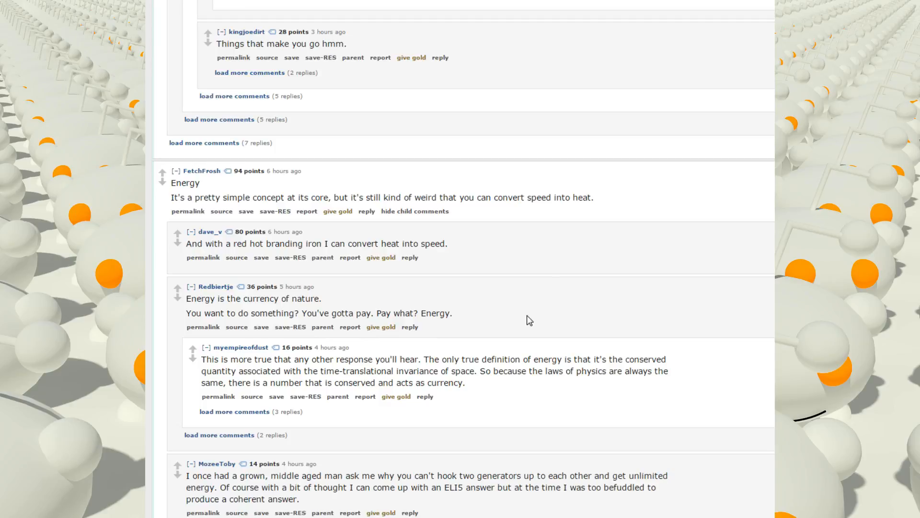
mouse_move(251, 266)
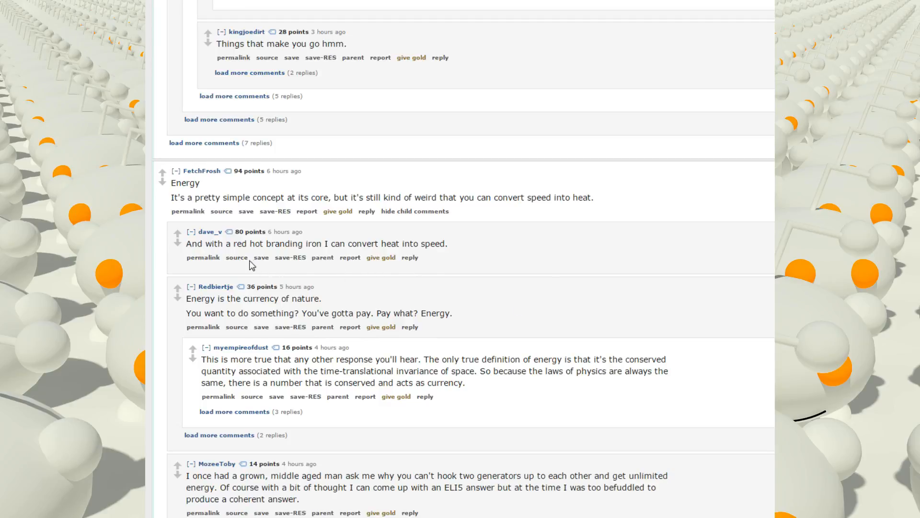
mouse_move(260, 243)
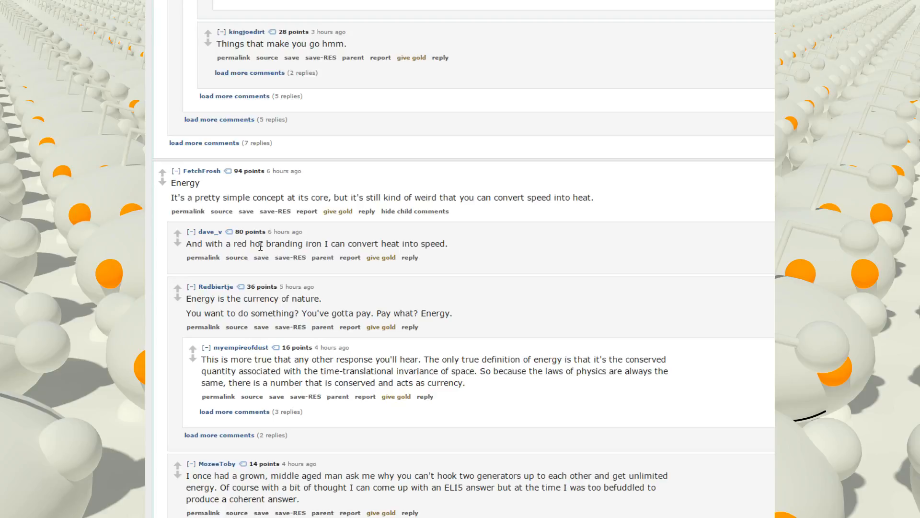
scroll(down, 3)
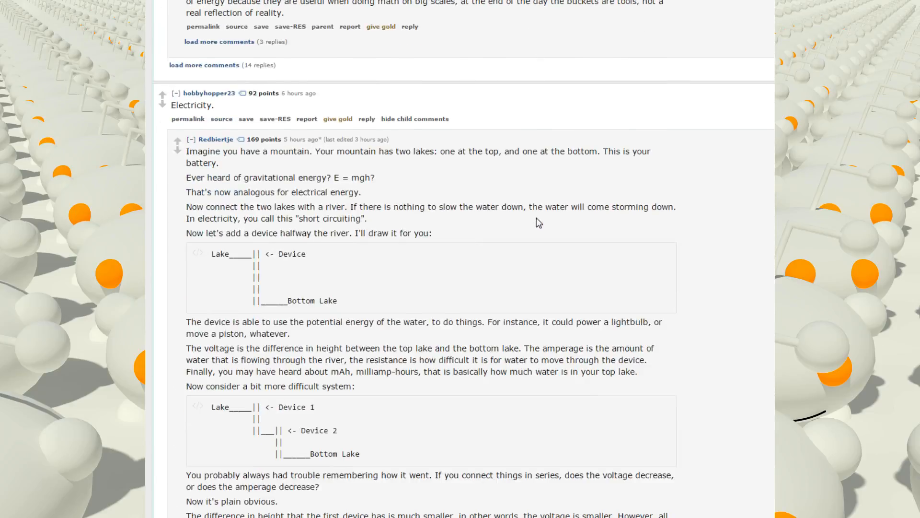
Scroll through the series and parallel diagrams to the Sarcasm and too-lazy-to-sleep answers.
scroll(up, 3)
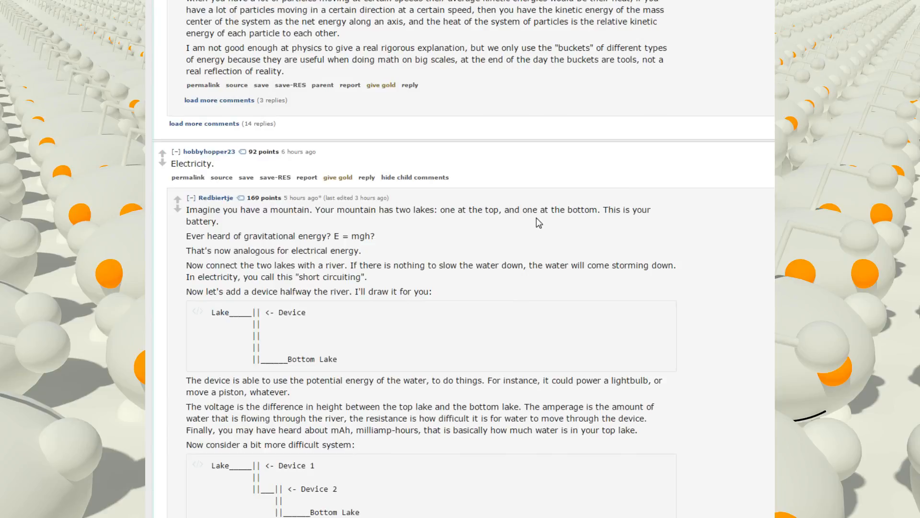
mouse_move(556, 268)
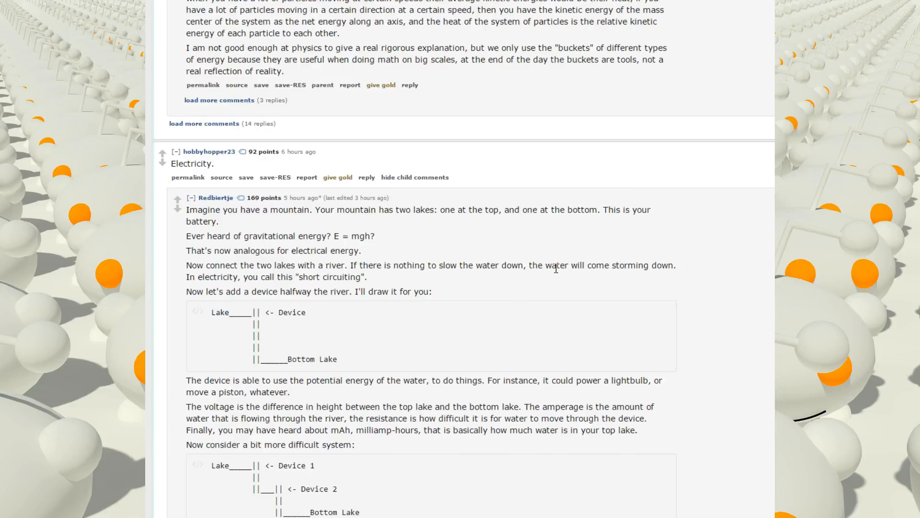
mouse_move(595, 249)
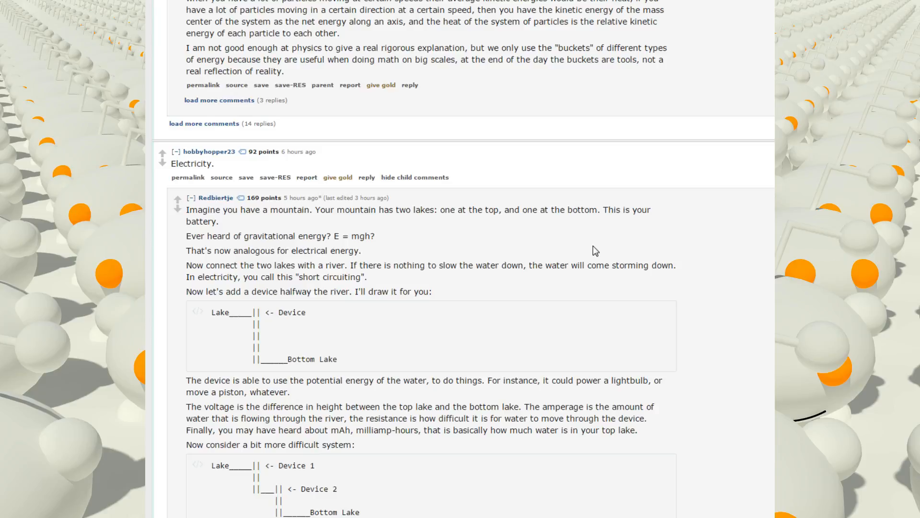
scroll(down, 3)
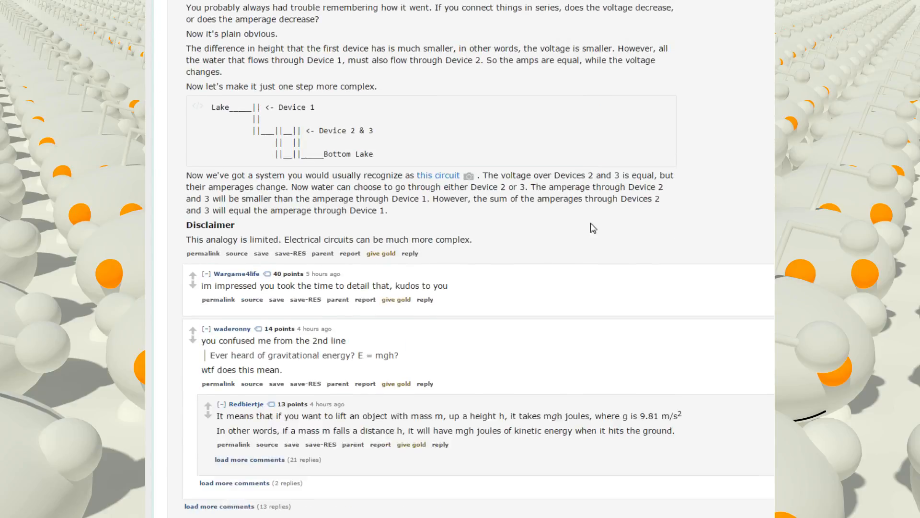
scroll(down, 3)
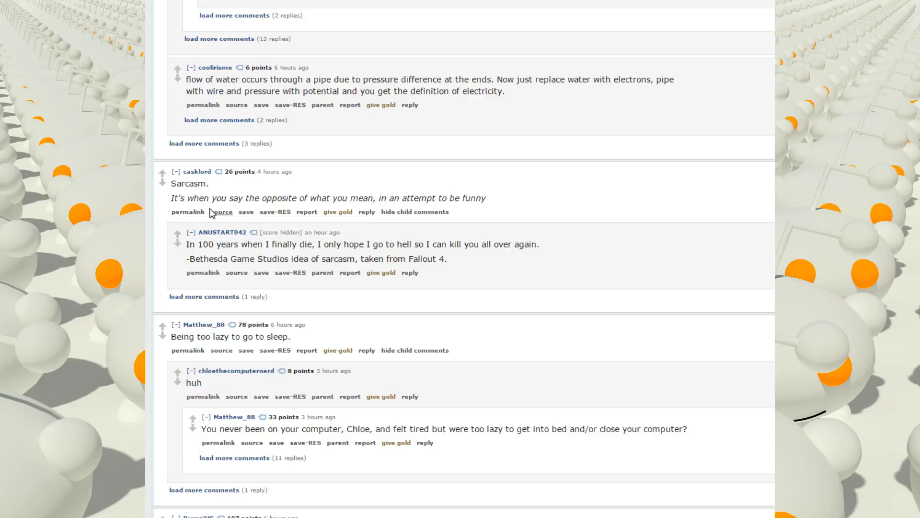
mouse_move(533, 181)
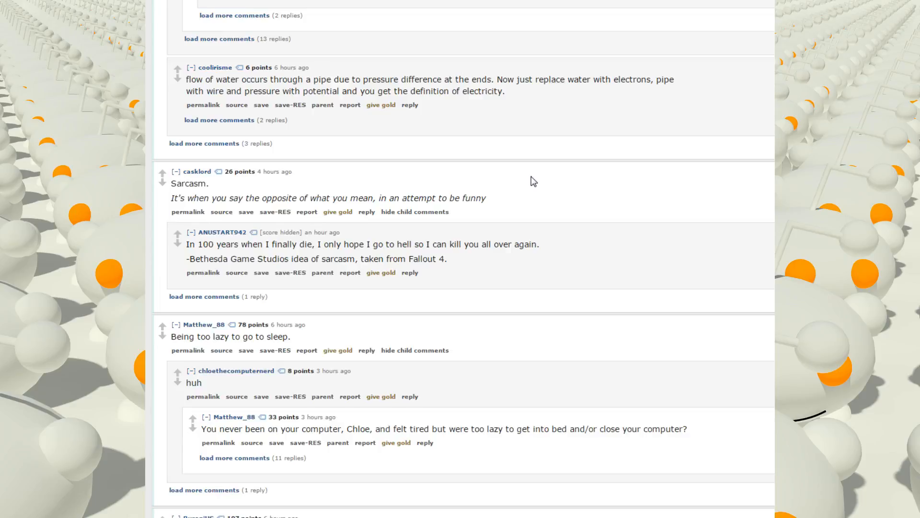
mouse_move(540, 225)
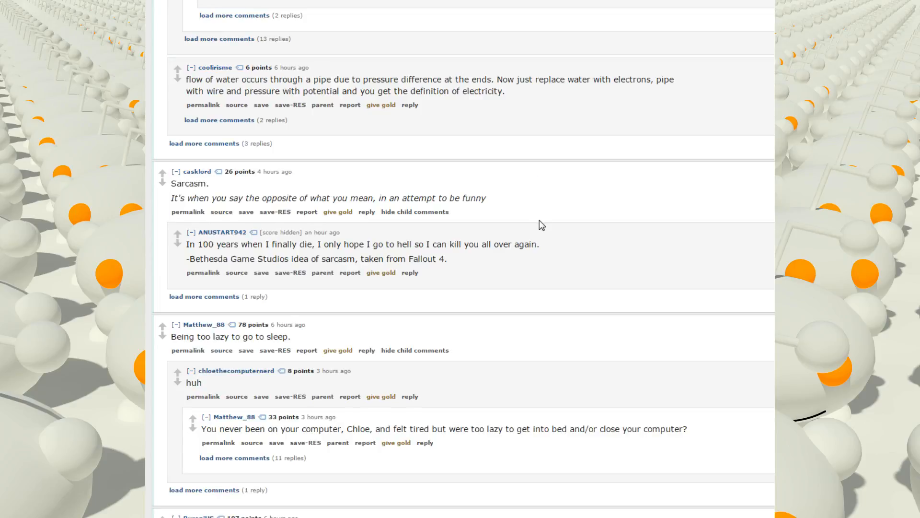
mouse_move(560, 222)
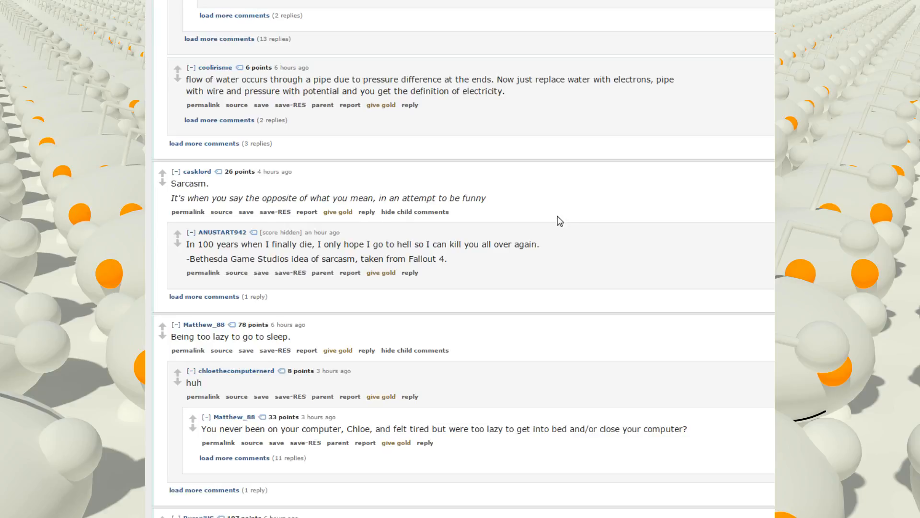
mouse_move(187, 286)
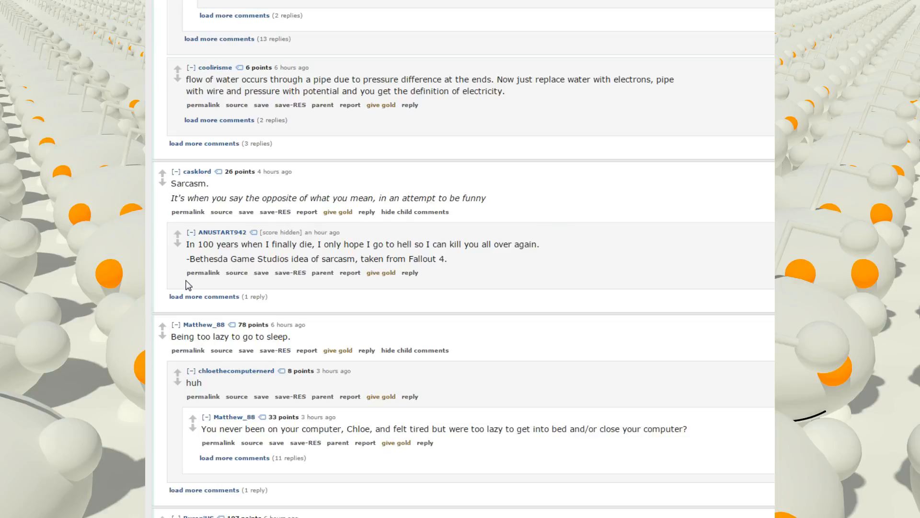
mouse_move(411, 285)
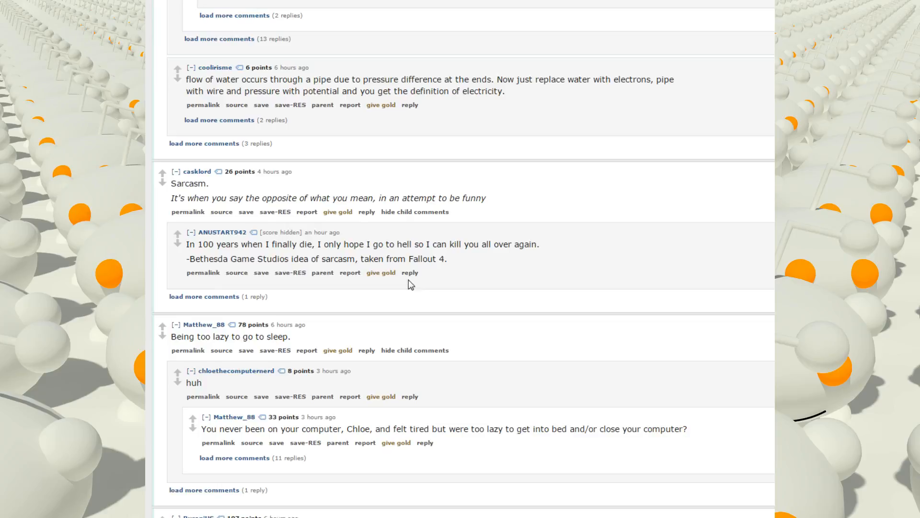
scroll(down, 3)
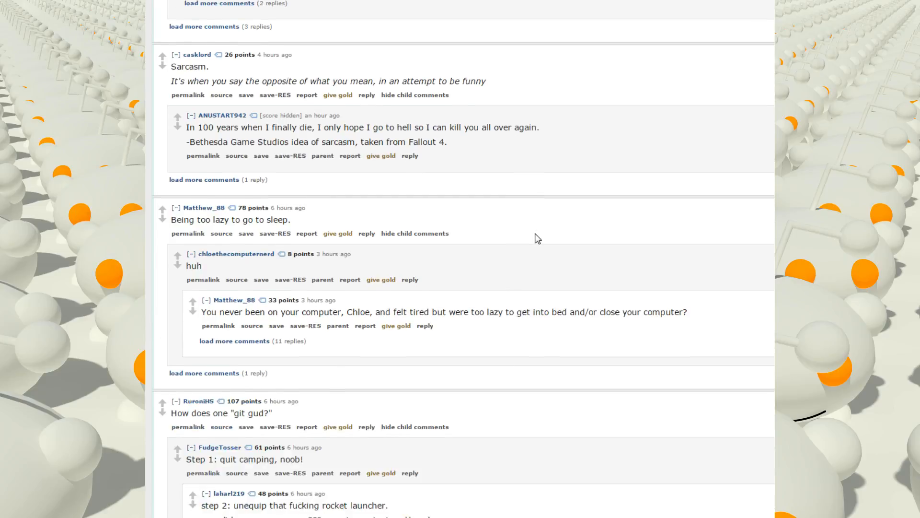
Expand the hidden replies under the too-lazy-to-sleep comment and read down the chain.
scroll(down, 3)
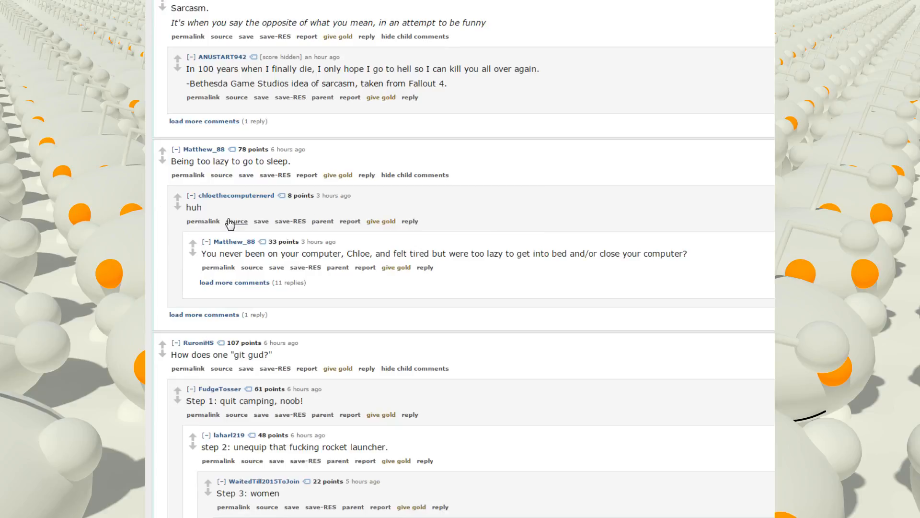
mouse_move(347, 318)
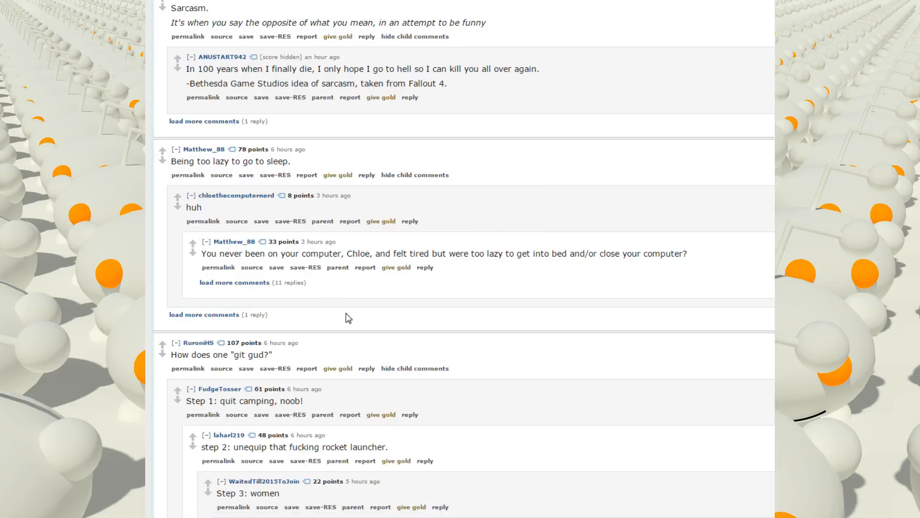
mouse_move(349, 294)
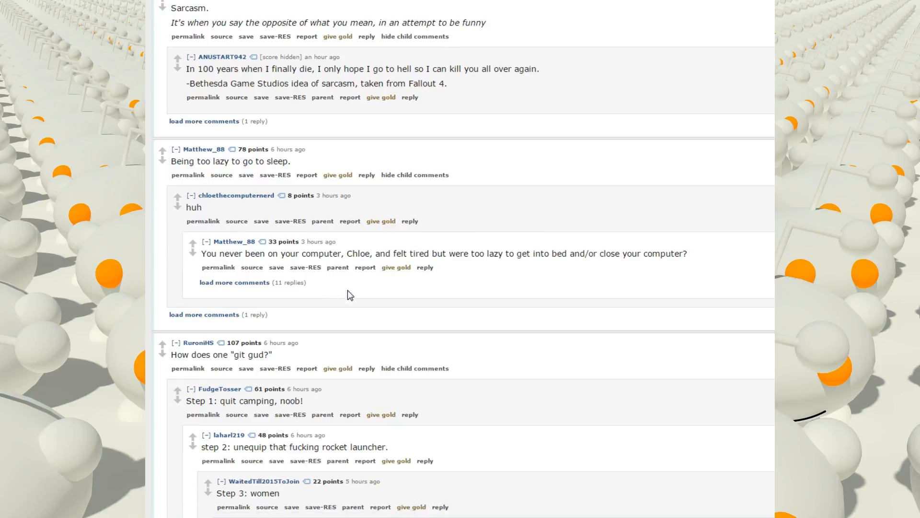
mouse_move(424, 276)
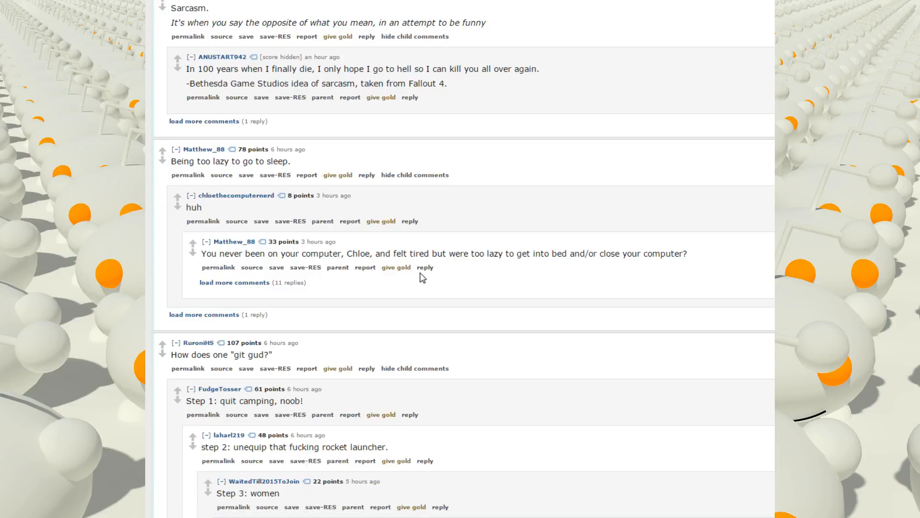
click(222, 284)
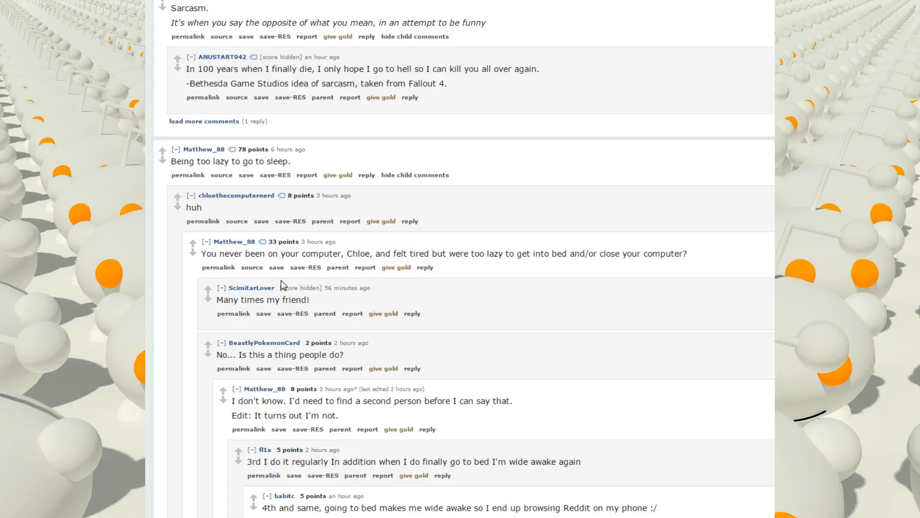
scroll(down, 3)
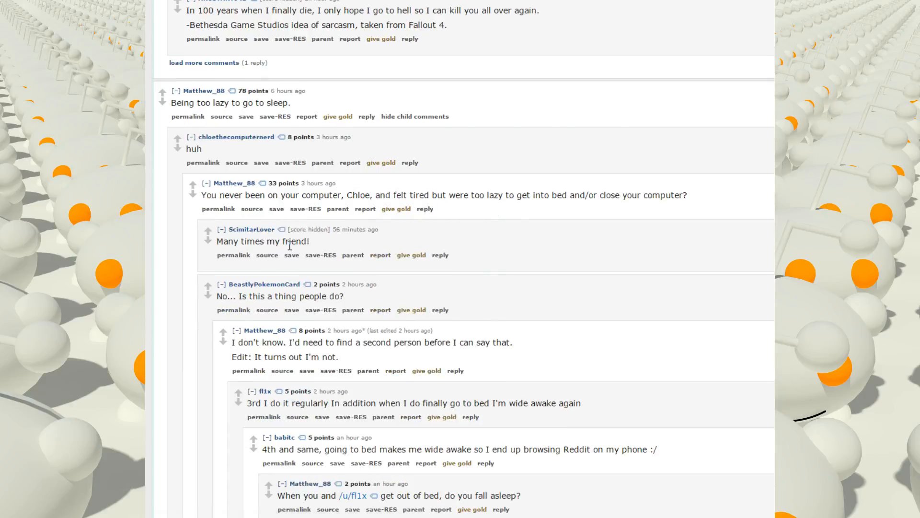
scroll(down, 3)
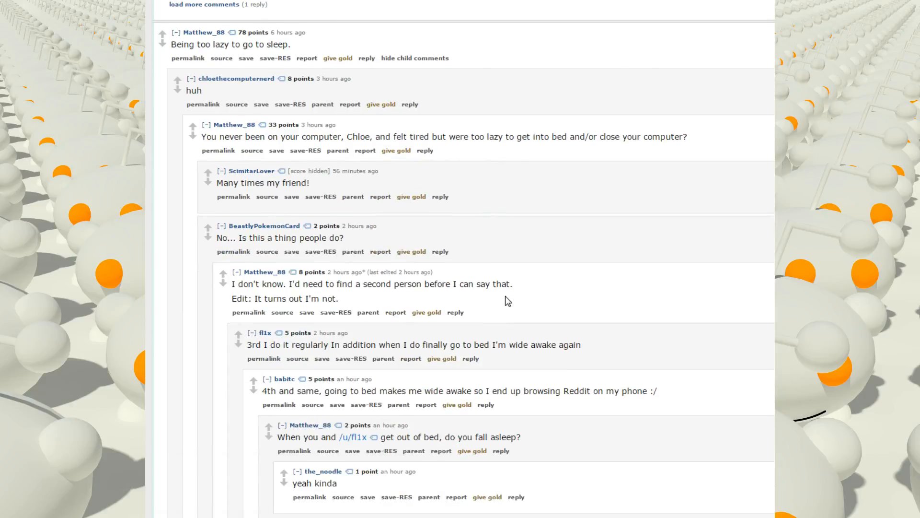
scroll(down, 3)
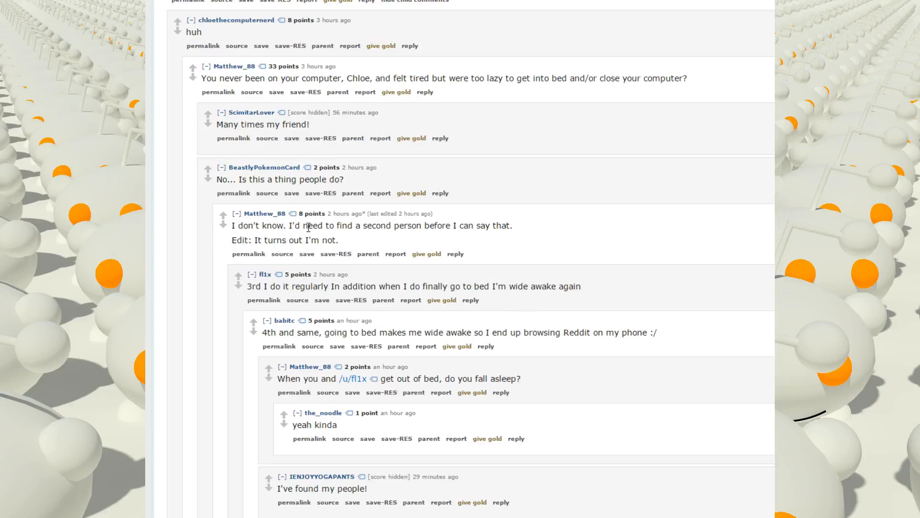
mouse_move(352, 241)
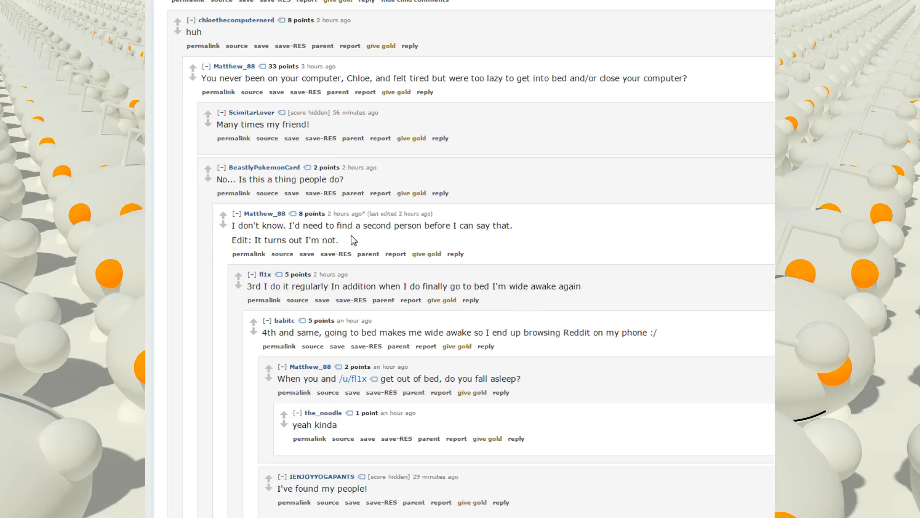
scroll(down, 3)
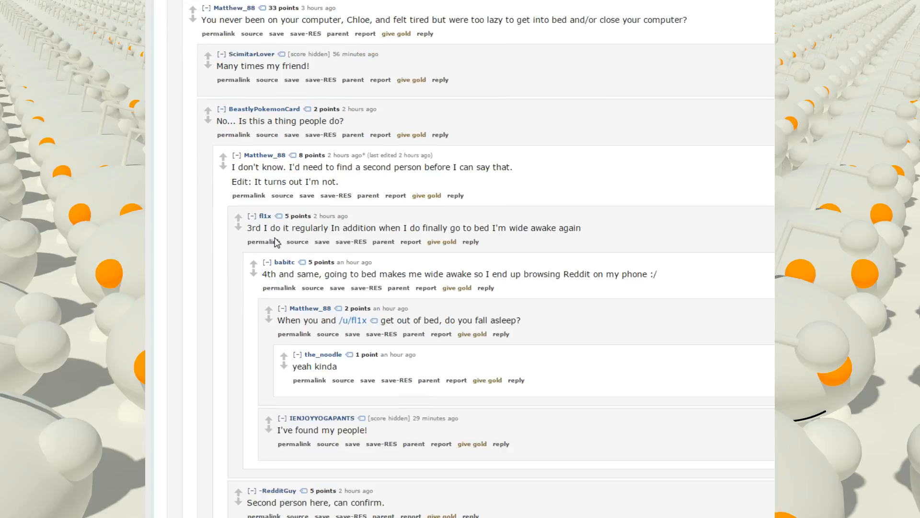
mouse_move(448, 231)
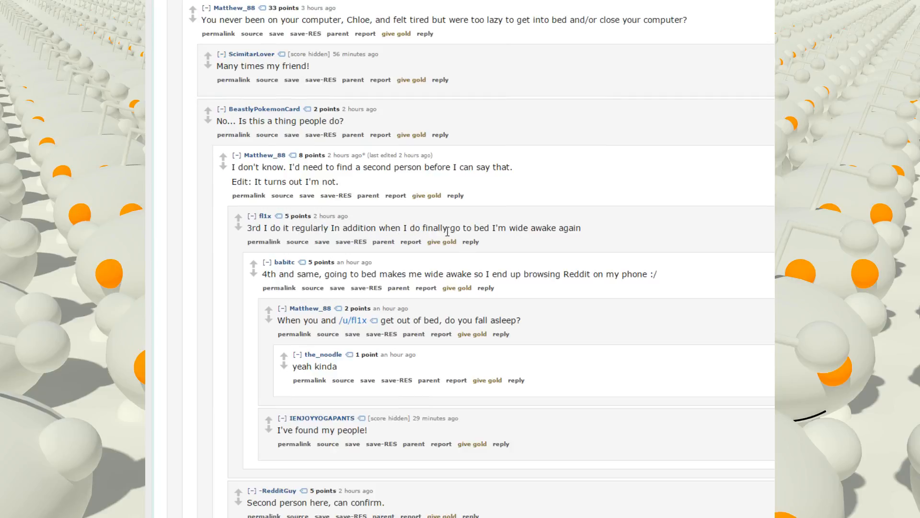
mouse_move(553, 221)
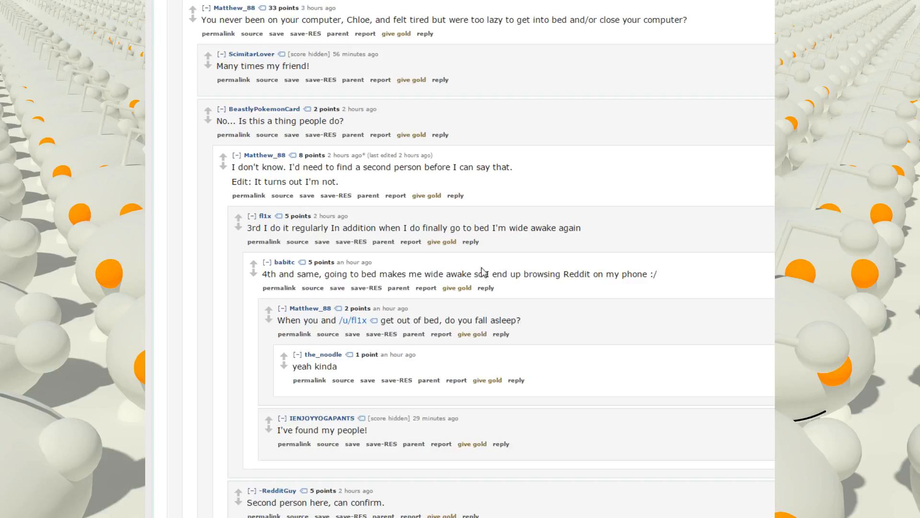
mouse_move(584, 253)
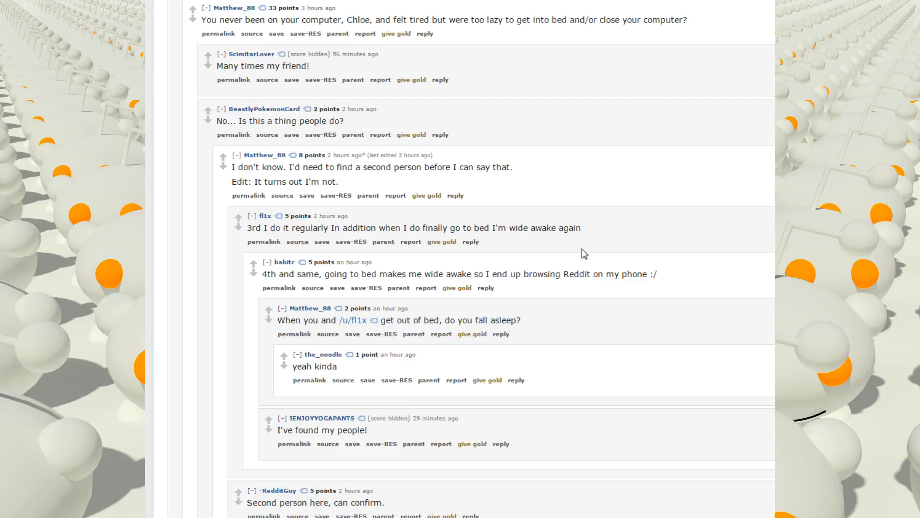
Reveal the collapsed too-depressed-and-distracted reply and reach the 'How does one git gud?' question.
scroll(down, 3)
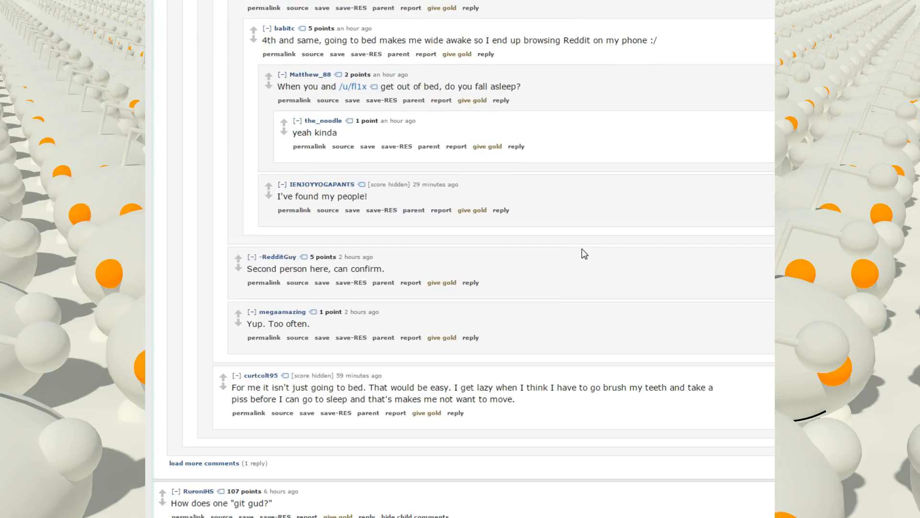
scroll(down, 3)
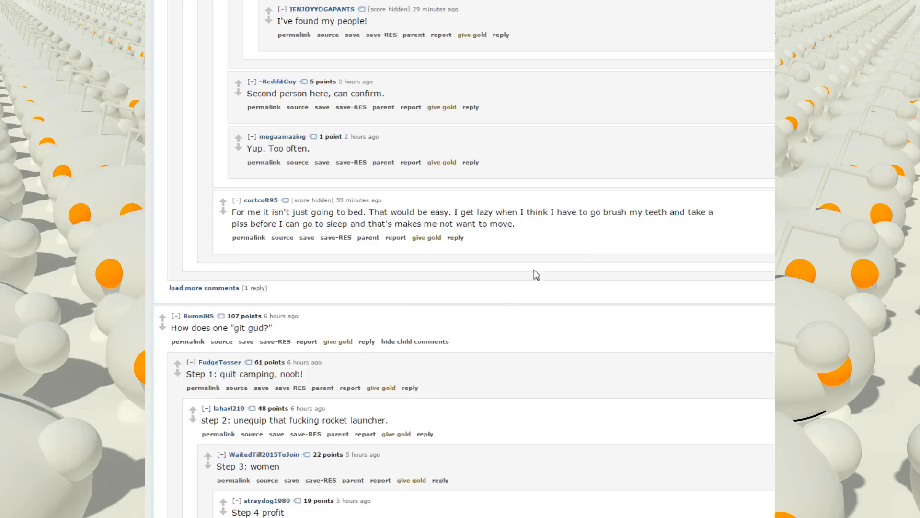
scroll(down, 3)
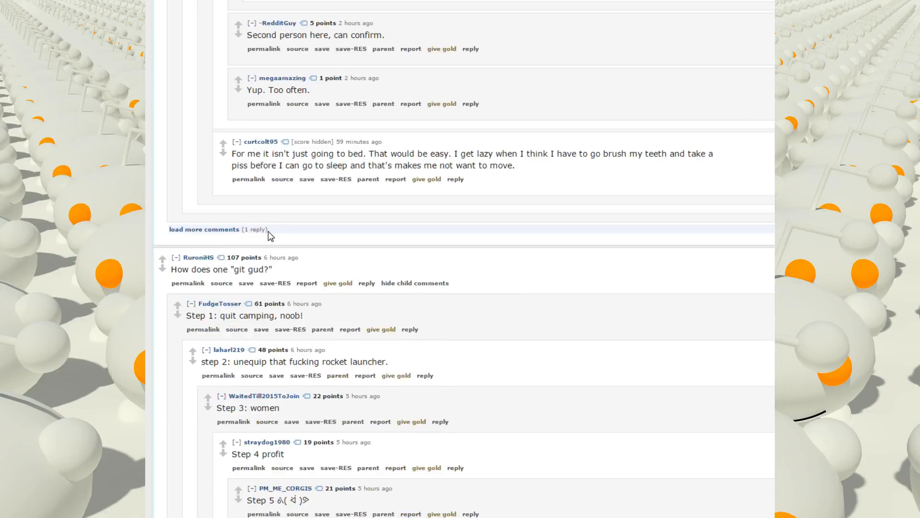
click(204, 230)
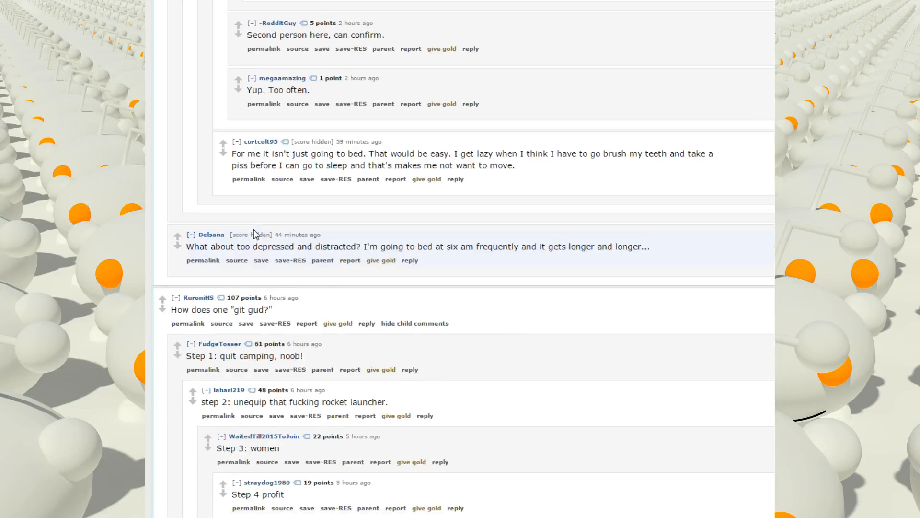
mouse_move(490, 277)
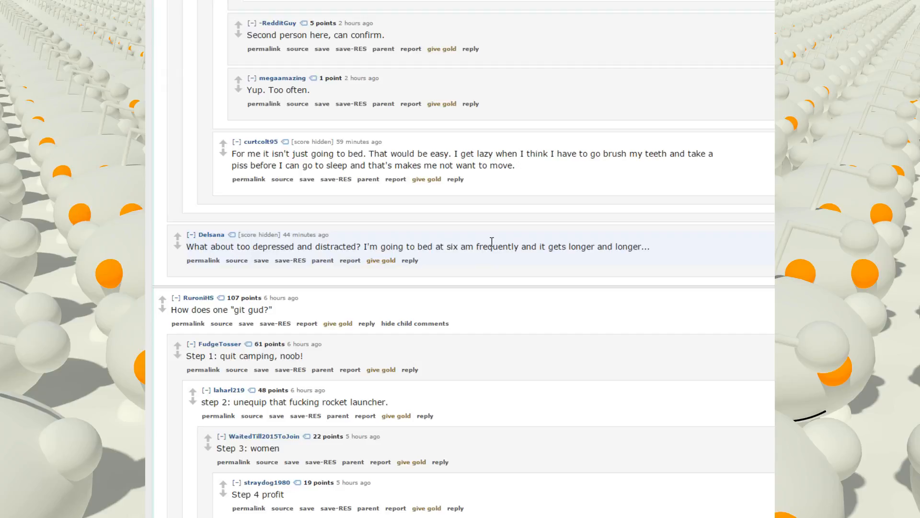
mouse_move(481, 266)
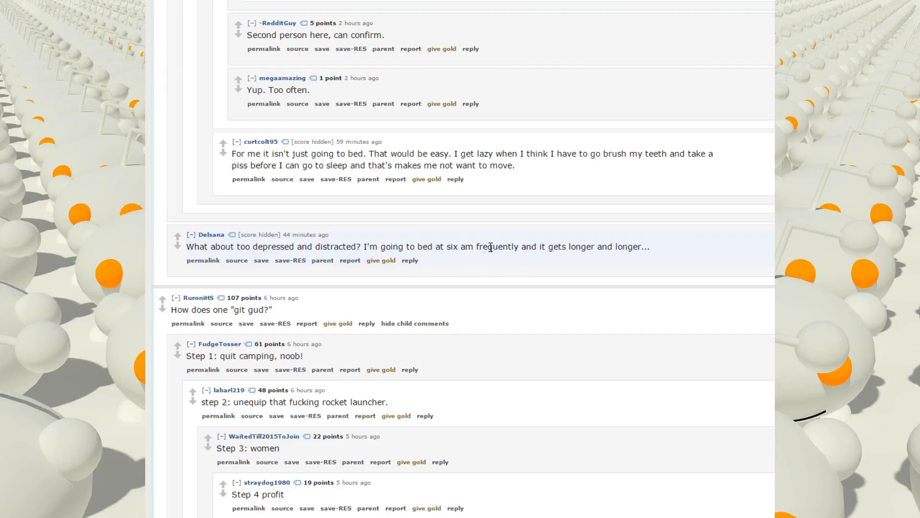
mouse_move(507, 197)
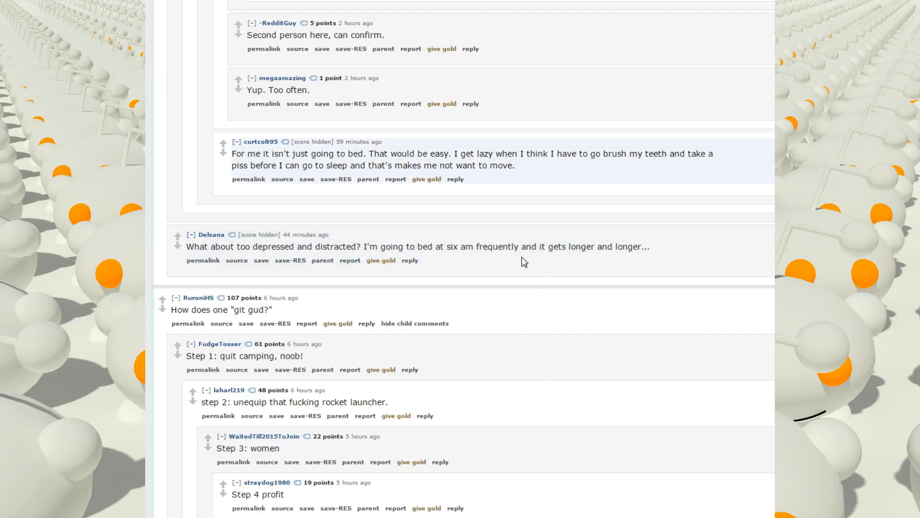
scroll(down, 3)
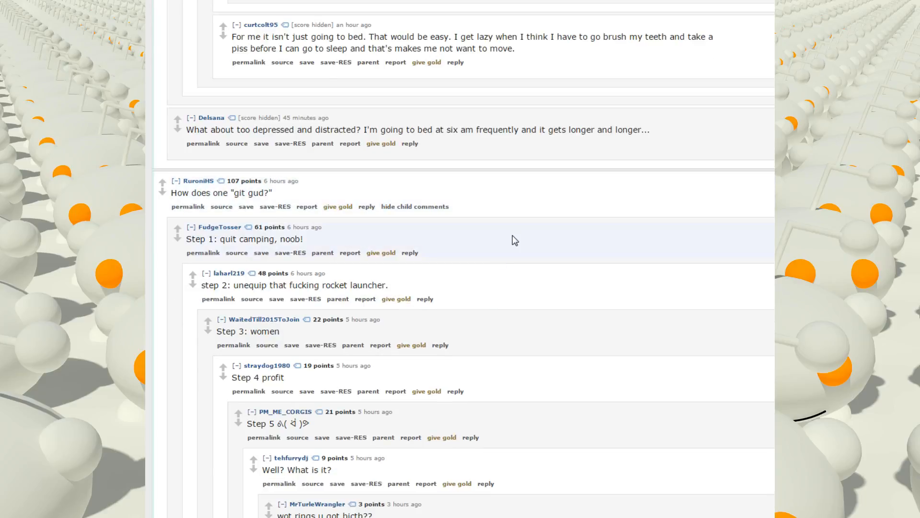
Scroll past the Step 1–5 'git gud' replies until the 'equip Mann co cap' comment is visible.
scroll(down, 3)
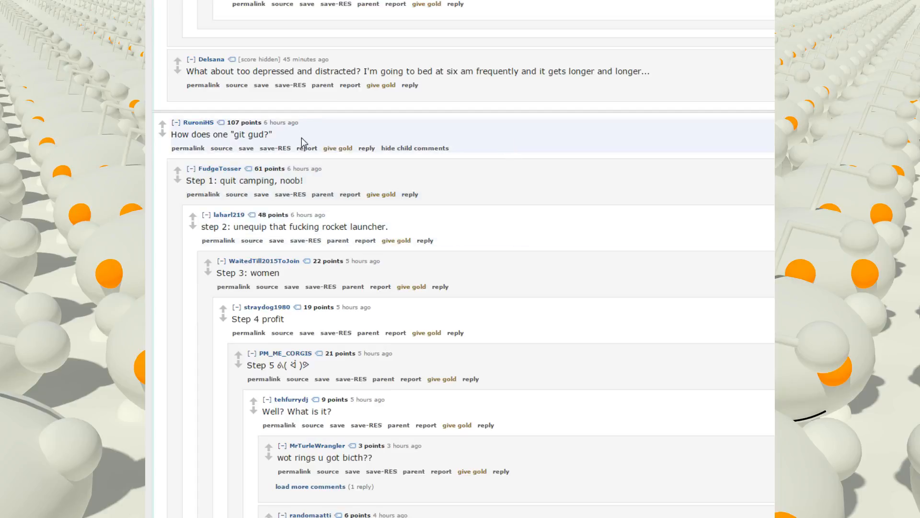
mouse_move(244, 193)
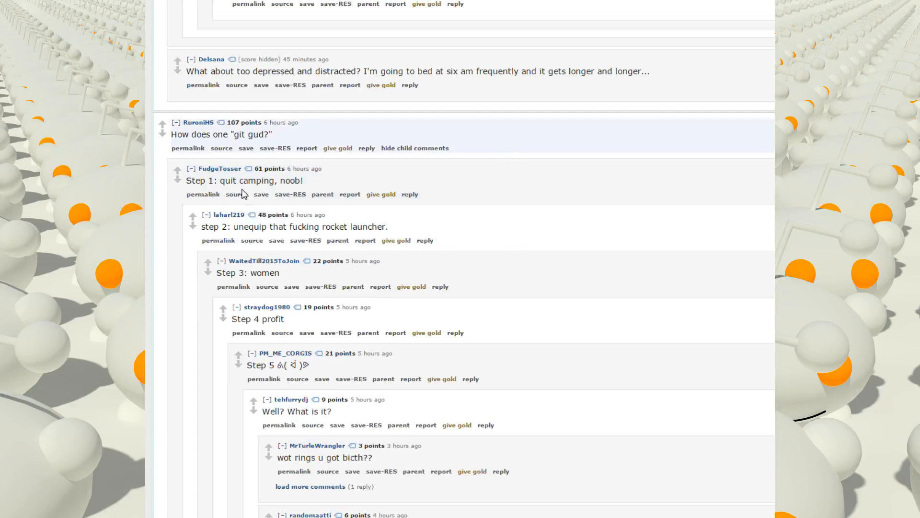
mouse_move(414, 193)
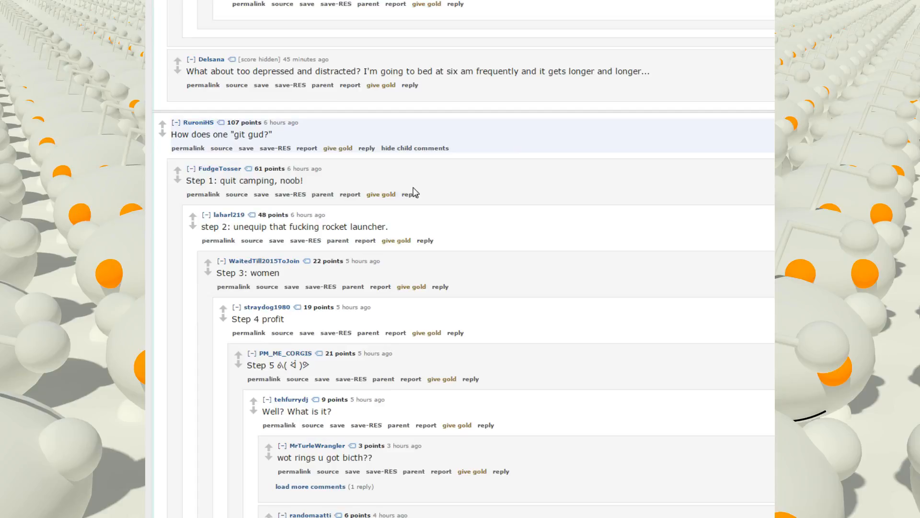
scroll(down, 3)
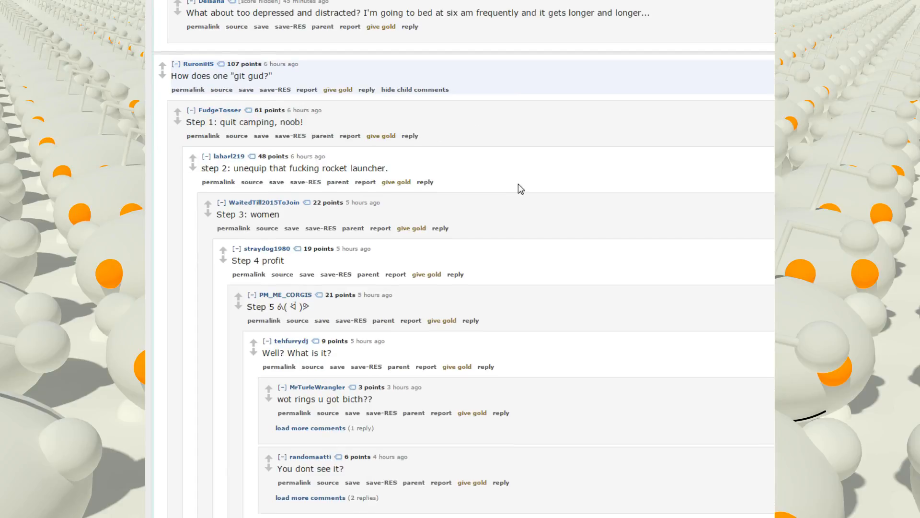
scroll(down, 3)
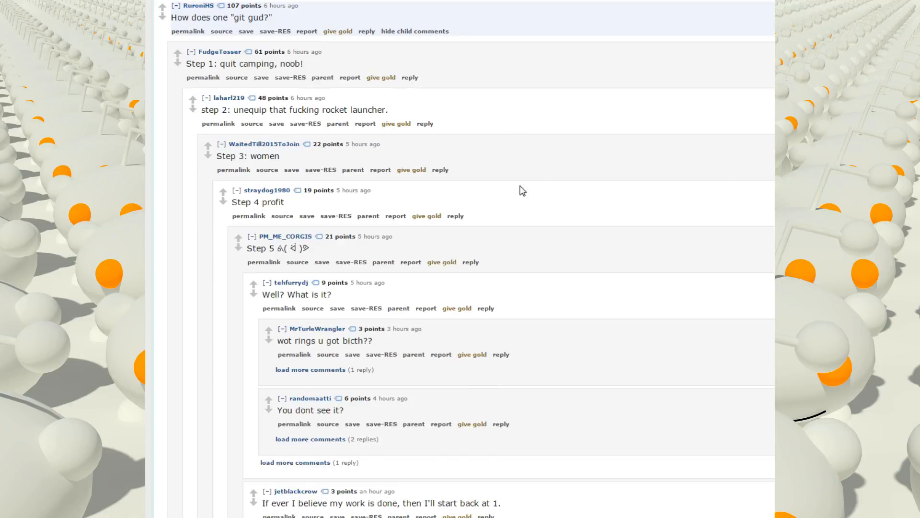
scroll(down, 3)
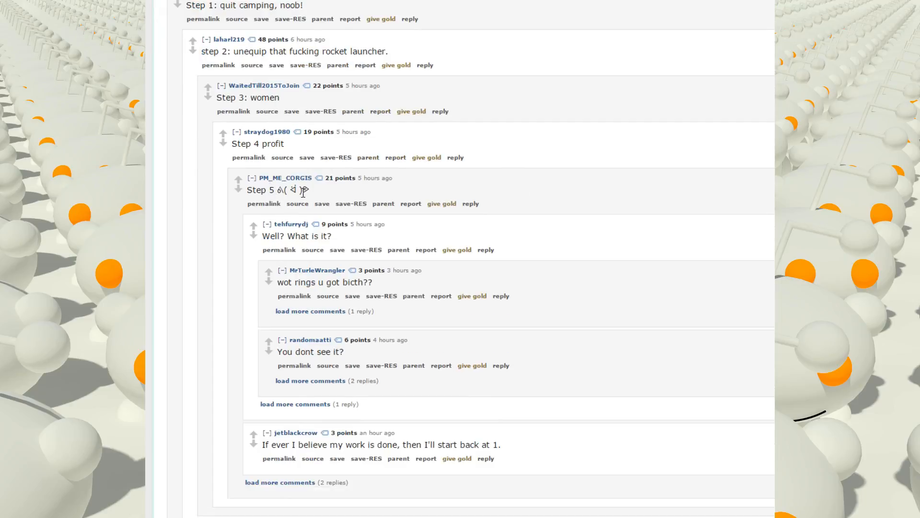
mouse_move(322, 202)
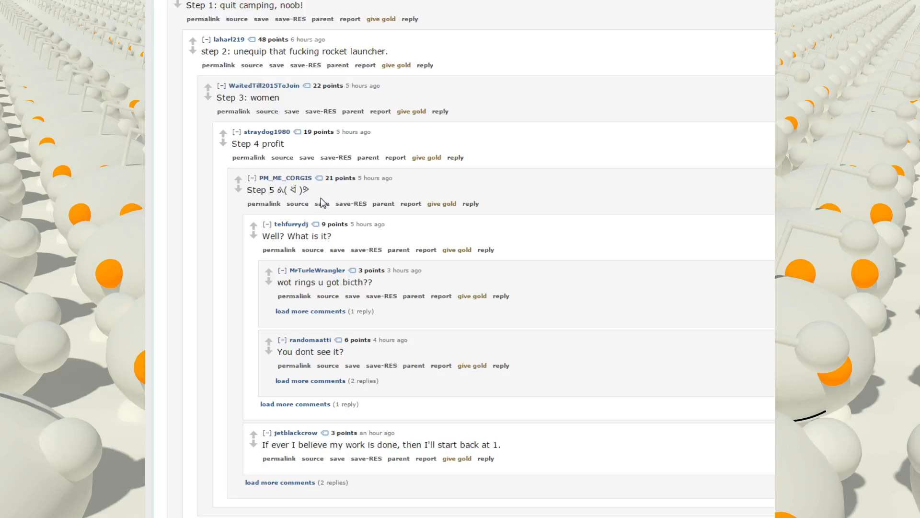
scroll(down, 3)
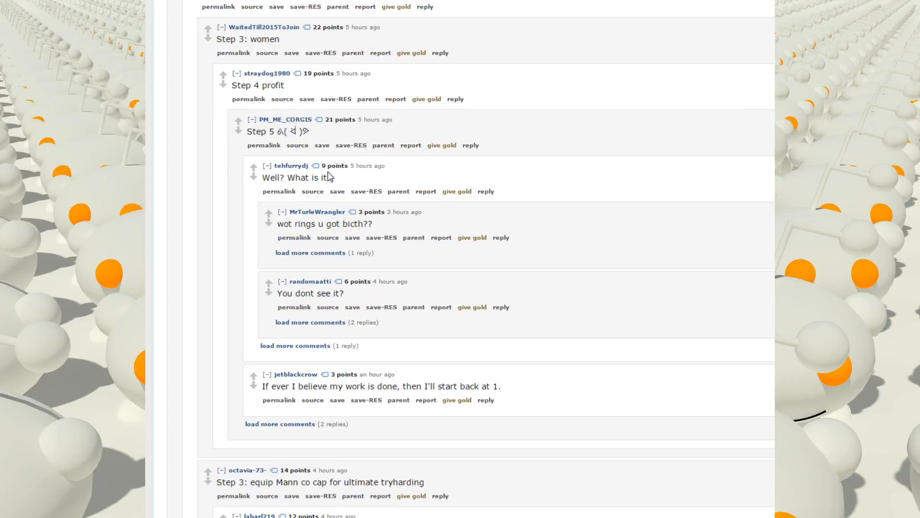
scroll(down, 3)
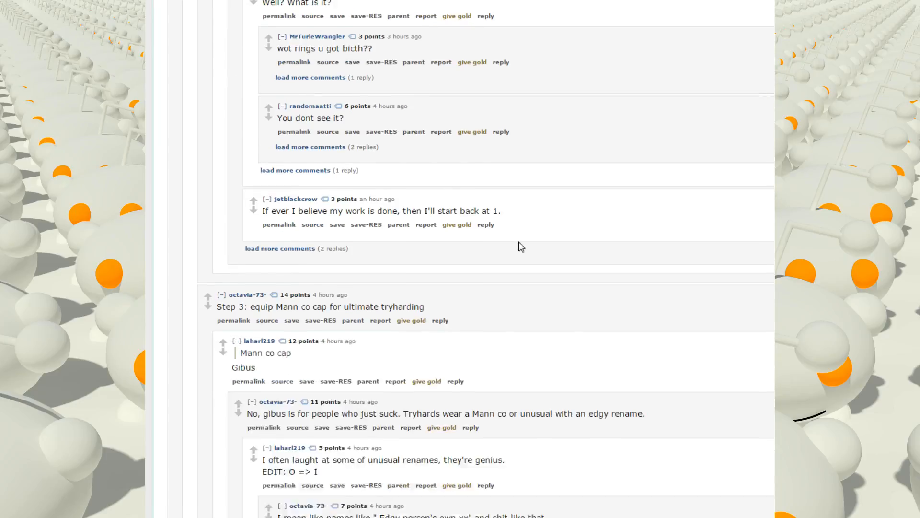
Scroll to the comment giving dictionary definitions of 'The' and 'Is' and its admiring reply.
scroll(up, 3)
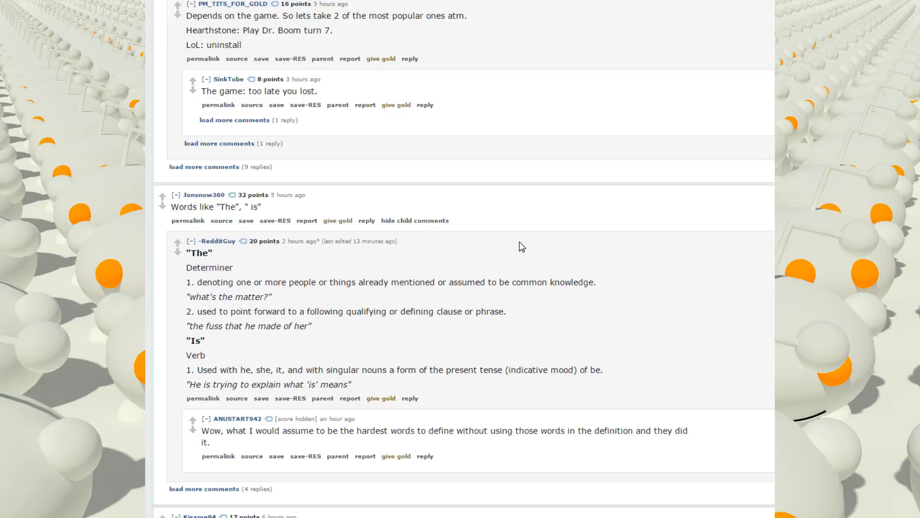
mouse_move(412, 242)
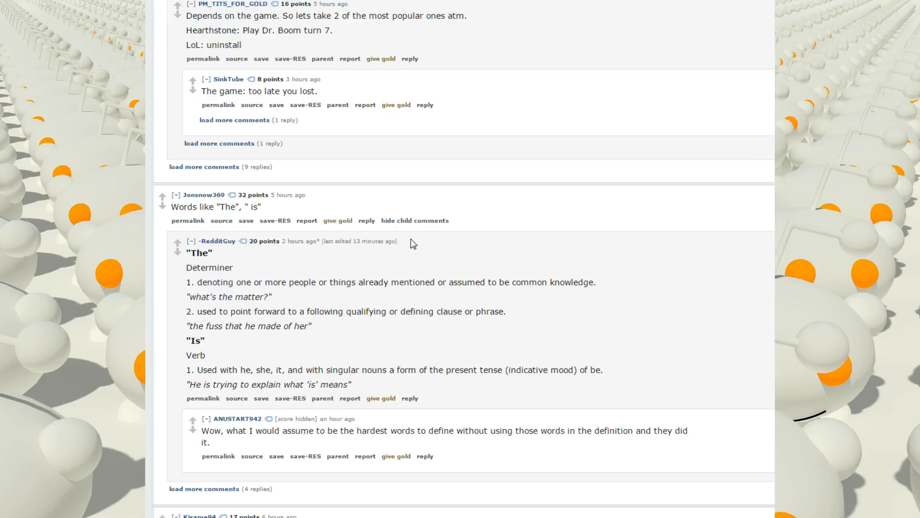
mouse_move(254, 207)
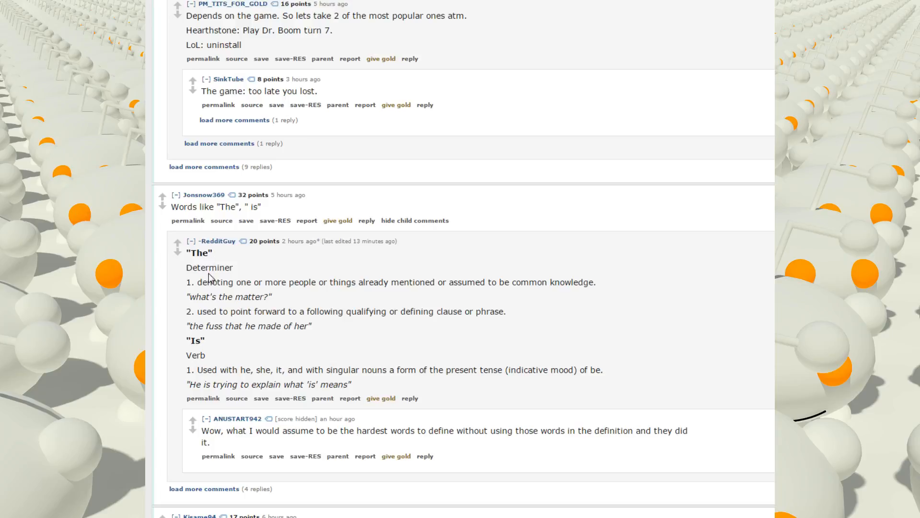
mouse_move(302, 257)
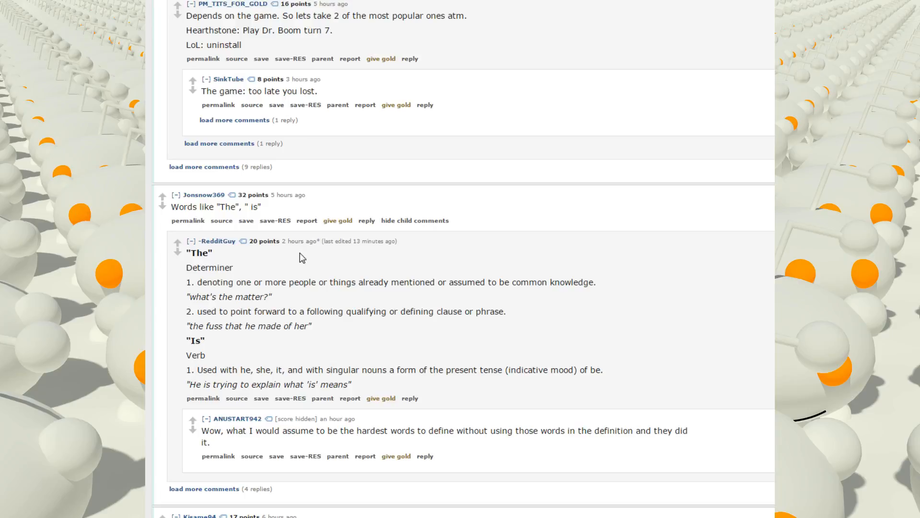
mouse_move(222, 296)
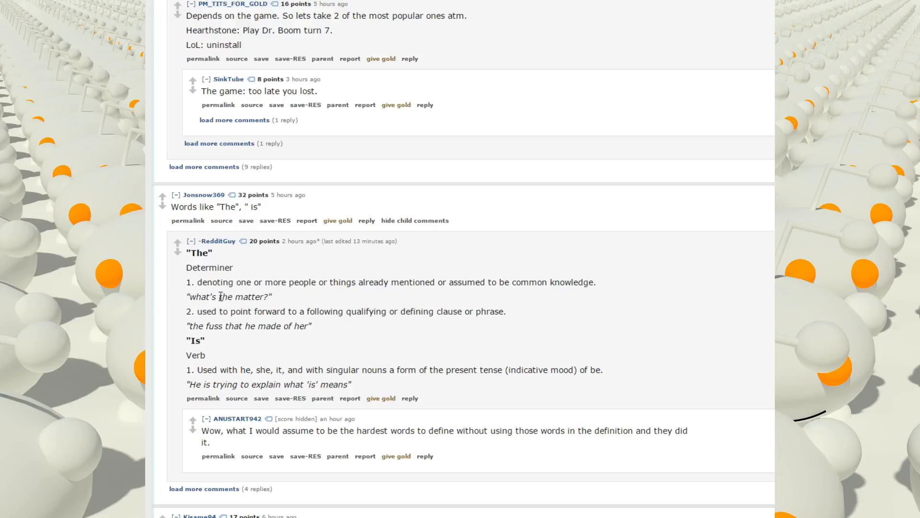
mouse_move(327, 277)
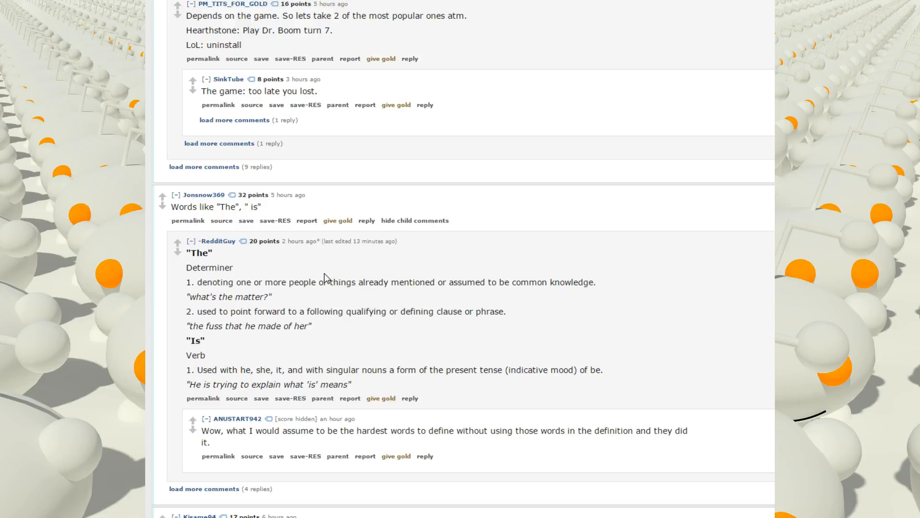
mouse_move(252, 340)
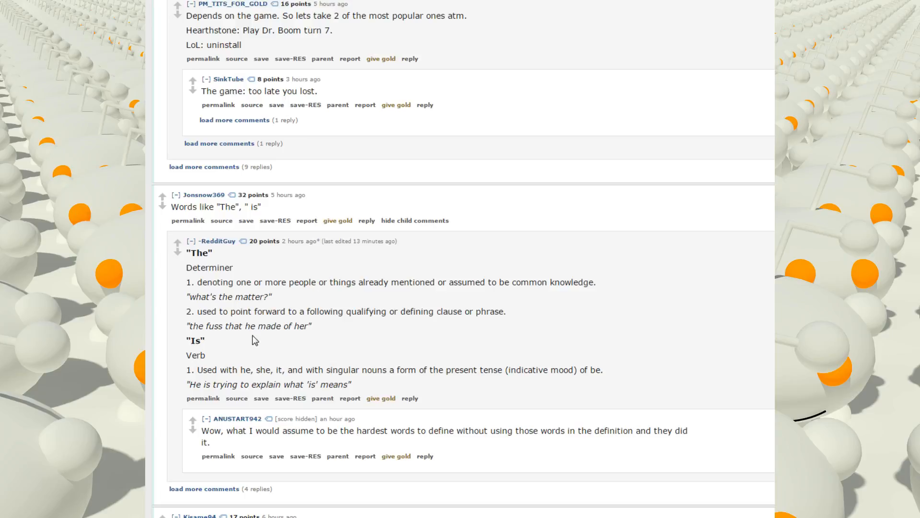
mouse_move(349, 333)
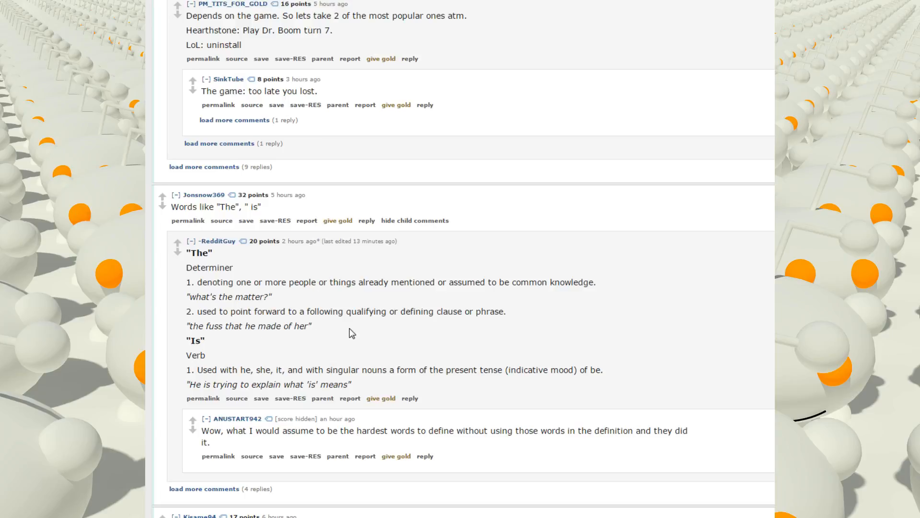
scroll(down, 3)
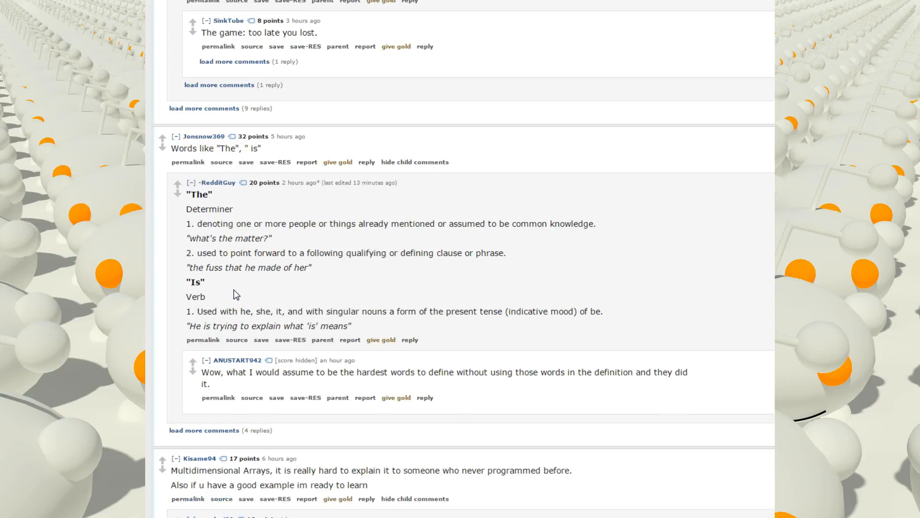
mouse_move(277, 301)
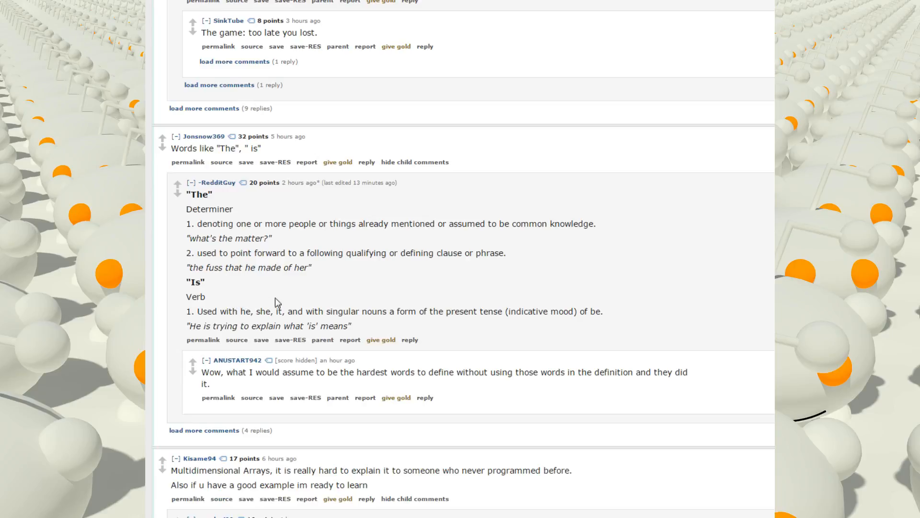
mouse_move(417, 288)
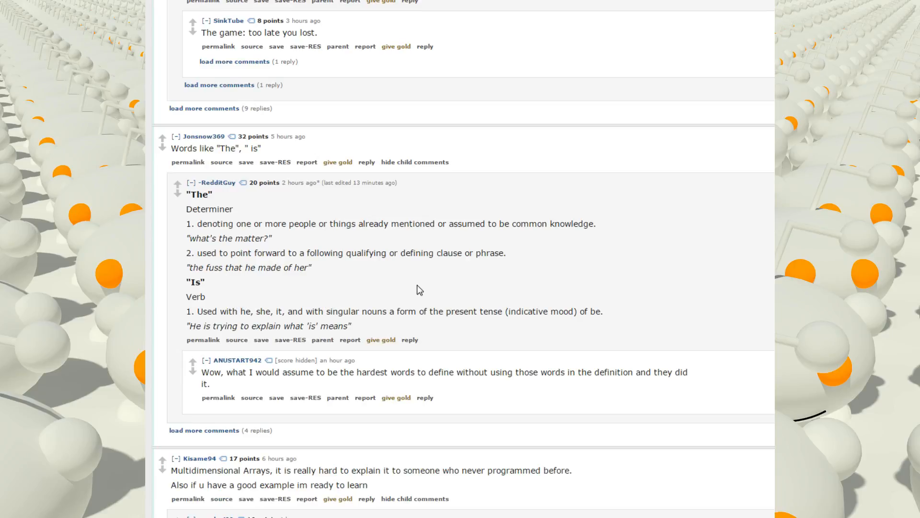
mouse_move(558, 285)
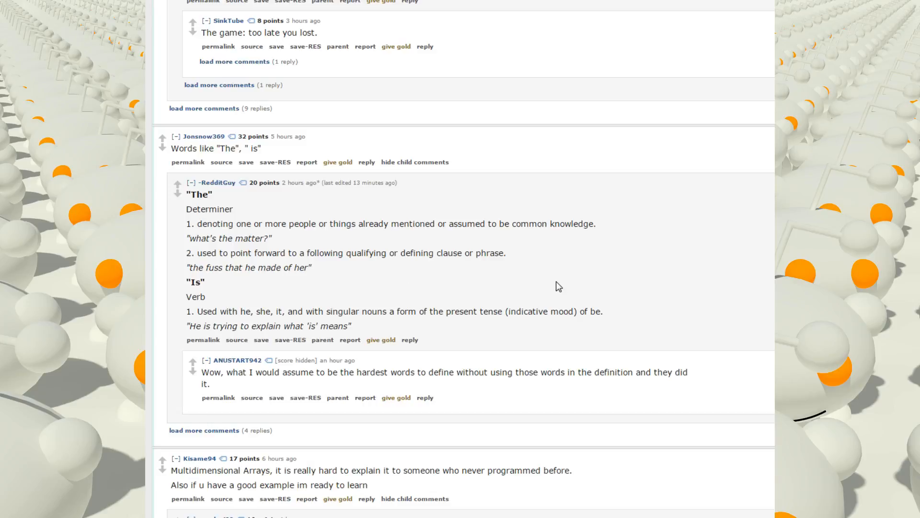
mouse_move(491, 266)
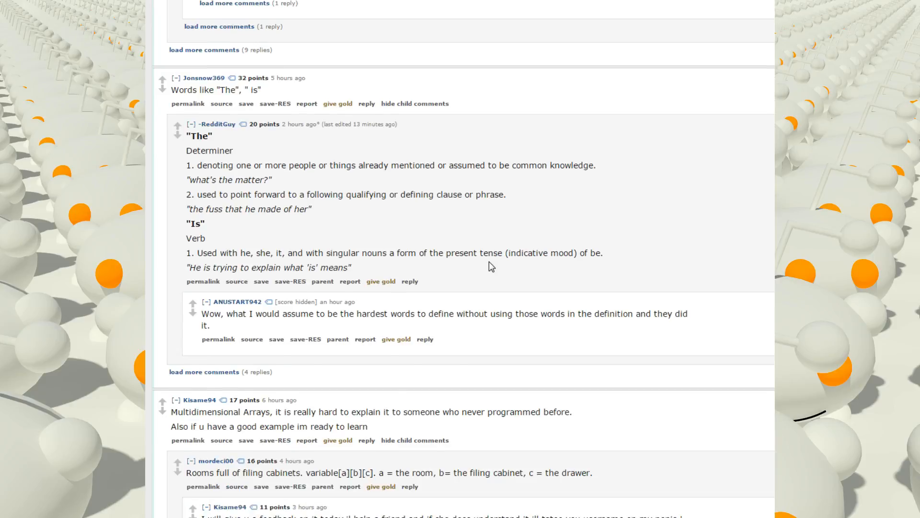
scroll(down, 3)
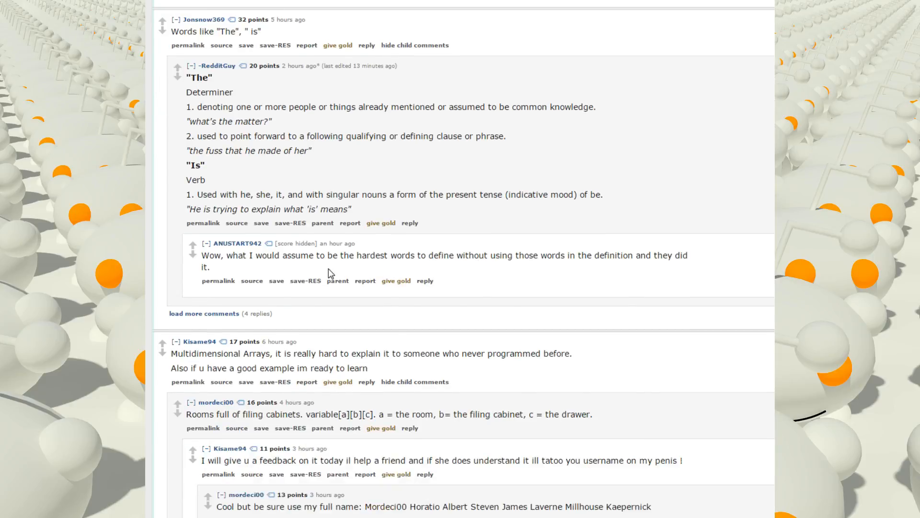
mouse_move(509, 266)
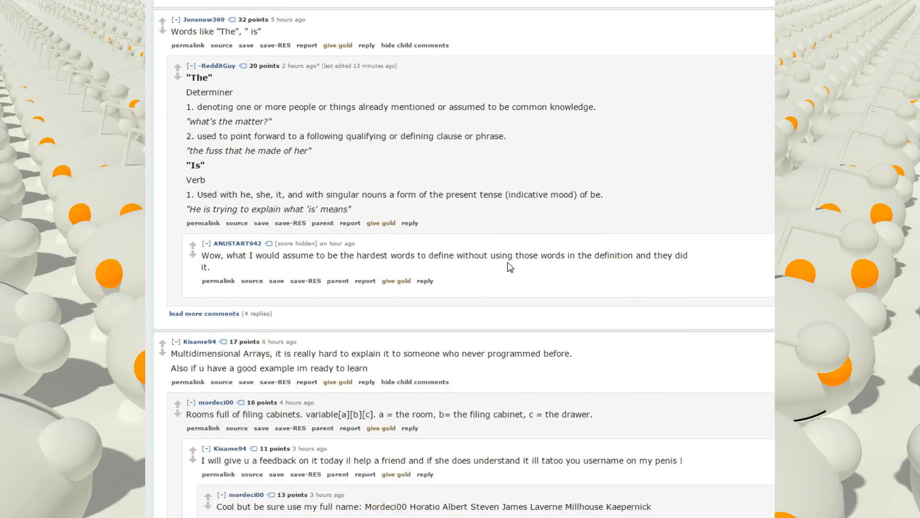
mouse_move(563, 304)
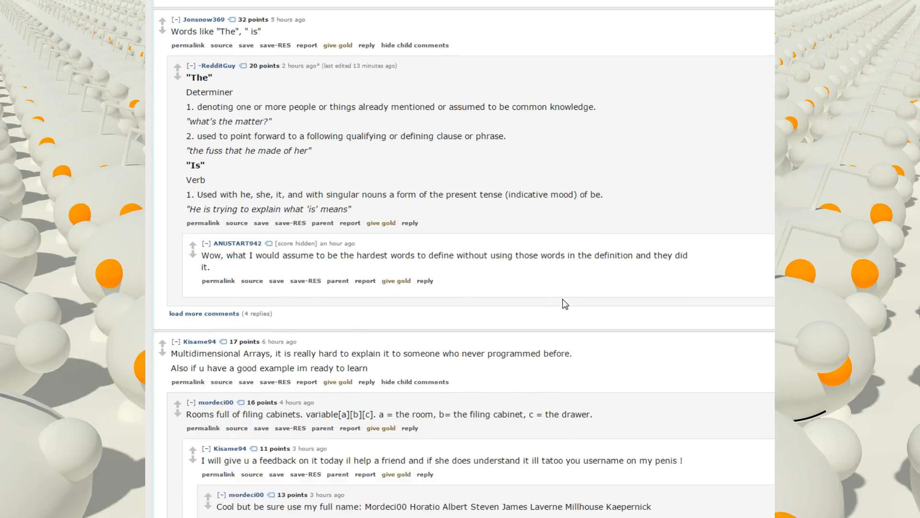
Scroll through the Multidimensional Arrays filing-cabinets chain and the Rubrics cube comment below it.
scroll(down, 3)
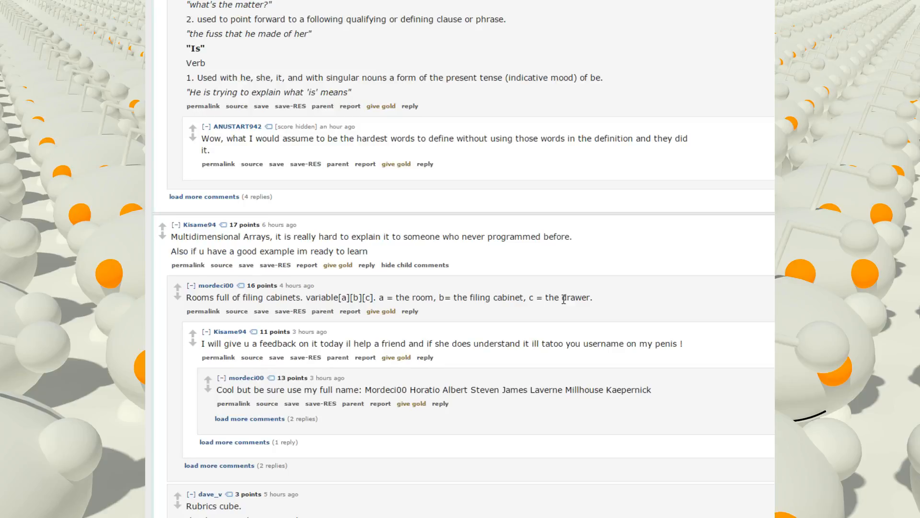
mouse_move(592, 327)
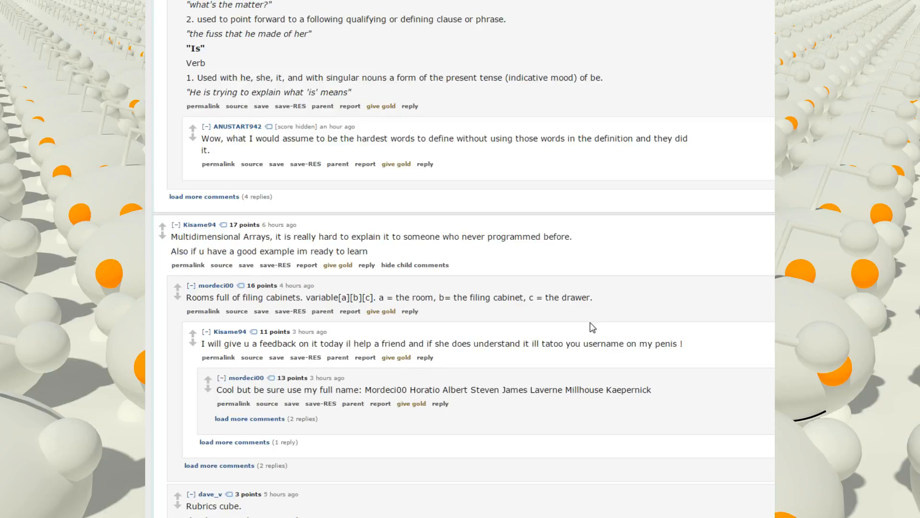
mouse_move(574, 271)
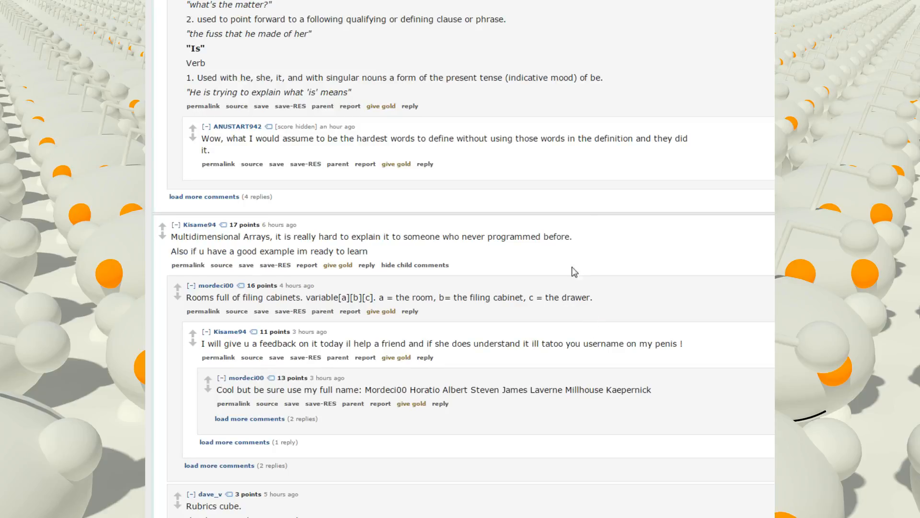
scroll(down, 3)
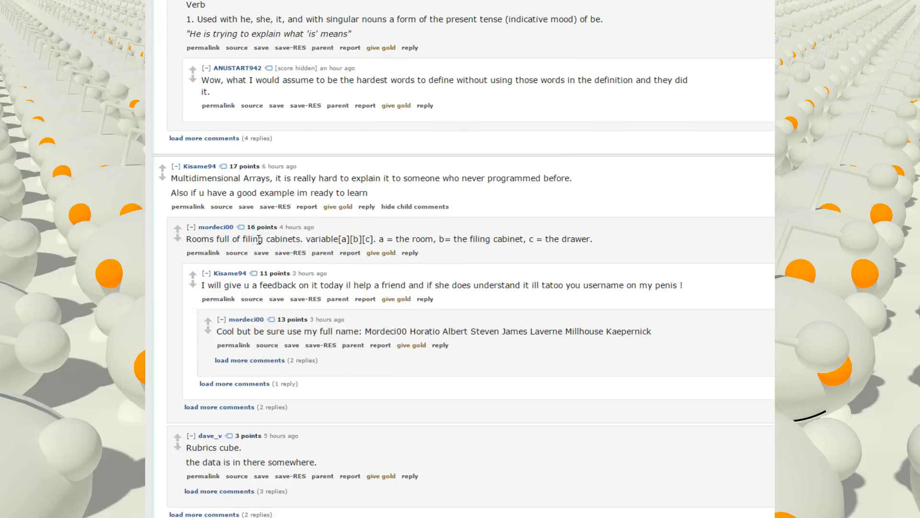
mouse_move(334, 231)
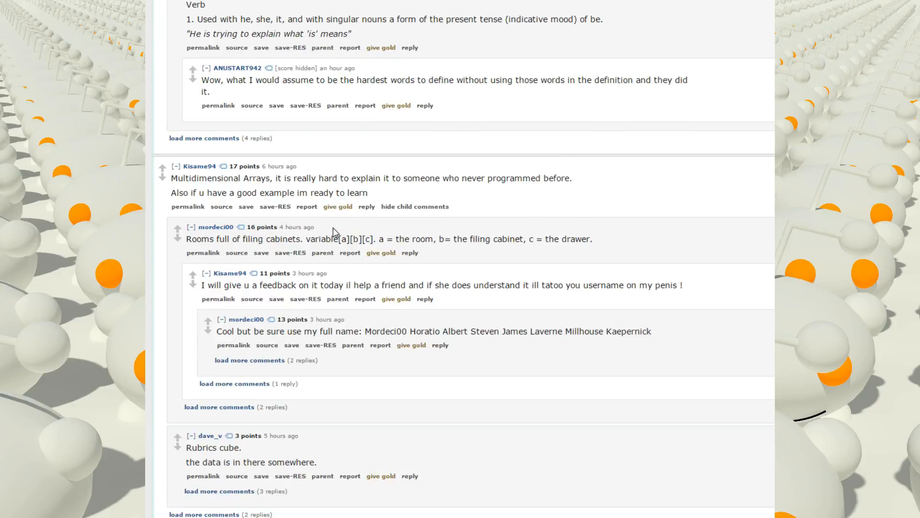
mouse_move(458, 218)
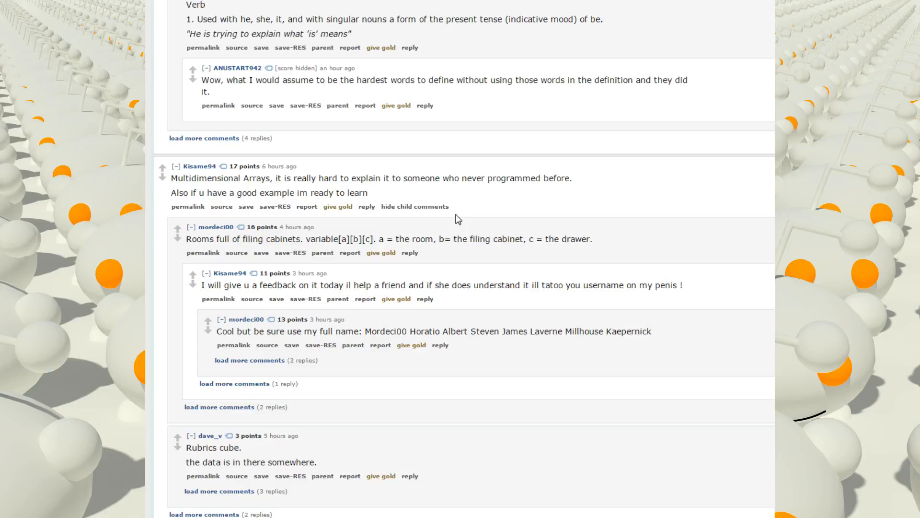
mouse_move(574, 229)
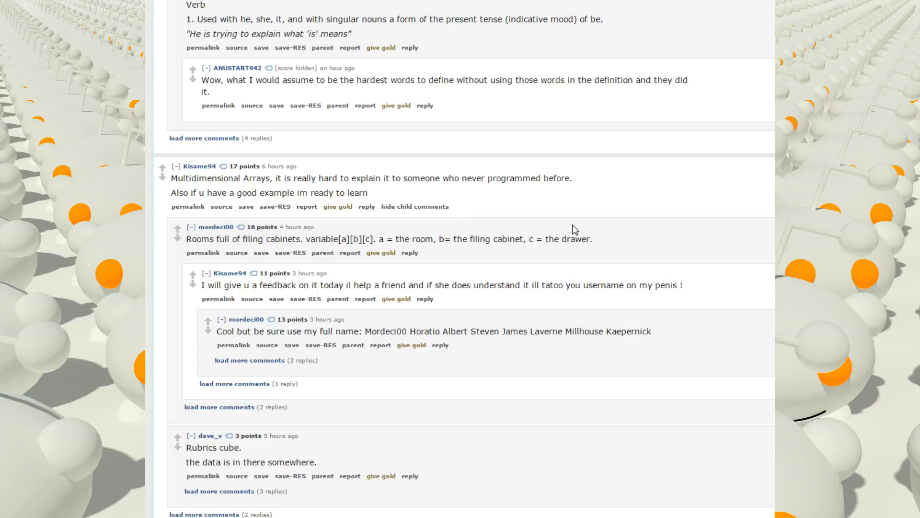
mouse_move(352, 278)
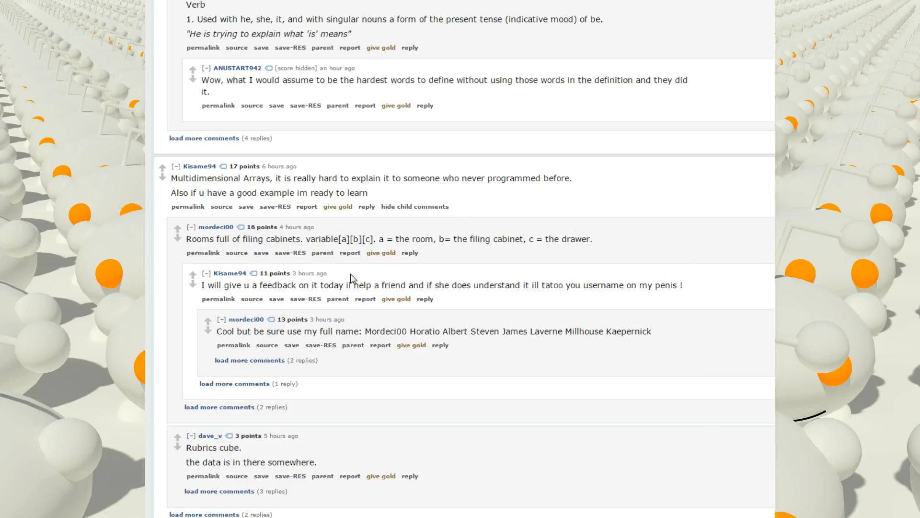
mouse_move(365, 271)
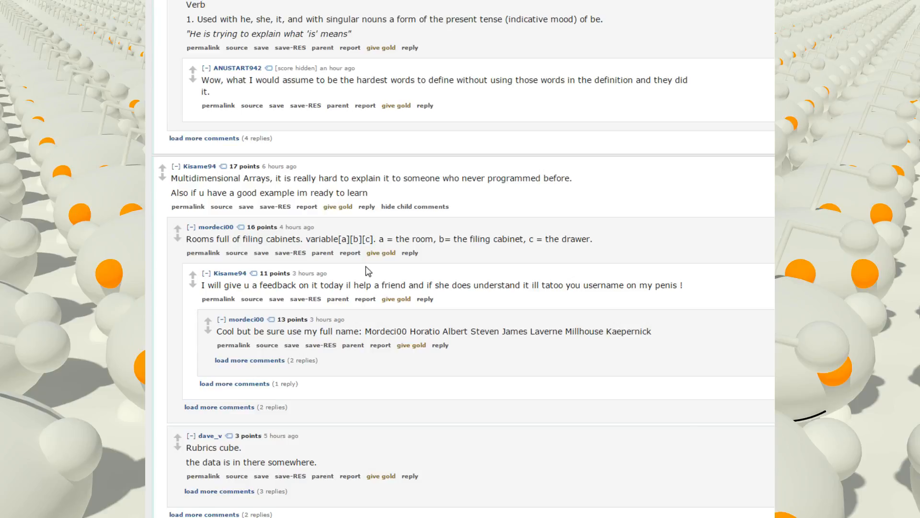
mouse_move(602, 284)
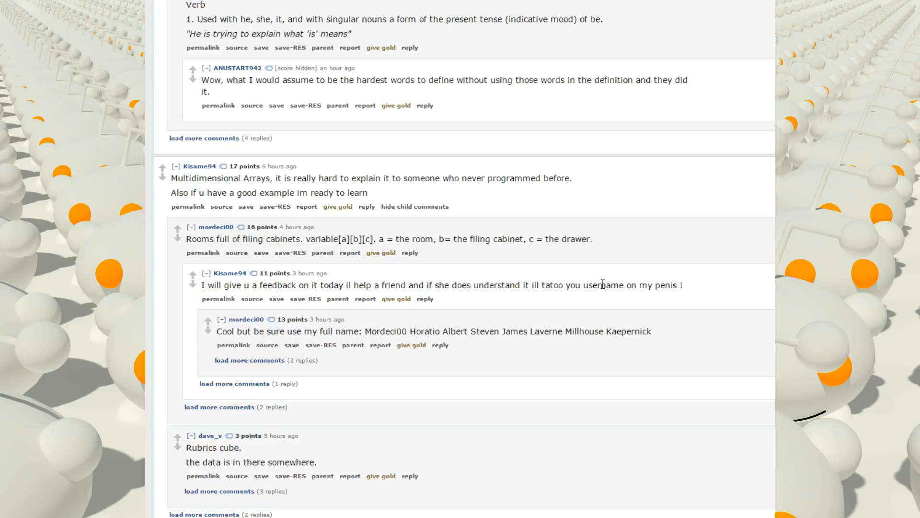
mouse_move(428, 281)
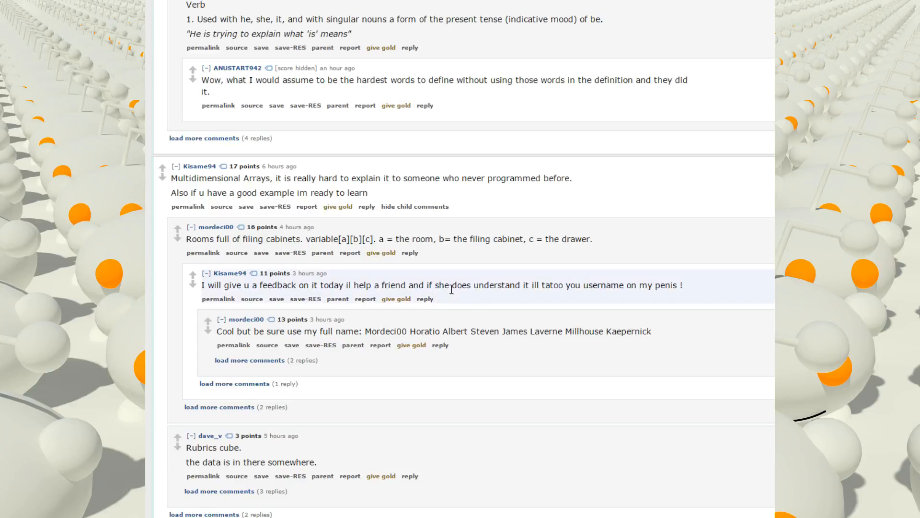
scroll(down, 3)
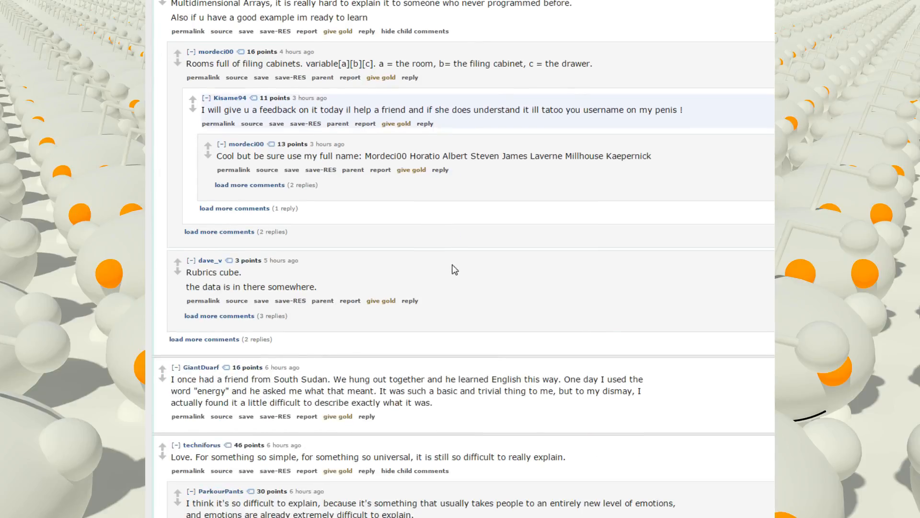
scroll(up, 3)
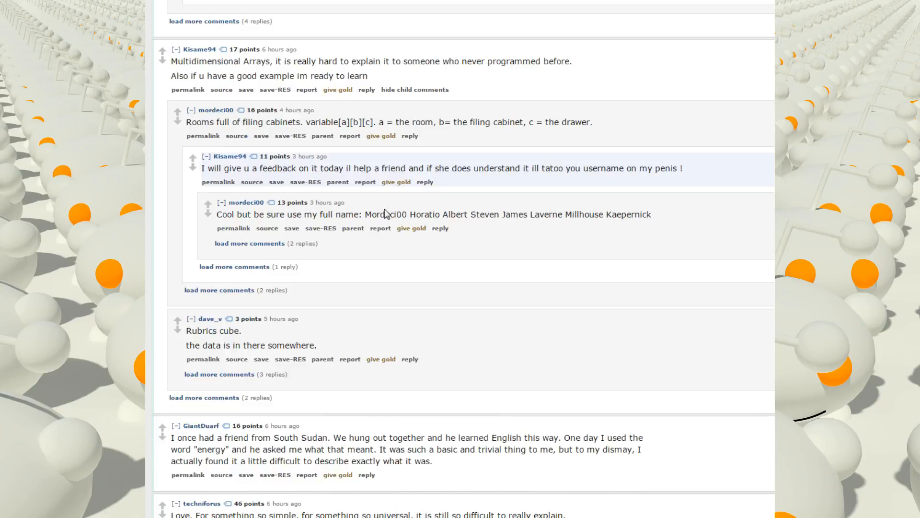
mouse_move(464, 206)
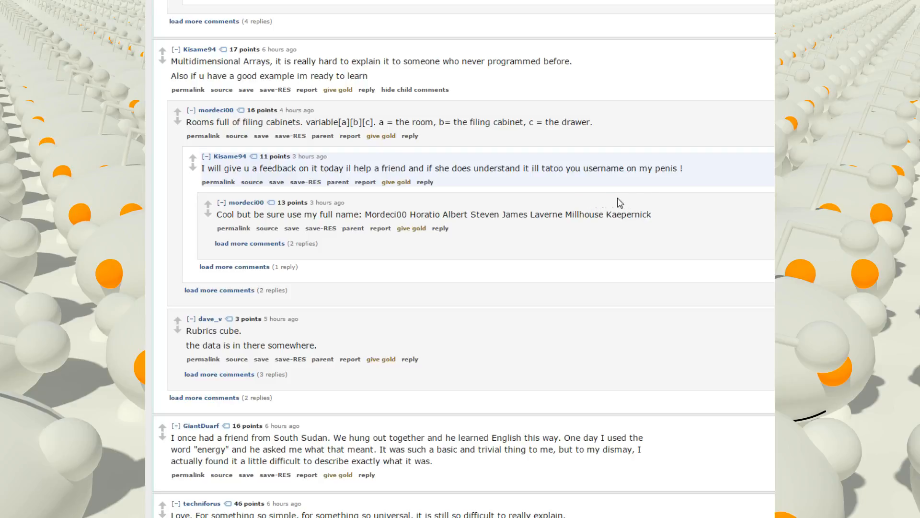
Scroll down through the 'Love' answer, its emotion replies and the 'What is love?' joke chain.
scroll(down, 3)
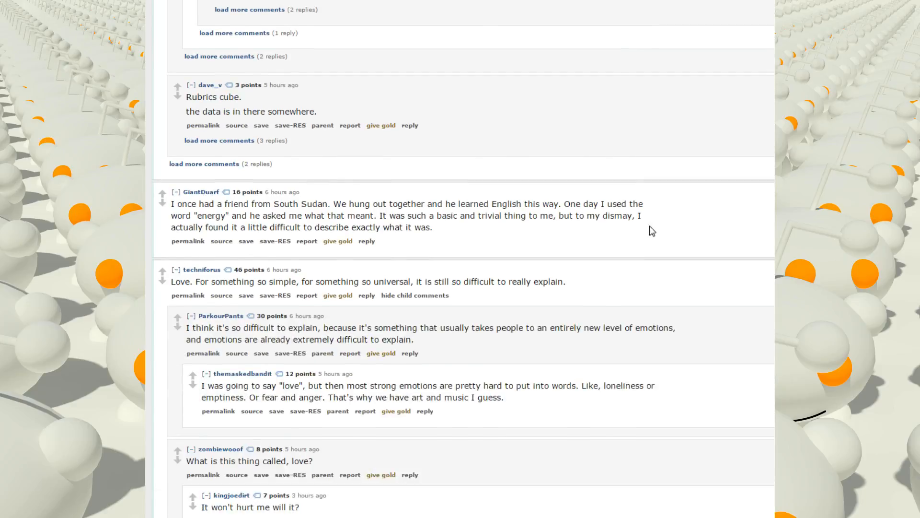
mouse_move(506, 254)
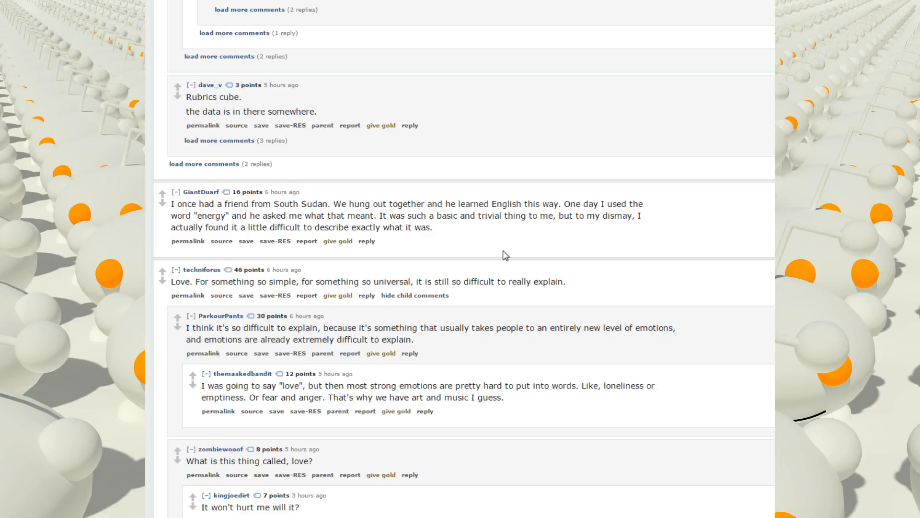
scroll(down, 3)
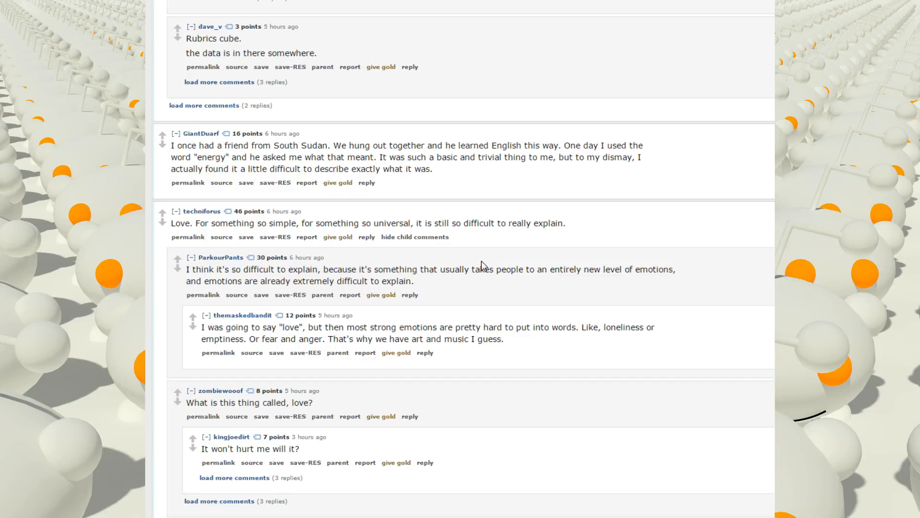
scroll(down, 3)
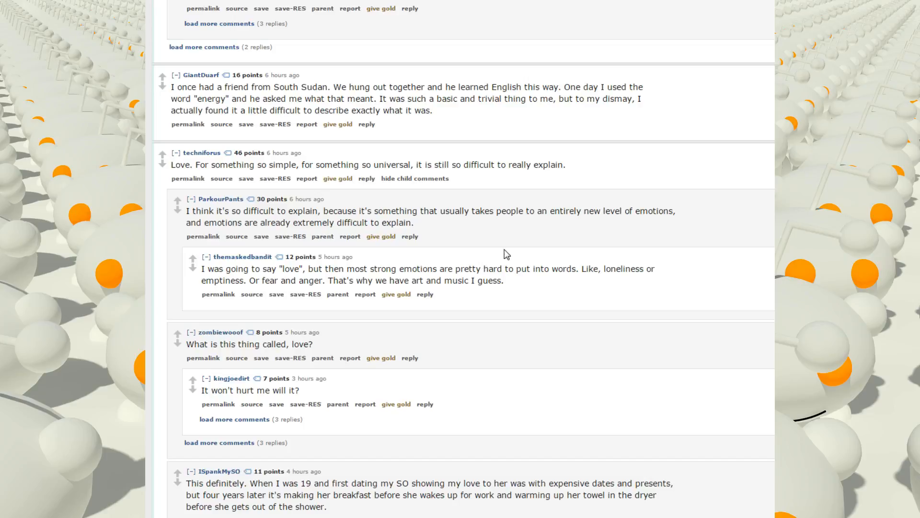
mouse_move(535, 245)
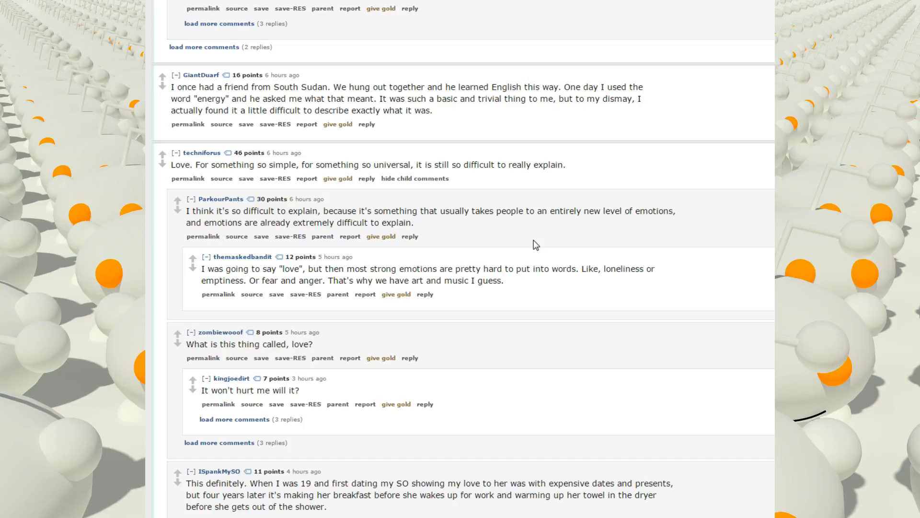
mouse_move(529, 234)
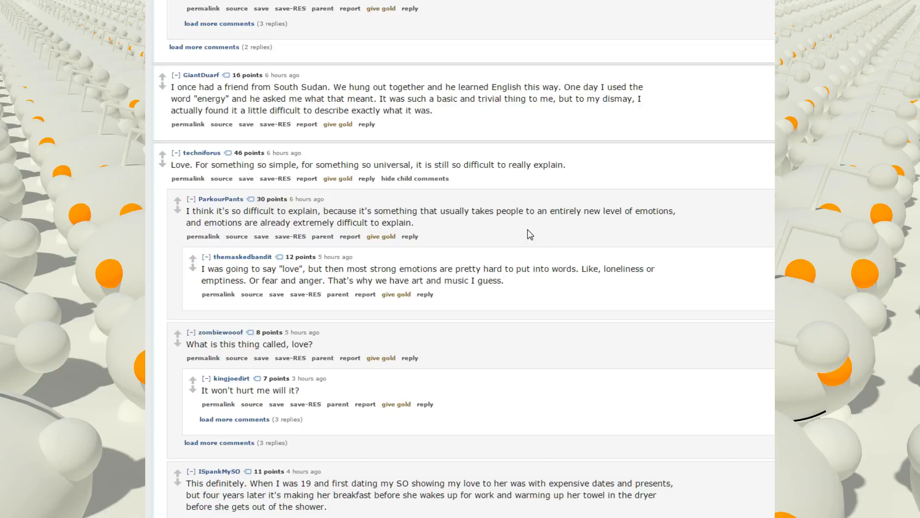
scroll(down, 3)
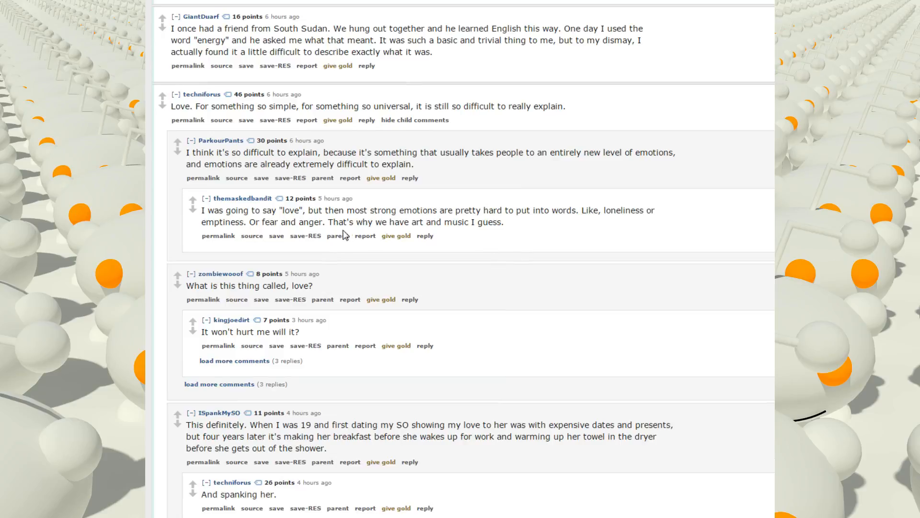
mouse_move(506, 246)
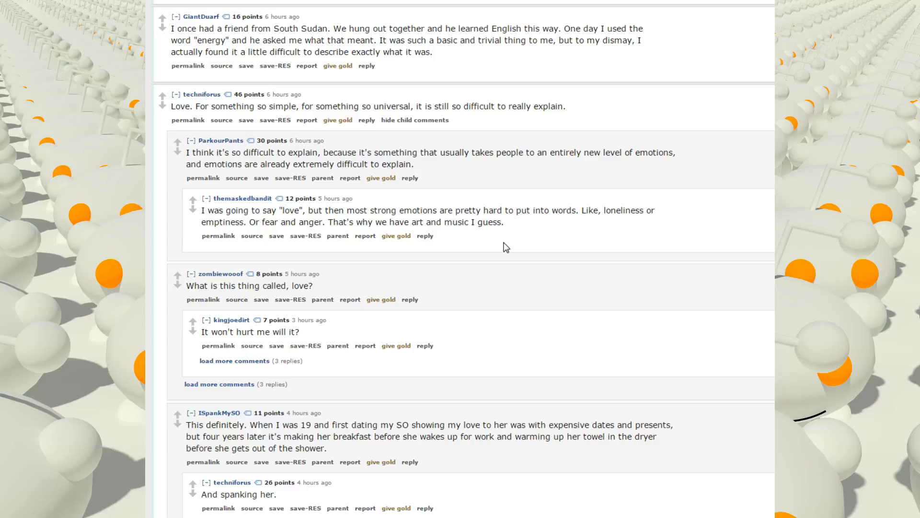
scroll(down, 3)
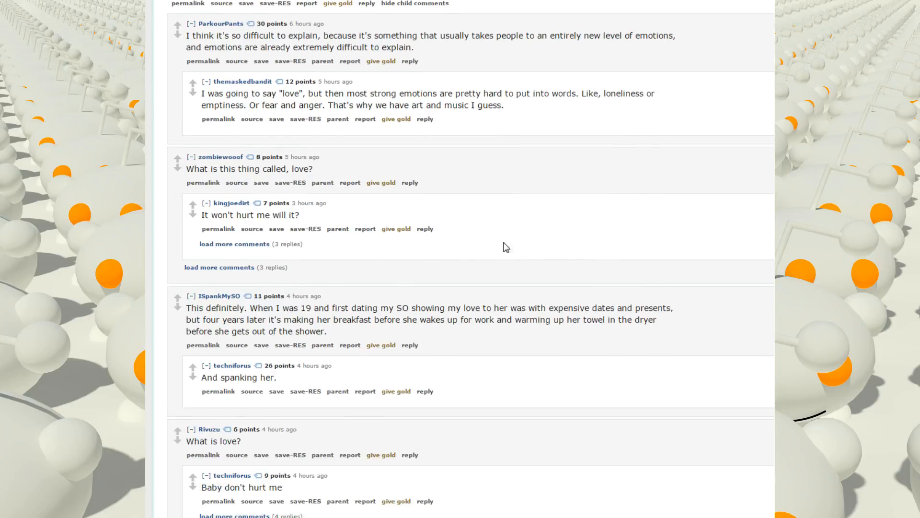
Expand the 3 hidden replies under 'It won't hurt me' and read down to the voiced /b/ and /p/ pronunciation answer.
scroll(down, 3)
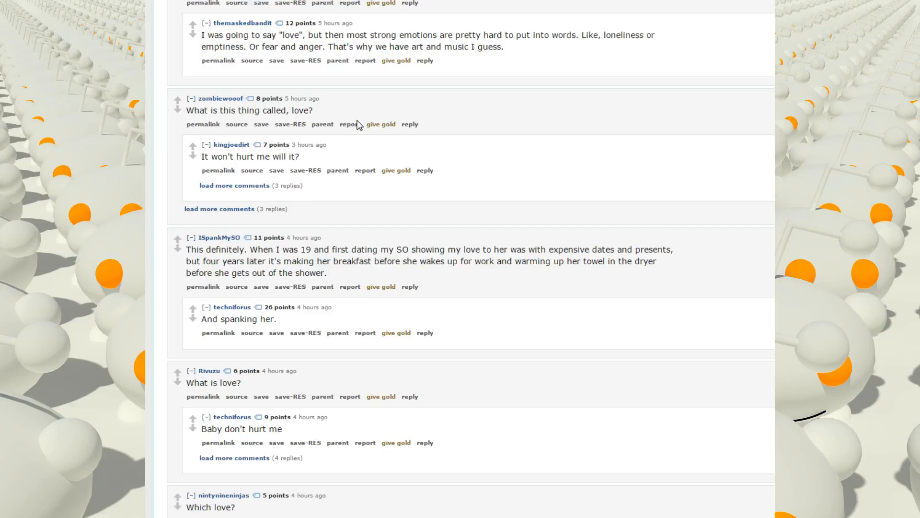
mouse_move(641, 181)
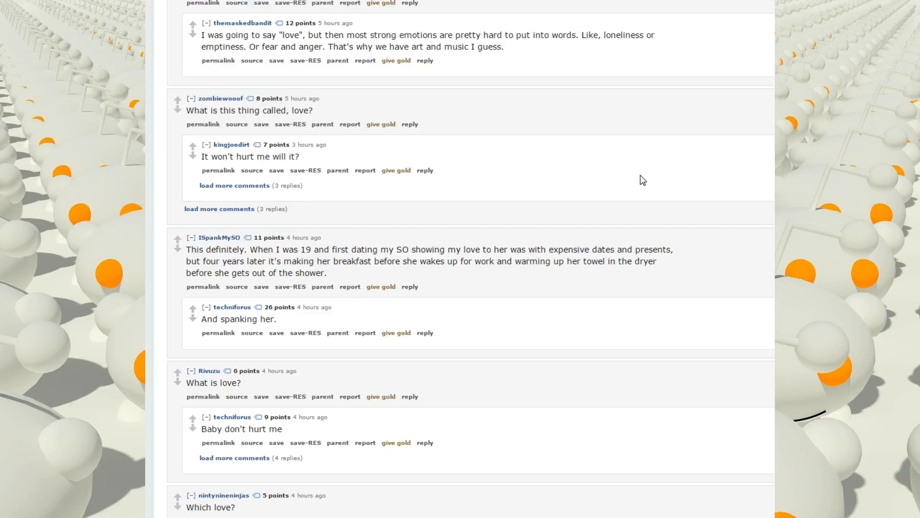
click(234, 185)
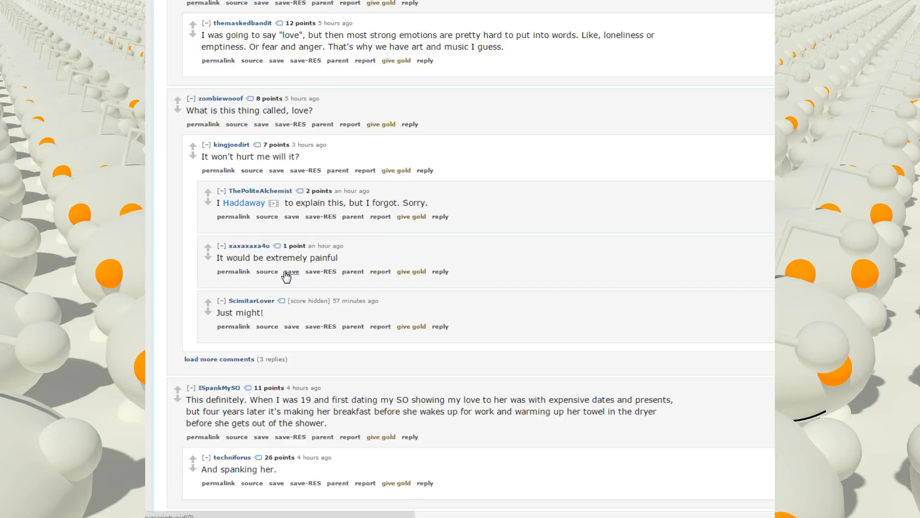
scroll(down, 3)
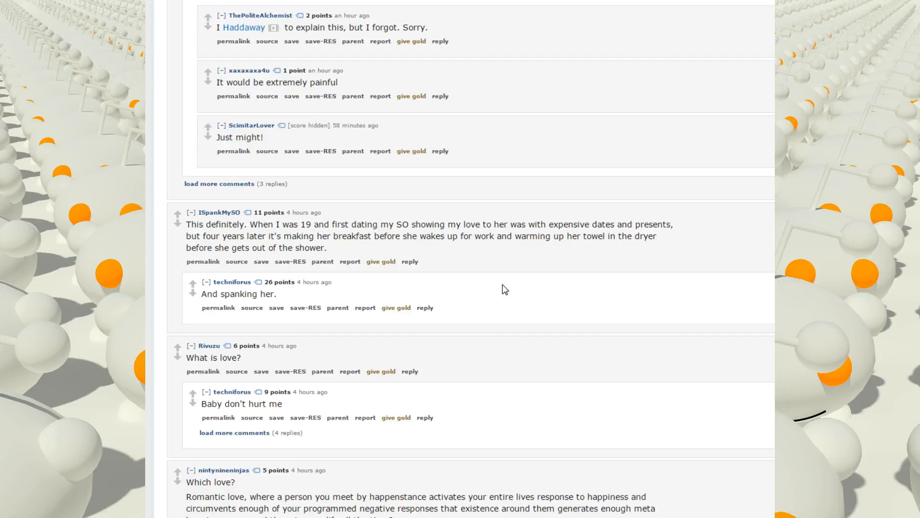
scroll(down, 3)
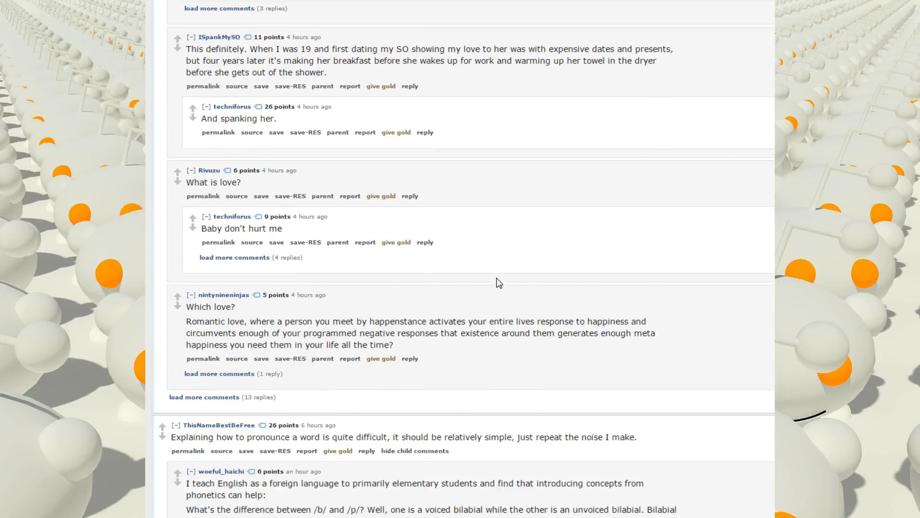
scroll(up, 3)
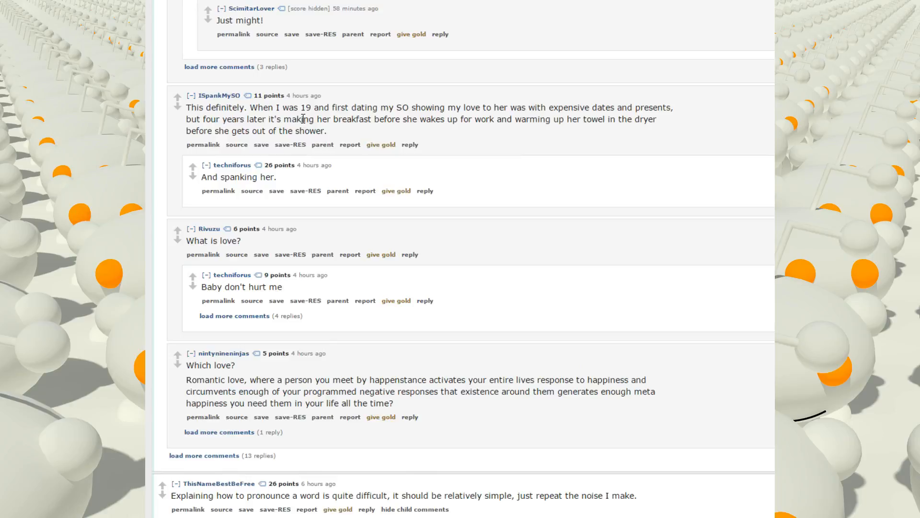
scroll(down, 3)
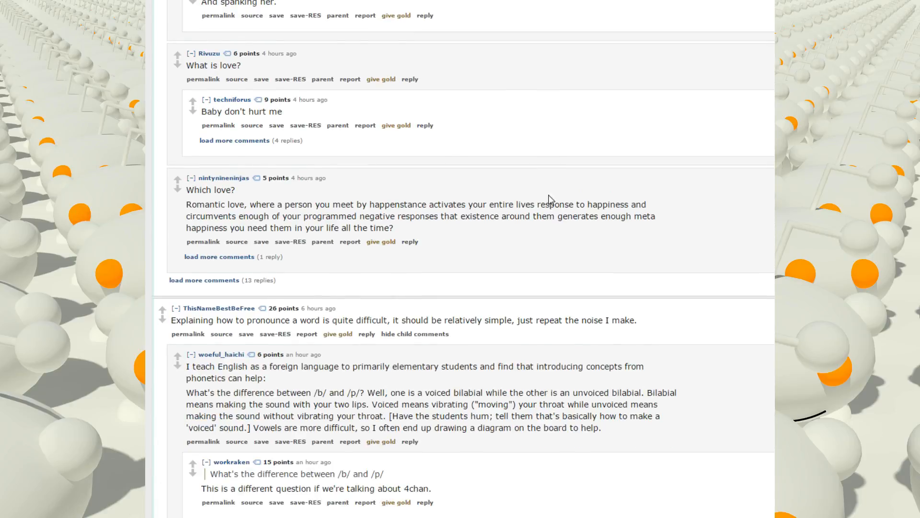
mouse_move(290, 197)
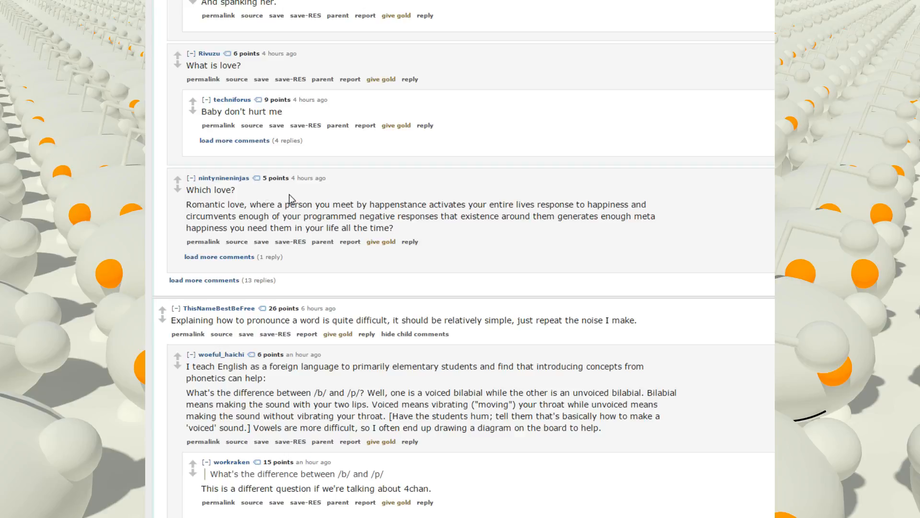
mouse_move(431, 194)
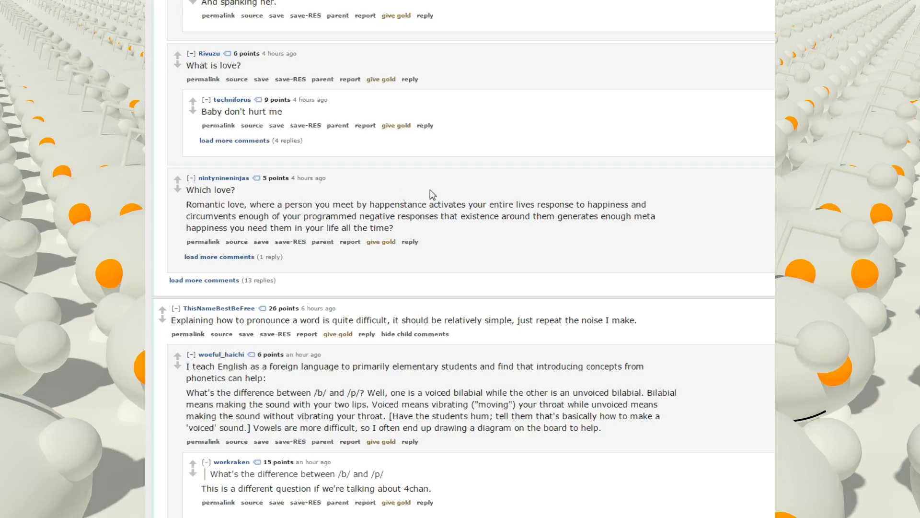
mouse_move(515, 194)
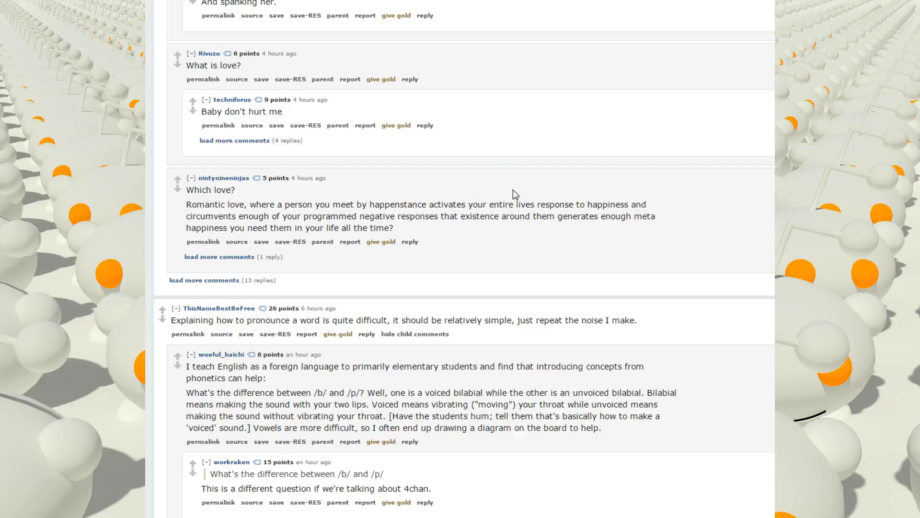
mouse_move(461, 175)
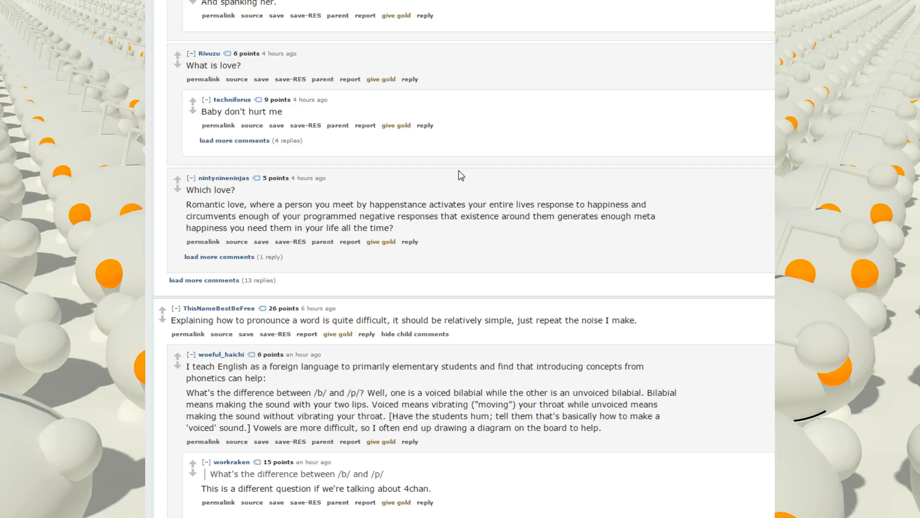
mouse_move(475, 181)
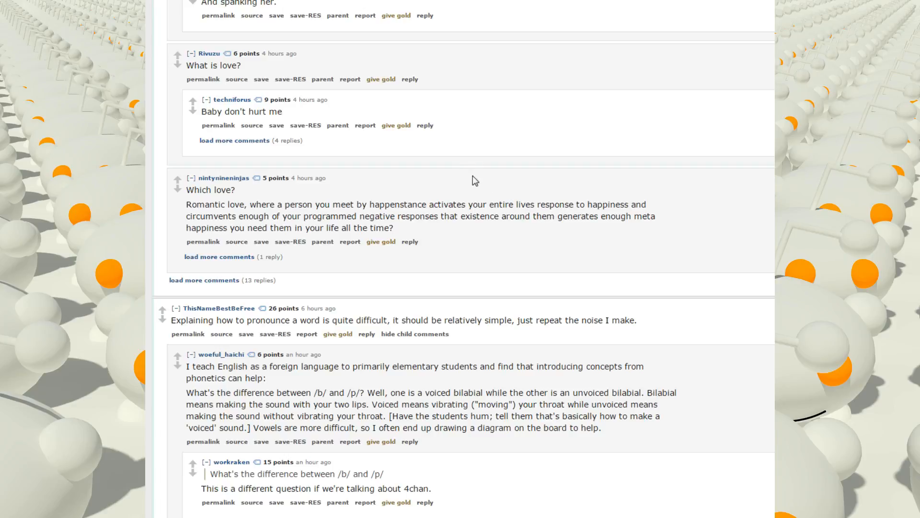
mouse_move(553, 184)
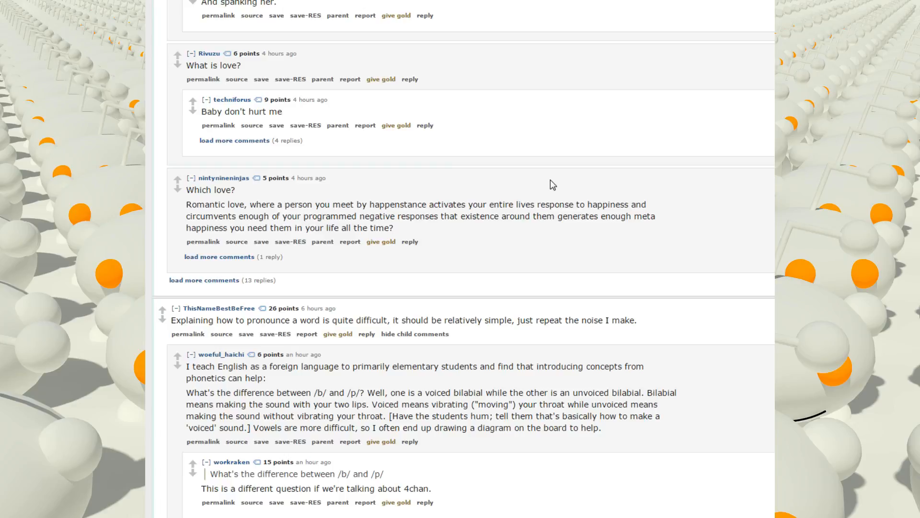
scroll(down, 3)
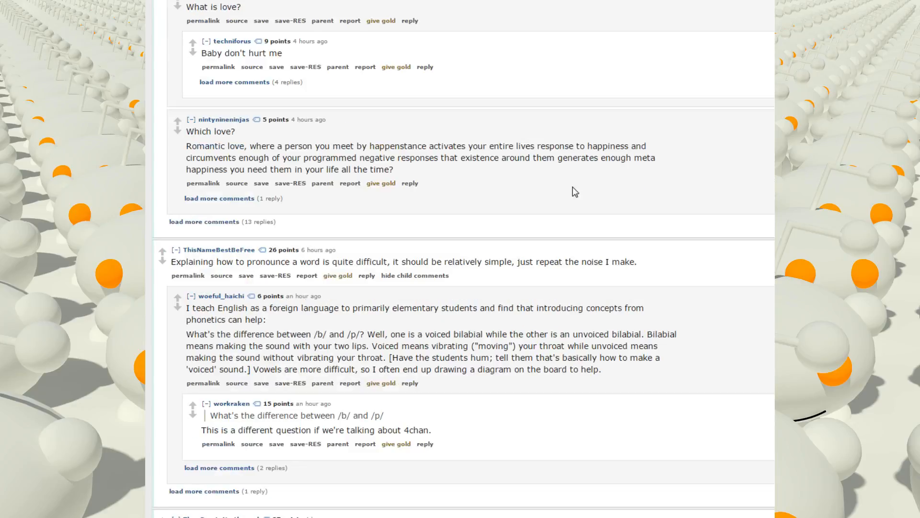
mouse_move(329, 223)
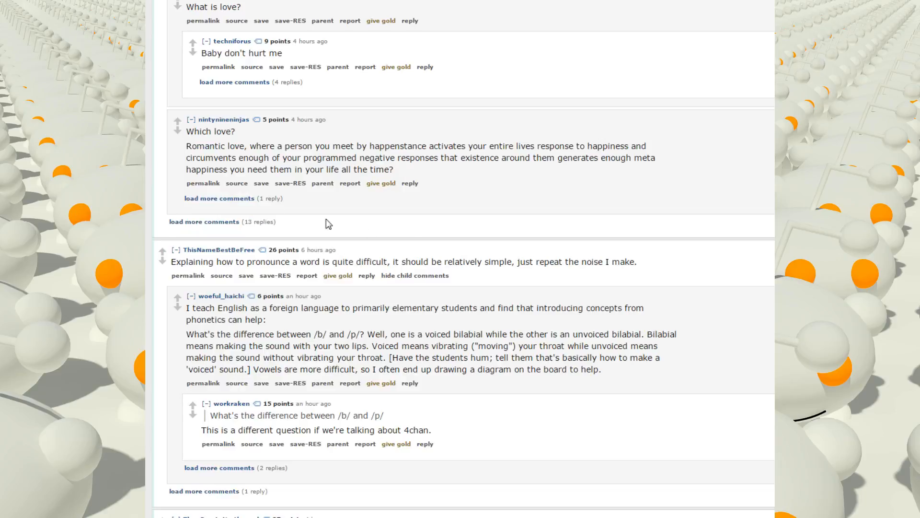
Scroll down past the phonetics replies to the sign-language answer about what language deaf people think in.
scroll(down, 3)
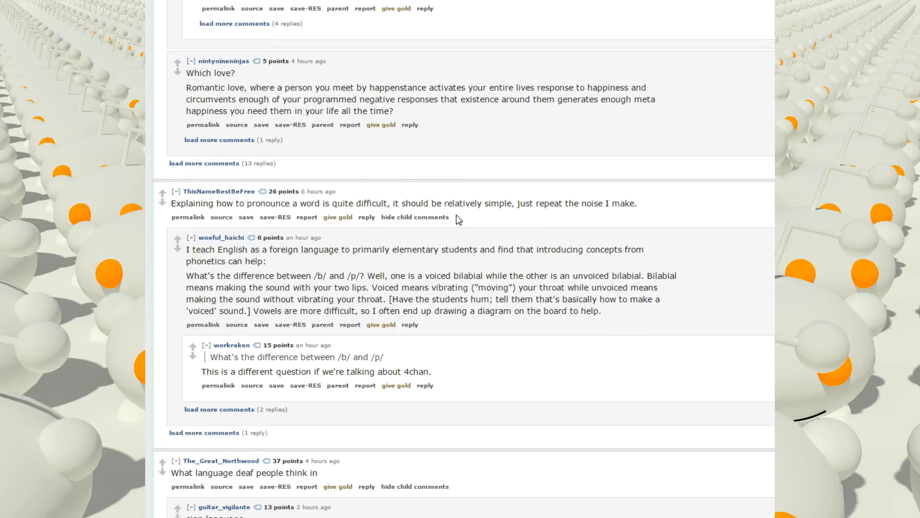
mouse_move(344, 294)
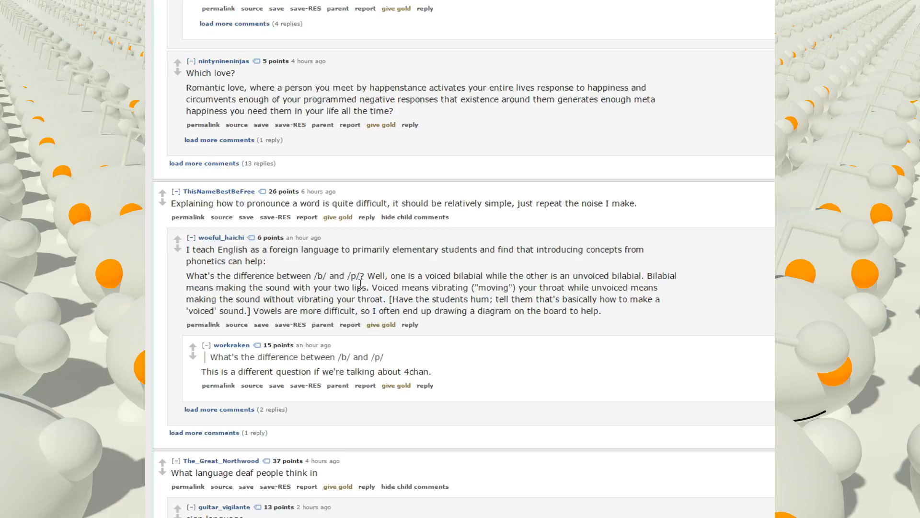
mouse_move(351, 295)
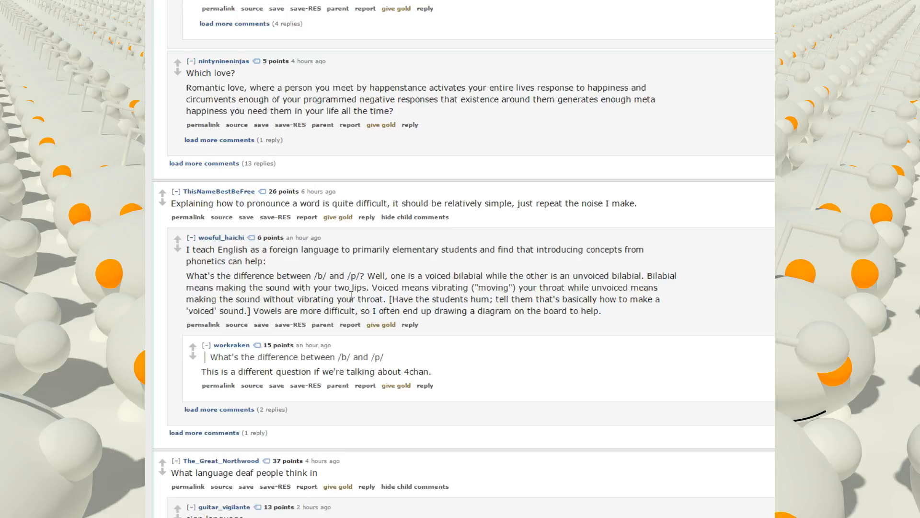
scroll(down, 3)
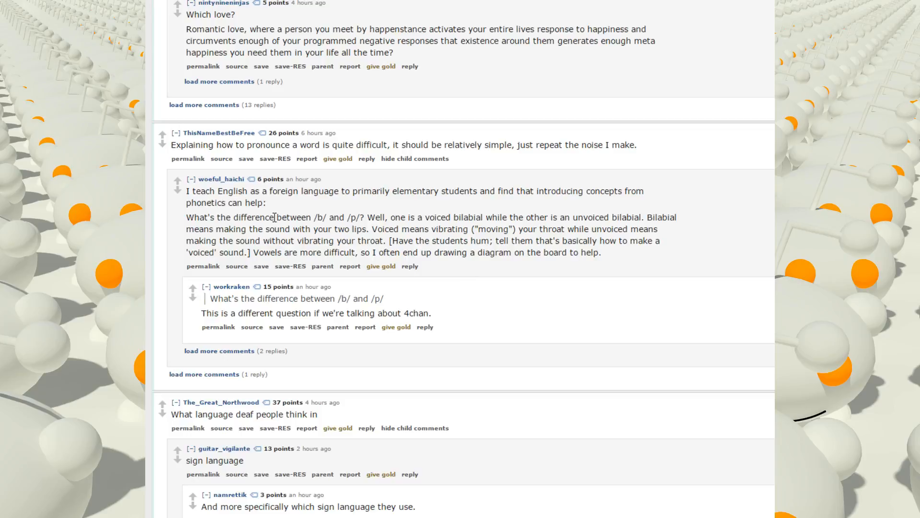
mouse_move(381, 203)
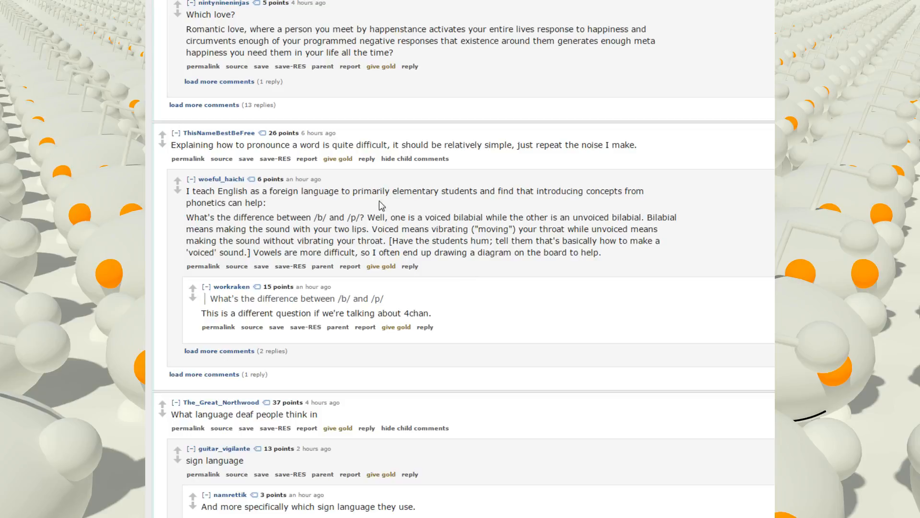
mouse_move(445, 202)
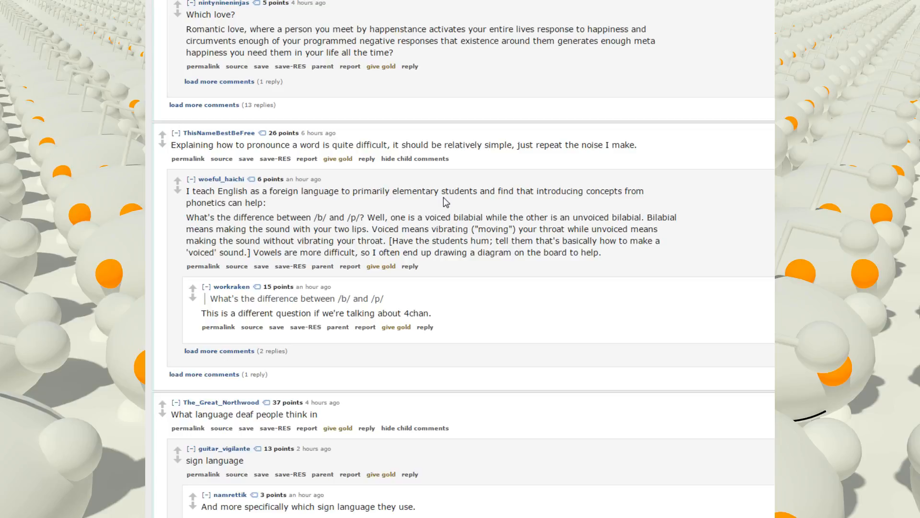
mouse_move(471, 210)
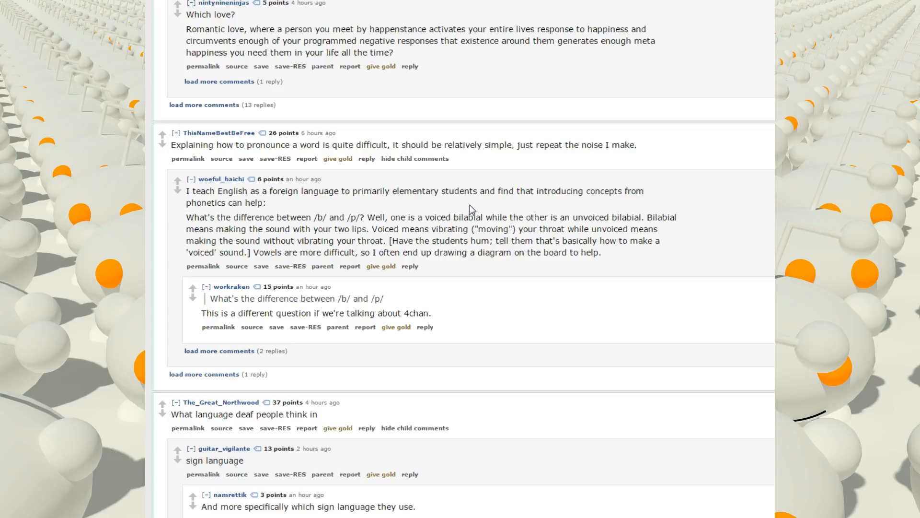
mouse_move(528, 191)
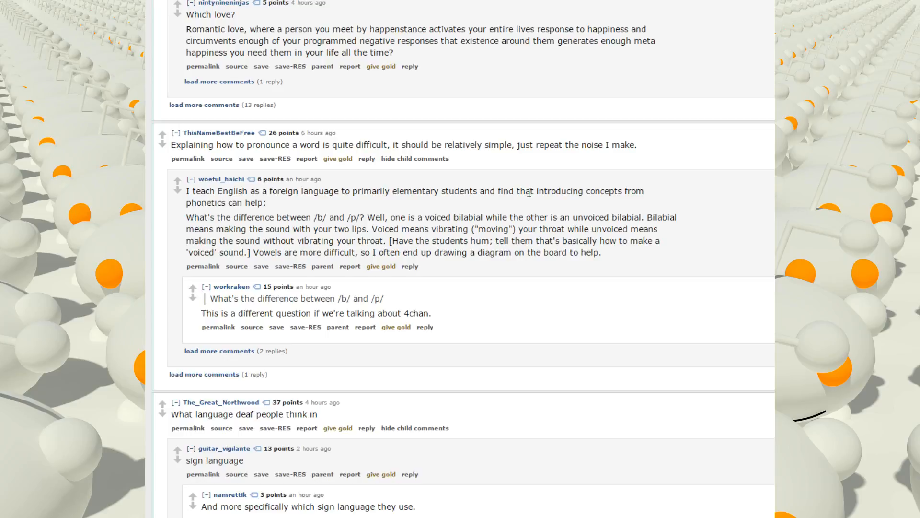
mouse_move(537, 193)
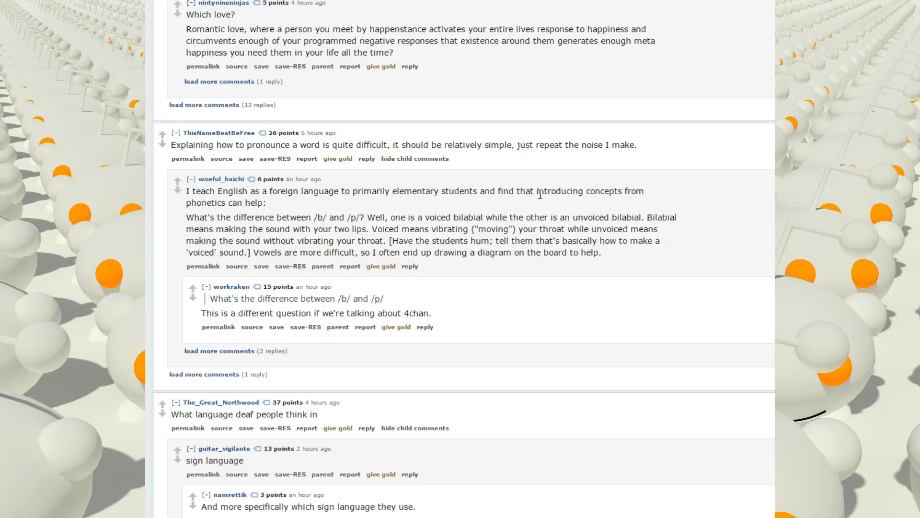
mouse_move(658, 202)
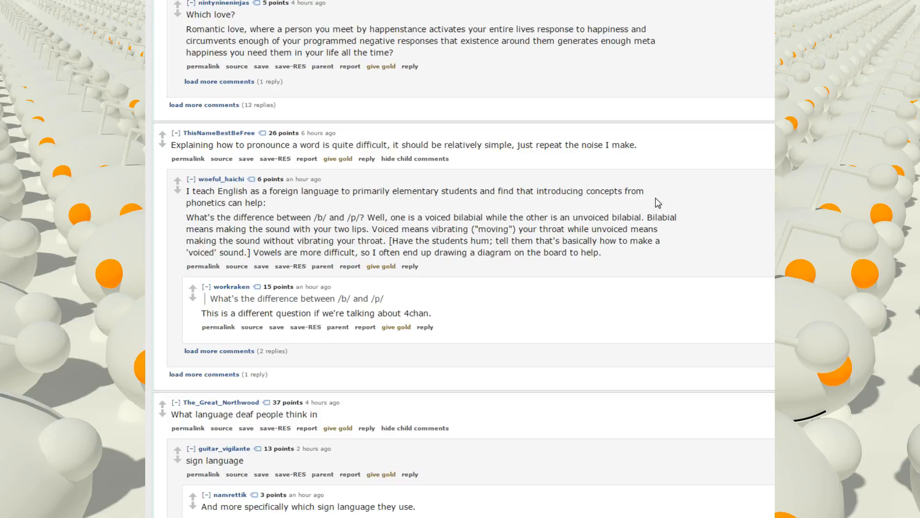
mouse_move(663, 205)
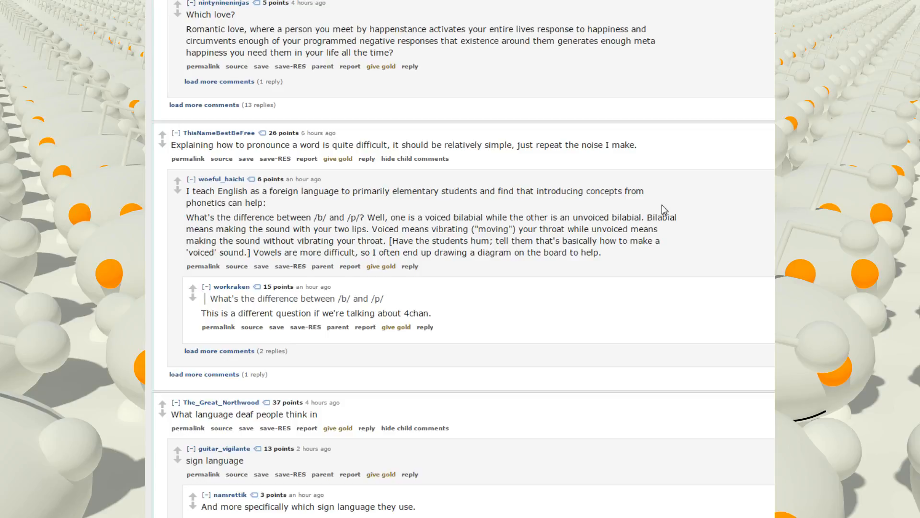
mouse_move(182, 246)
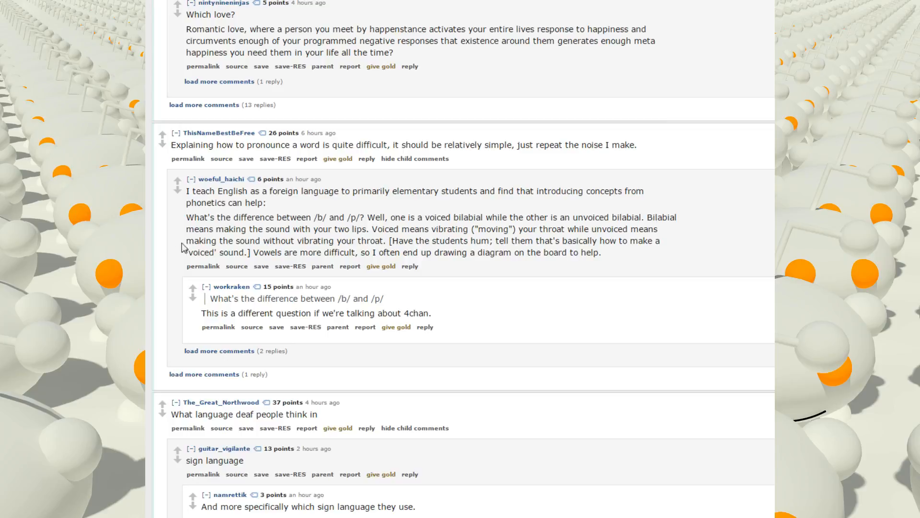
mouse_move(198, 229)
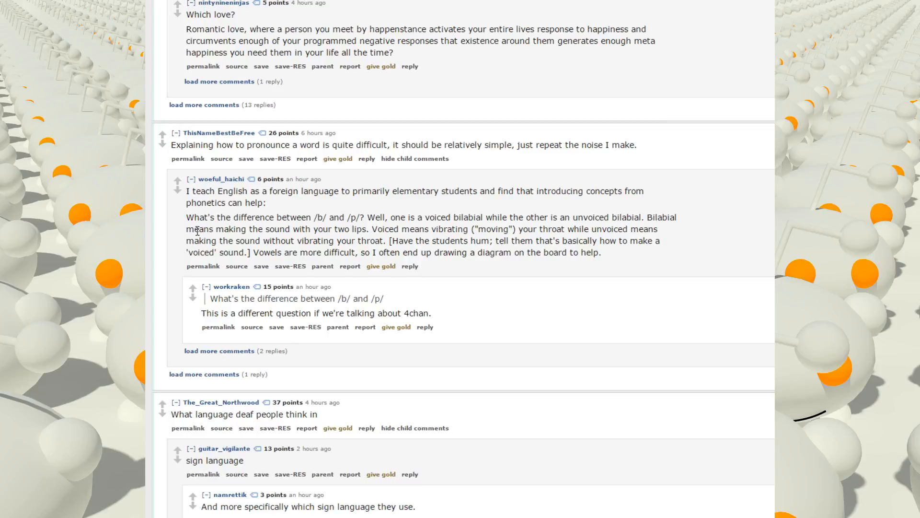
mouse_move(446, 240)
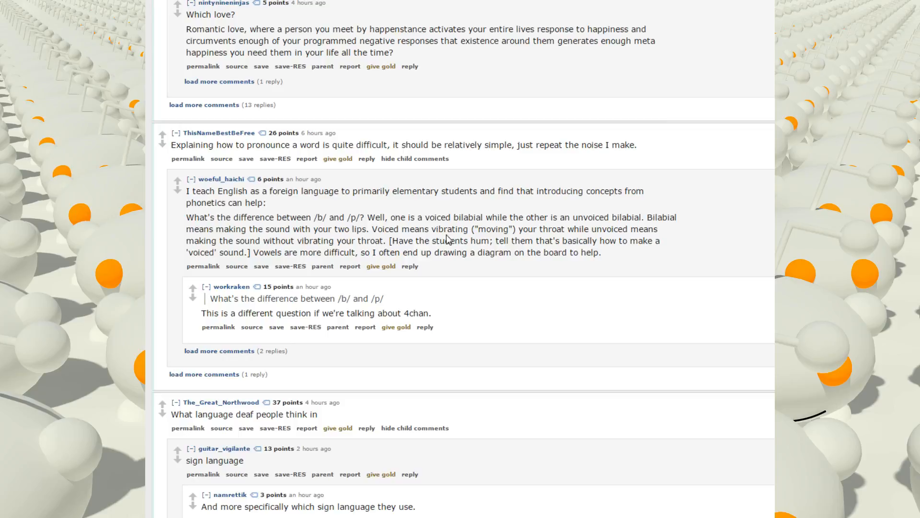
mouse_move(643, 241)
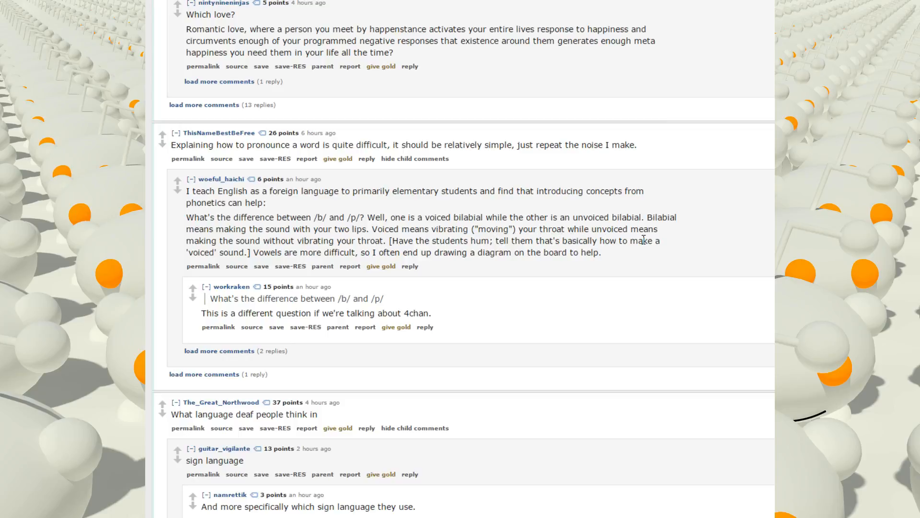
mouse_move(608, 292)
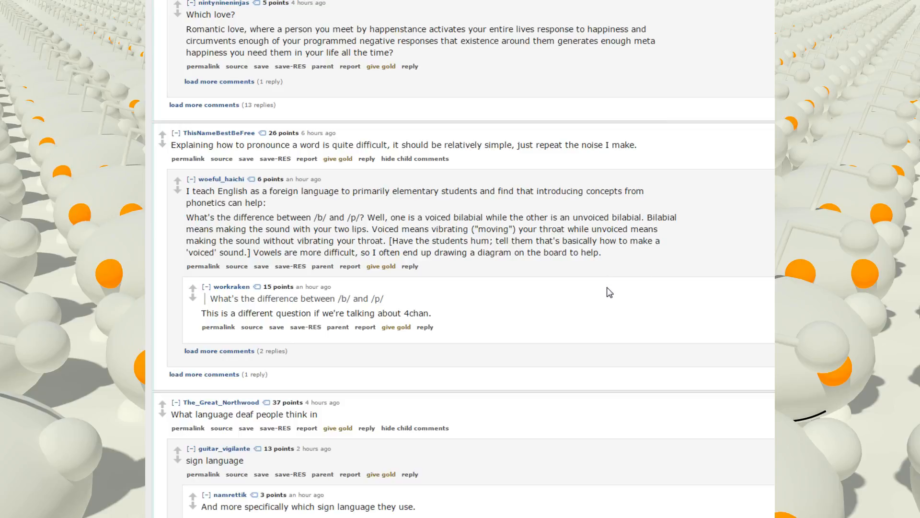
mouse_move(524, 273)
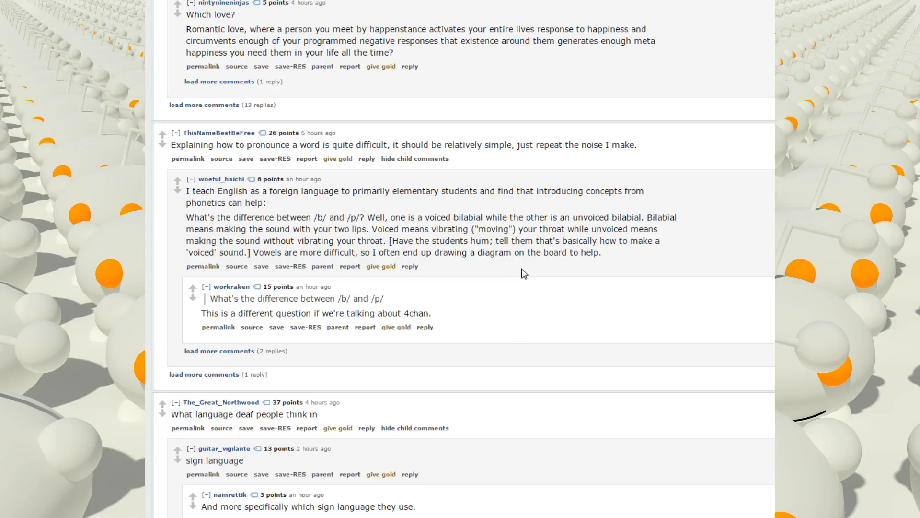
mouse_move(590, 256)
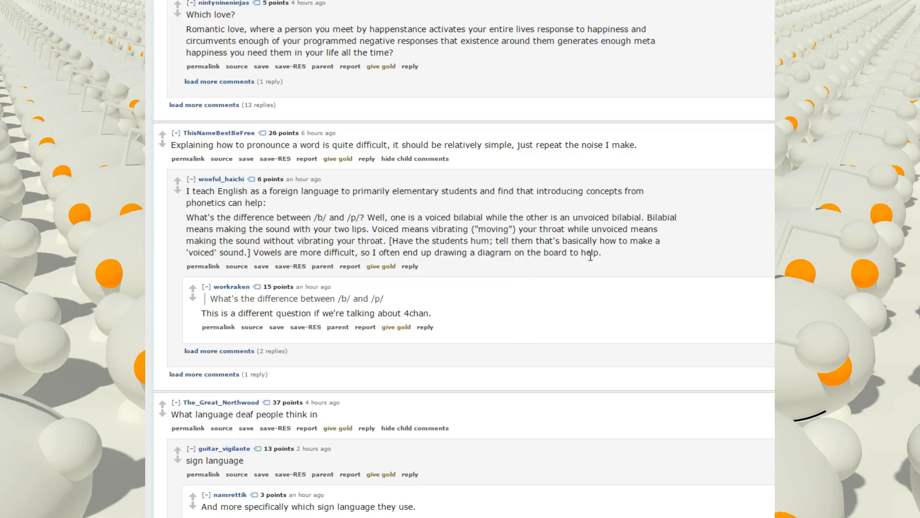
mouse_move(397, 214)
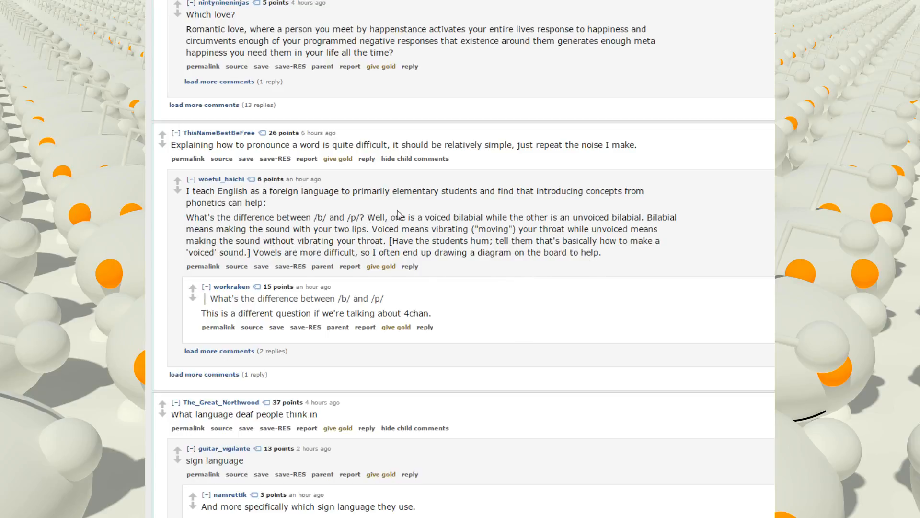
mouse_move(452, 210)
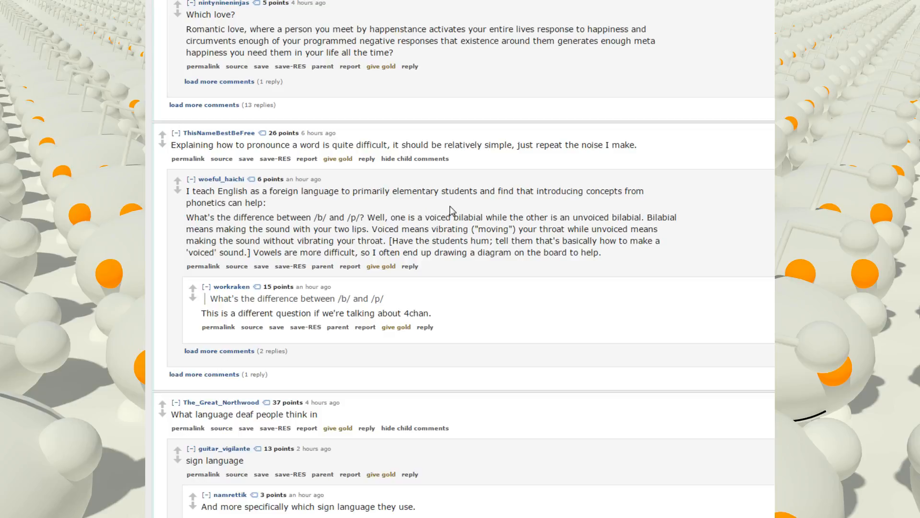
scroll(down, 3)
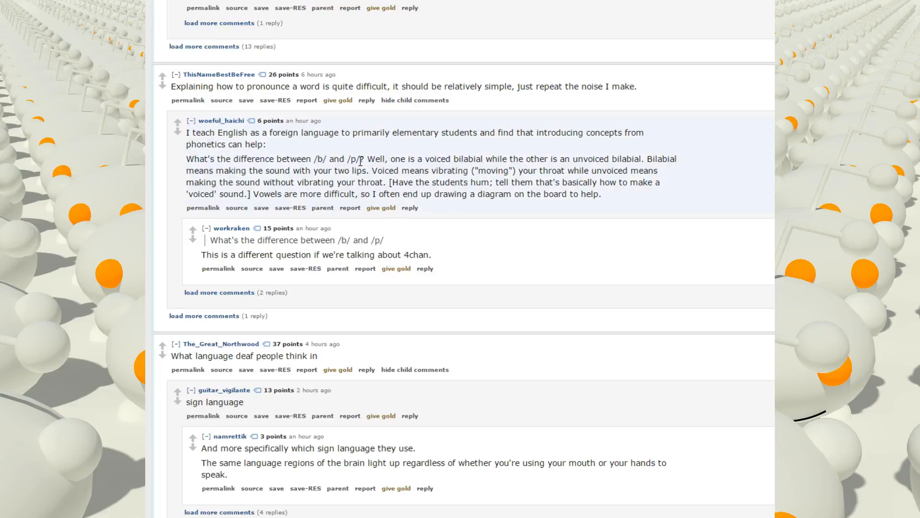
scroll(down, 3)
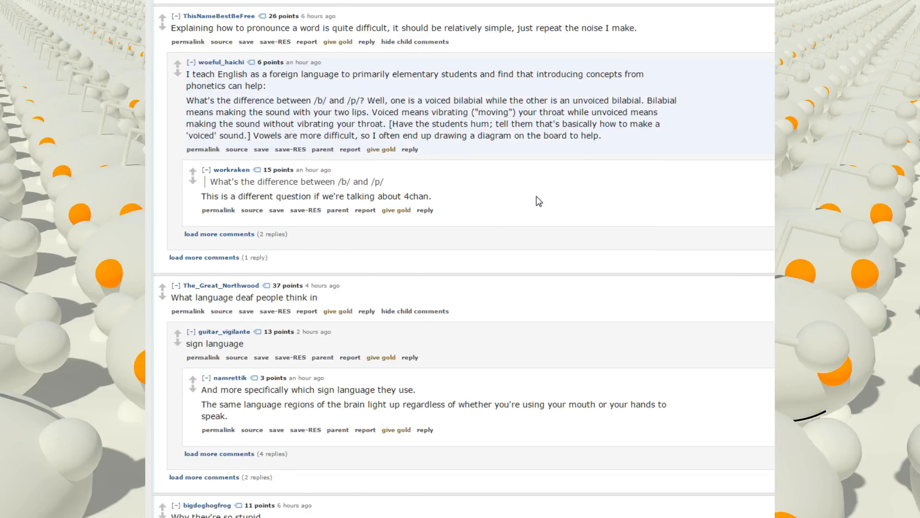
scroll(up, 3)
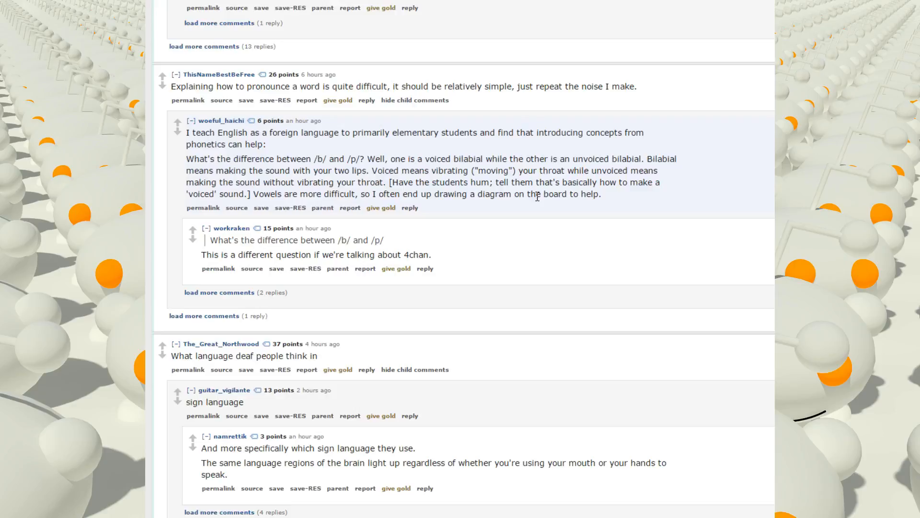
mouse_move(530, 253)
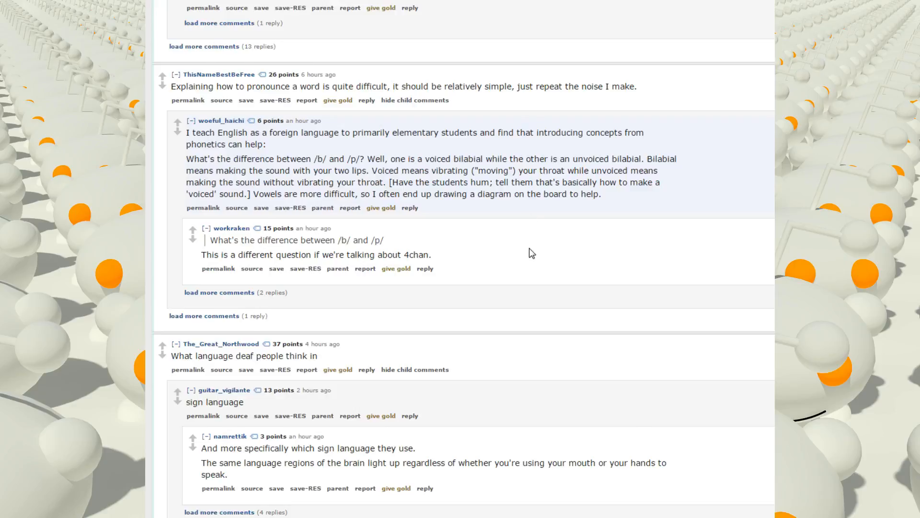
scroll(down, 3)
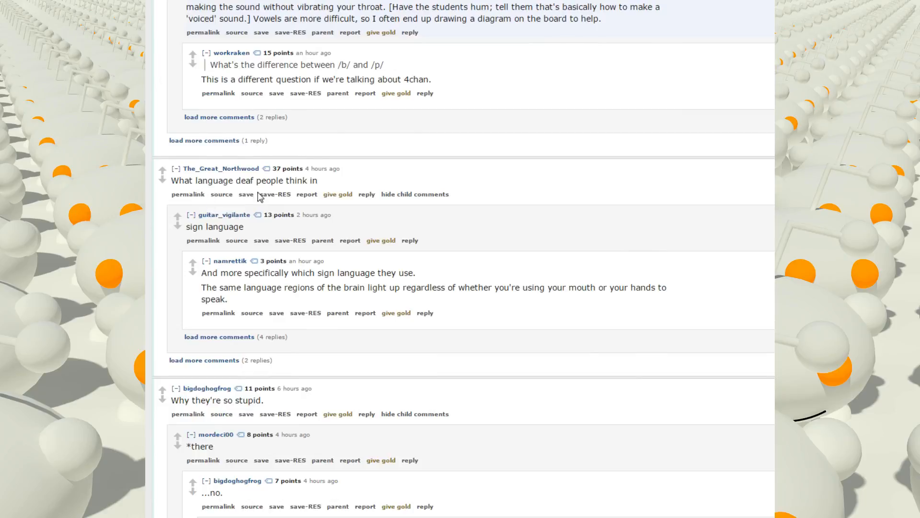
mouse_move(522, 182)
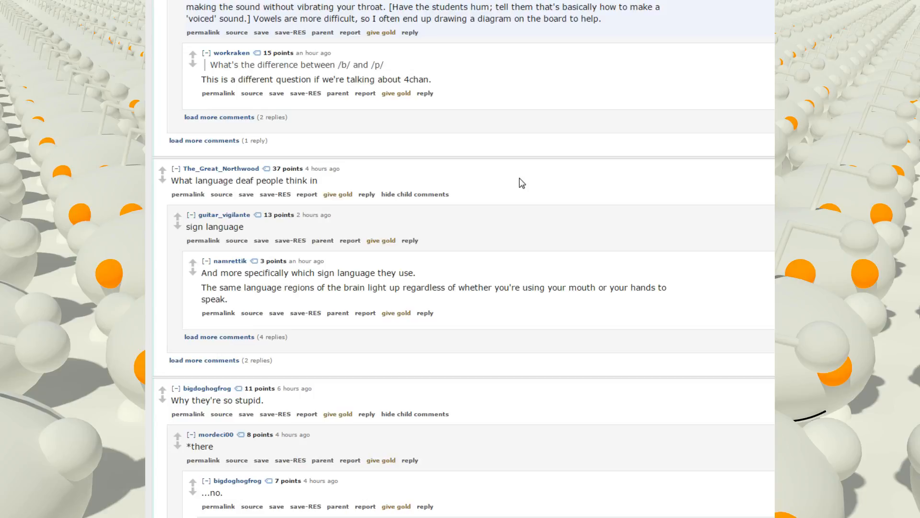
mouse_move(375, 304)
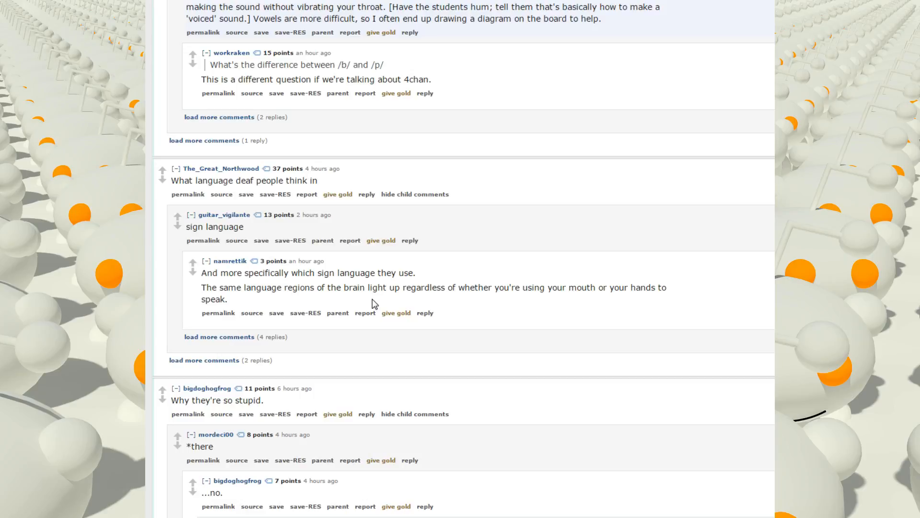
Scroll down through the finance-illiteracy exchange to the 'How to tie your shoes' SpongeBob-lyrics reply.
scroll(down, 3)
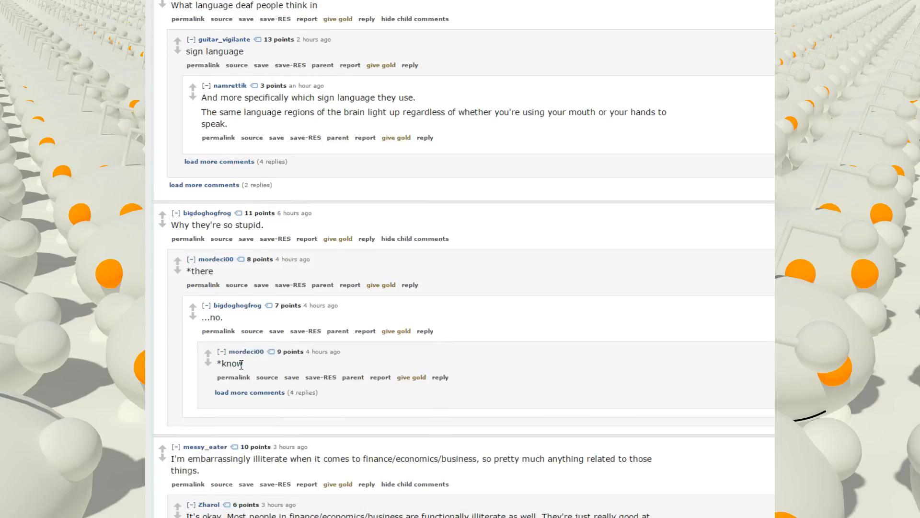
scroll(down, 3)
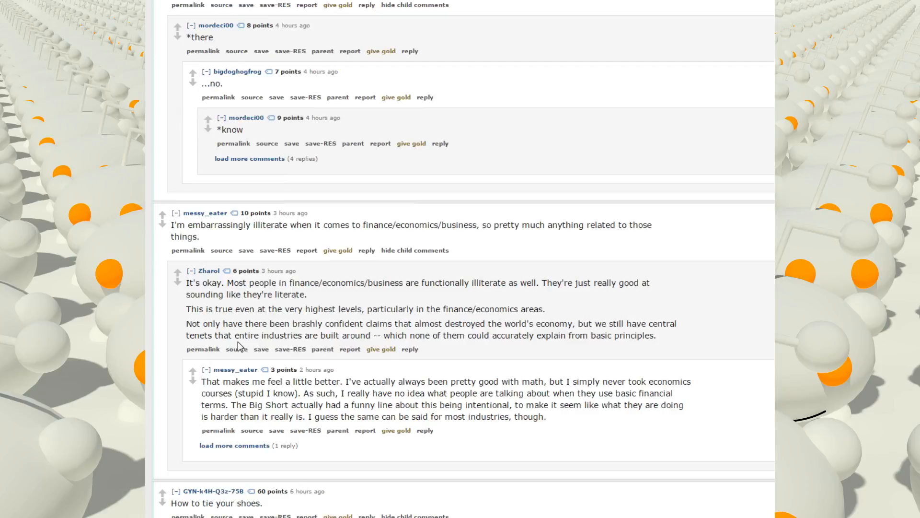
scroll(down, 3)
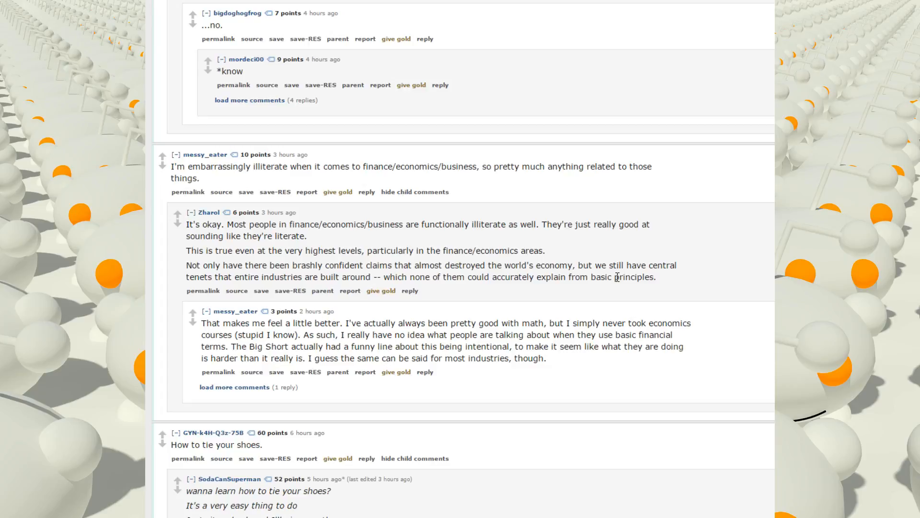
scroll(down, 3)
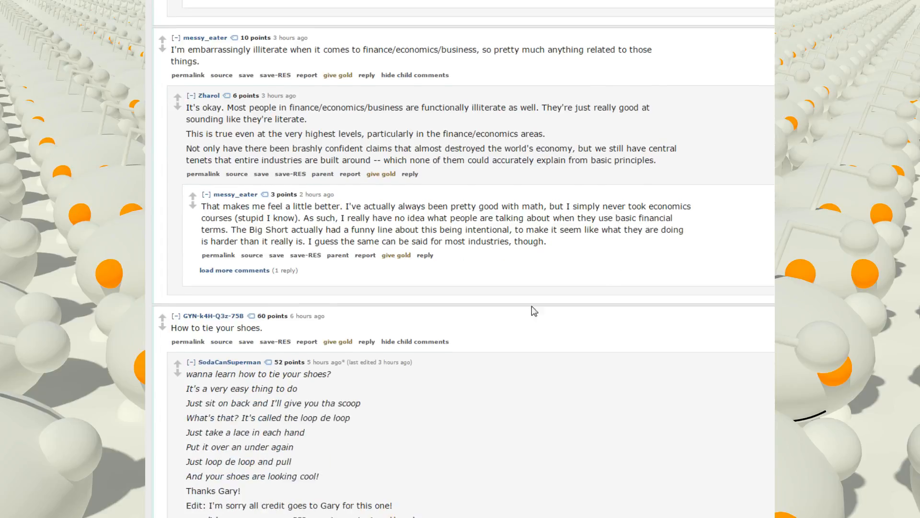
Read the 'Life aboard ships' answer and expand its coming-home and drugs reply chain.
scroll(down, 3)
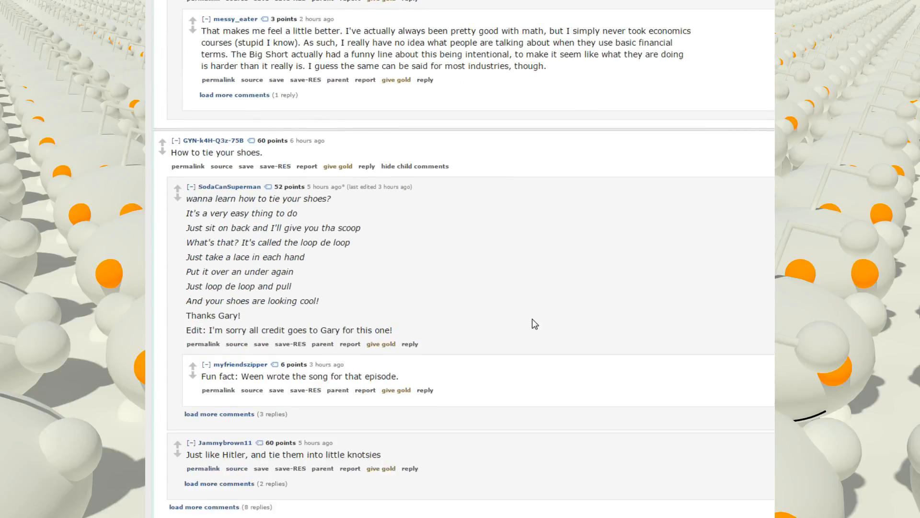
mouse_move(412, 273)
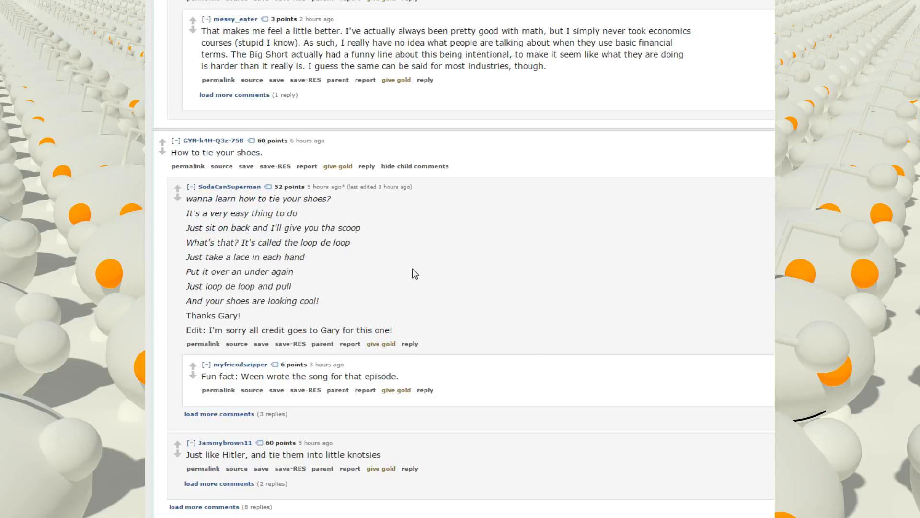
mouse_move(267, 239)
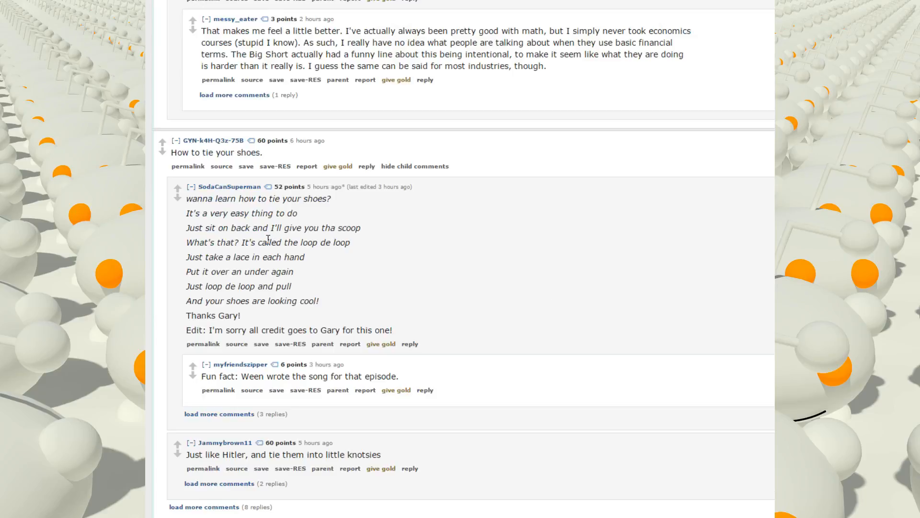
mouse_move(416, 234)
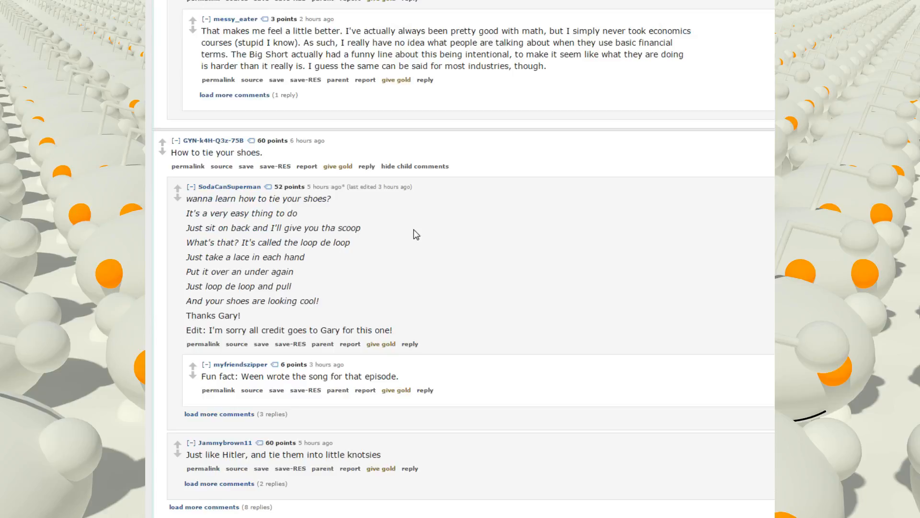
mouse_move(175, 263)
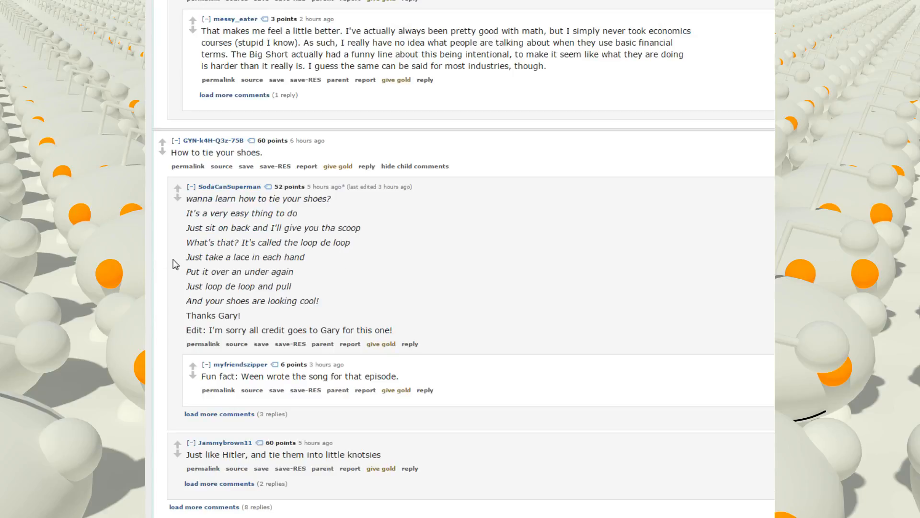
mouse_move(357, 289)
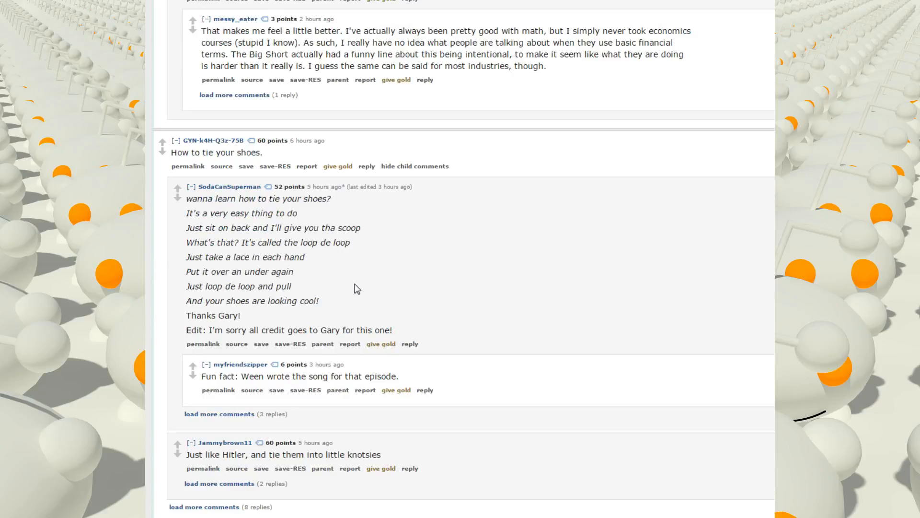
mouse_move(304, 278)
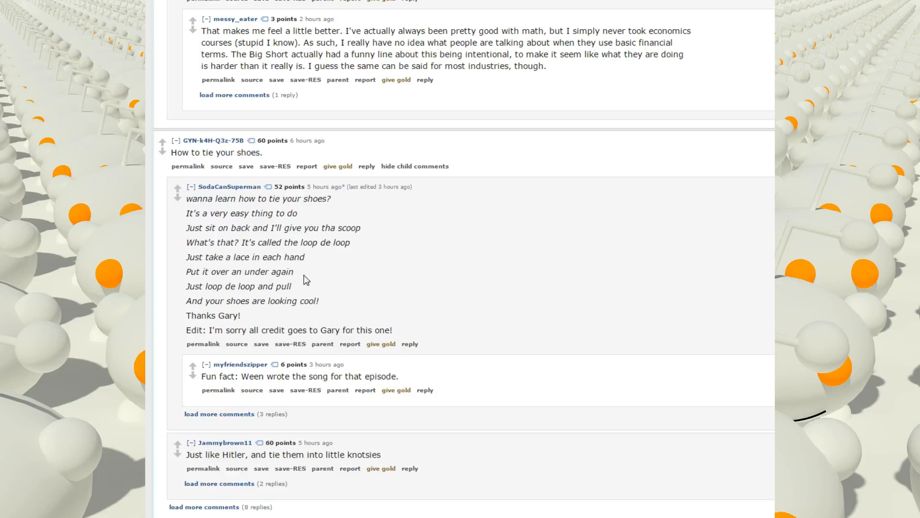
mouse_move(202, 310)
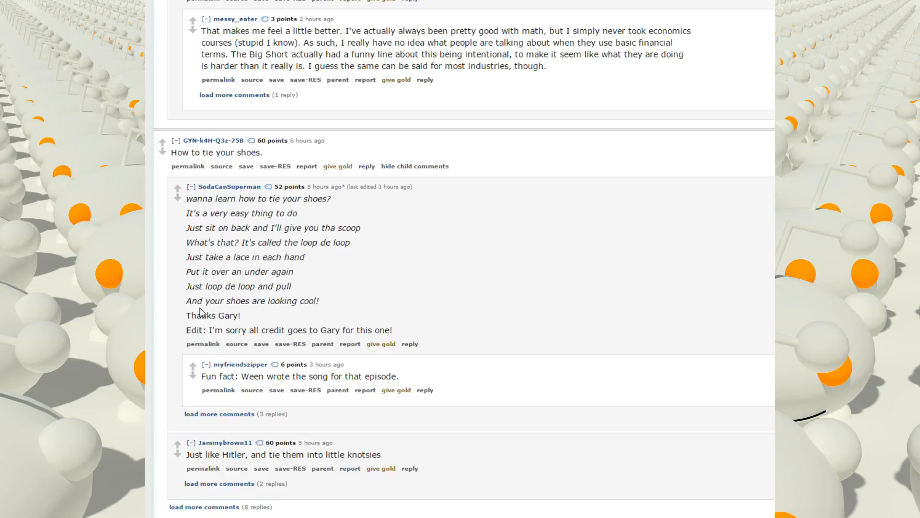
mouse_move(214, 315)
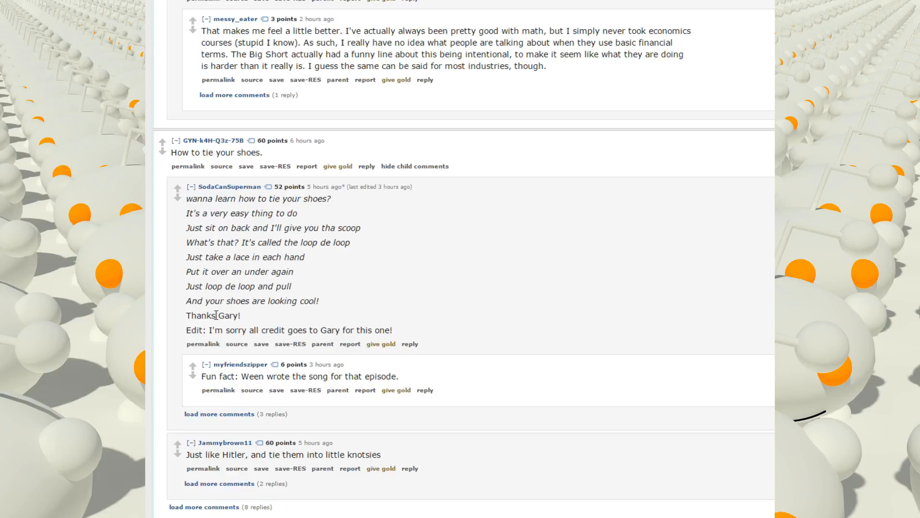
scroll(down, 3)
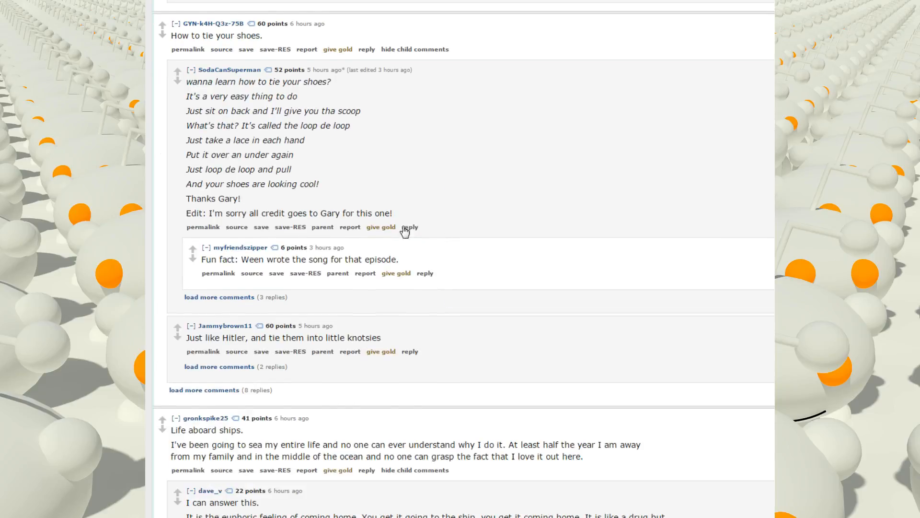
mouse_move(464, 197)
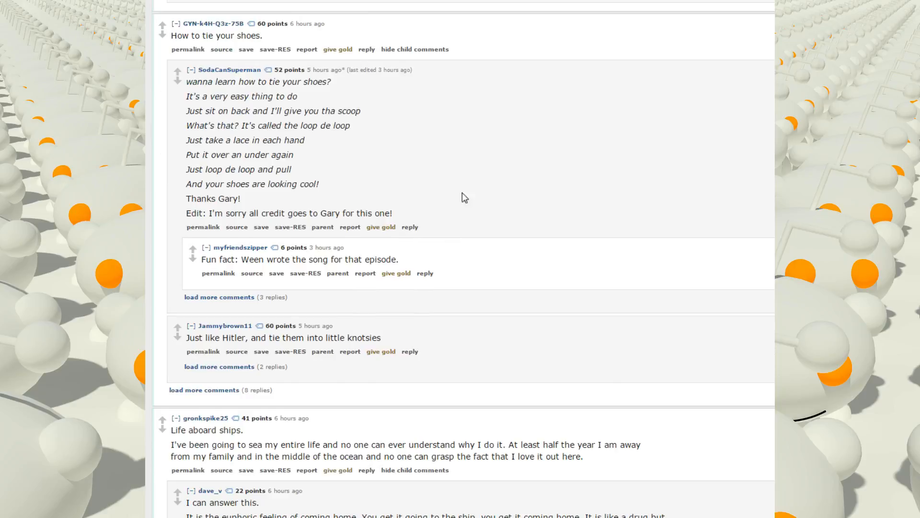
scroll(down, 3)
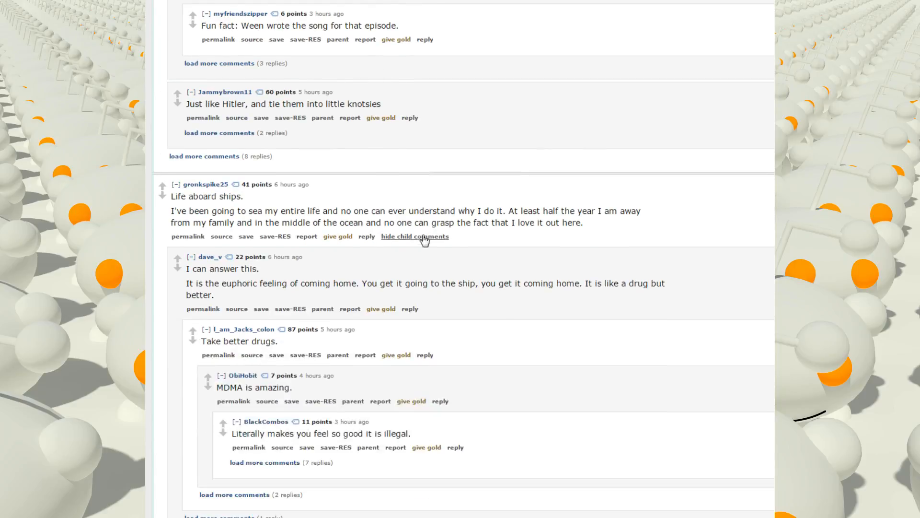
mouse_move(431, 193)
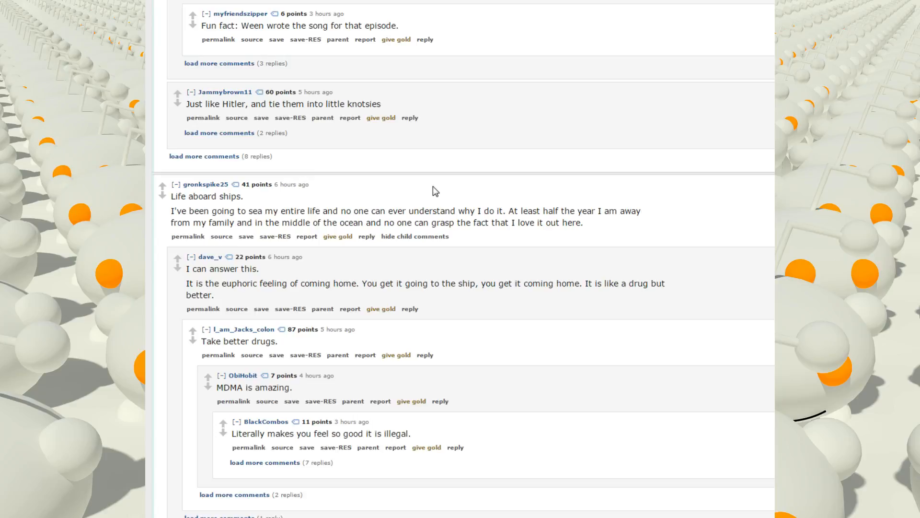
click(207, 257)
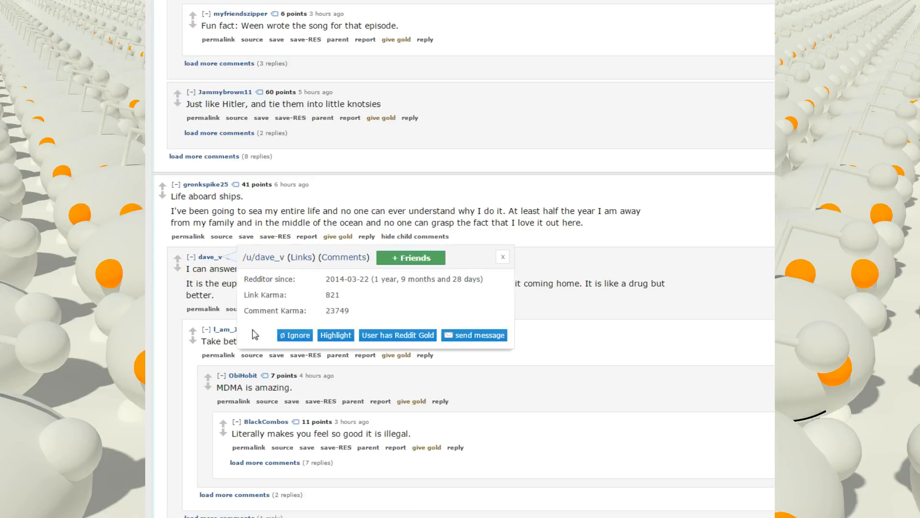
click(502, 257)
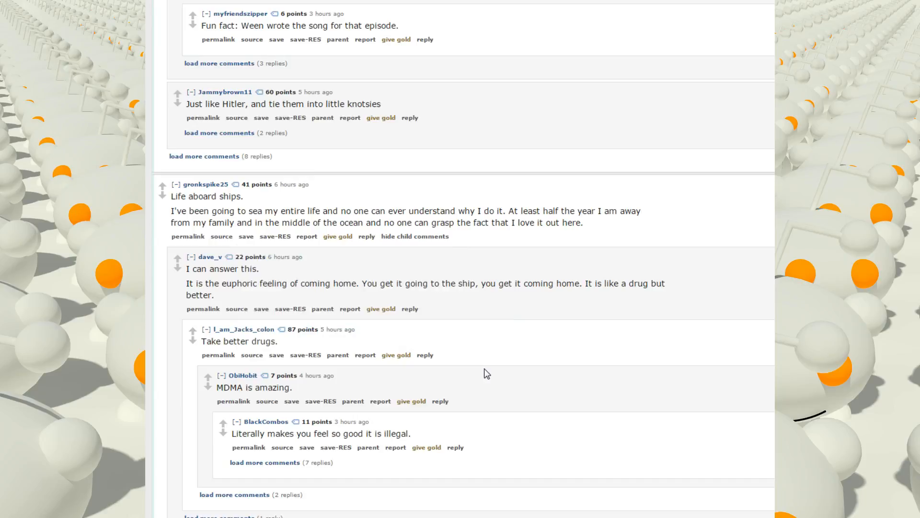
mouse_move(509, 360)
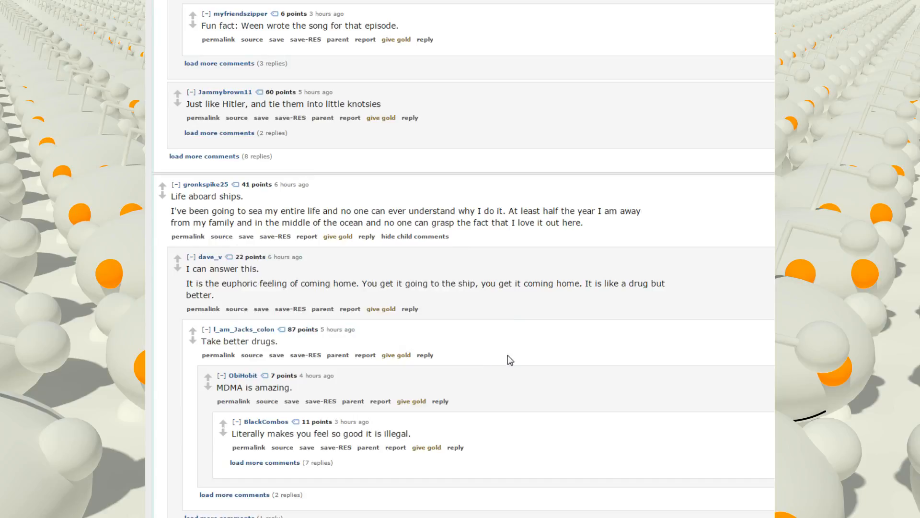
scroll(down, 3)
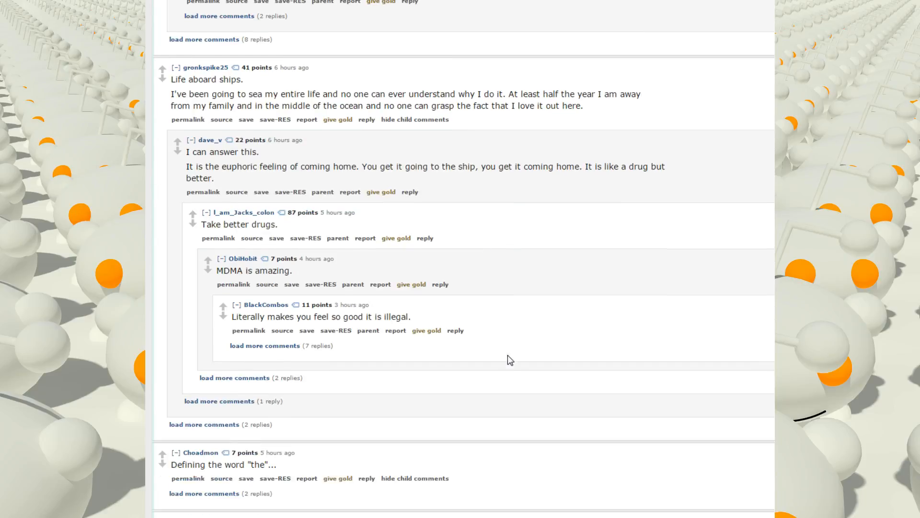
Scroll down past the soccer offside answer and its replies.
scroll(down, 3)
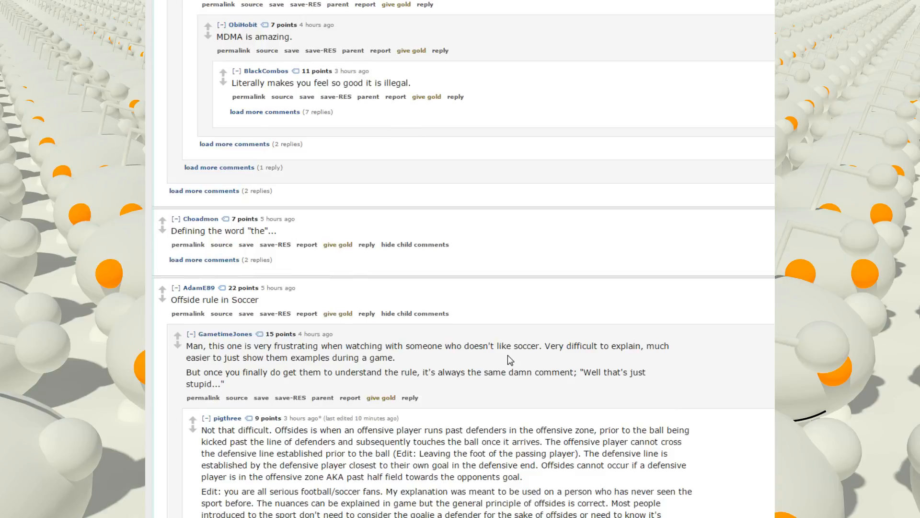
mouse_move(550, 260)
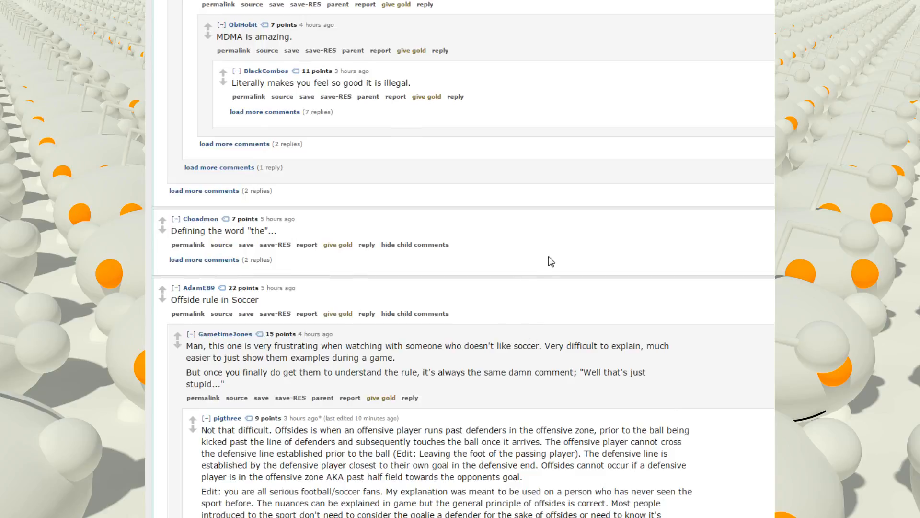
scroll(down, 3)
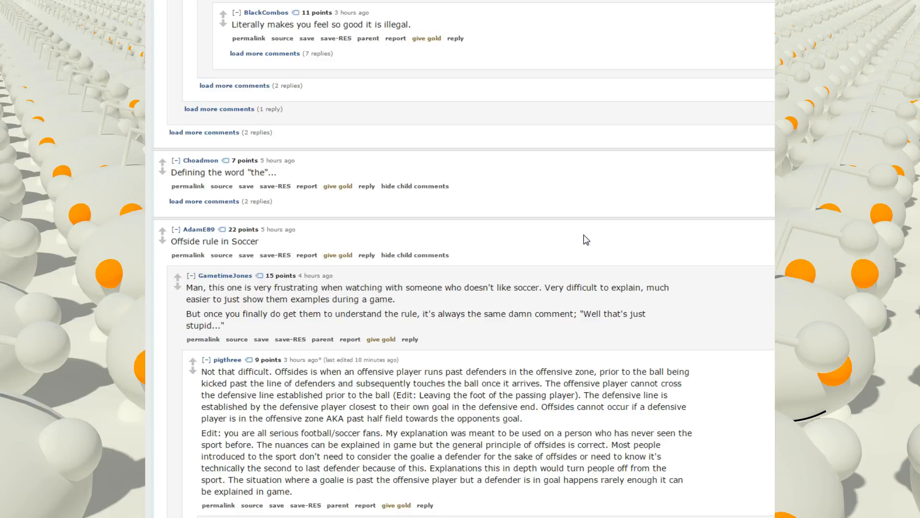
mouse_move(404, 174)
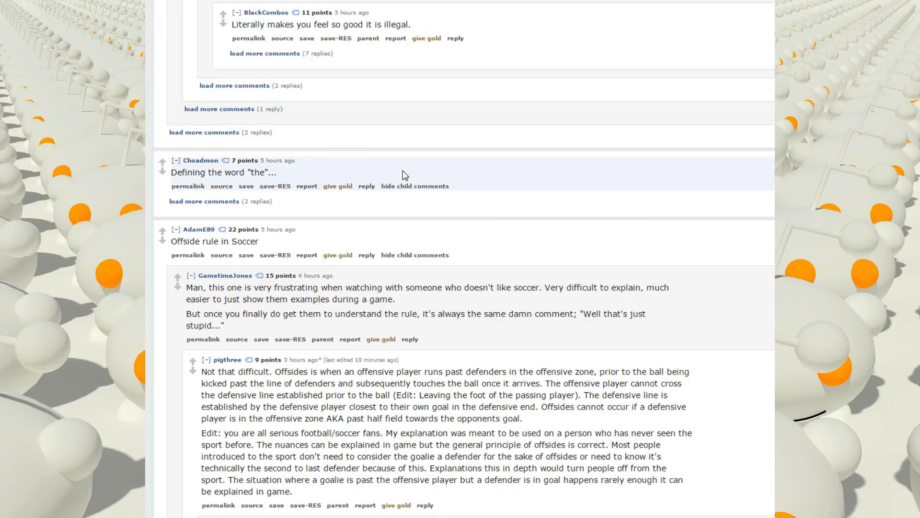
mouse_move(531, 221)
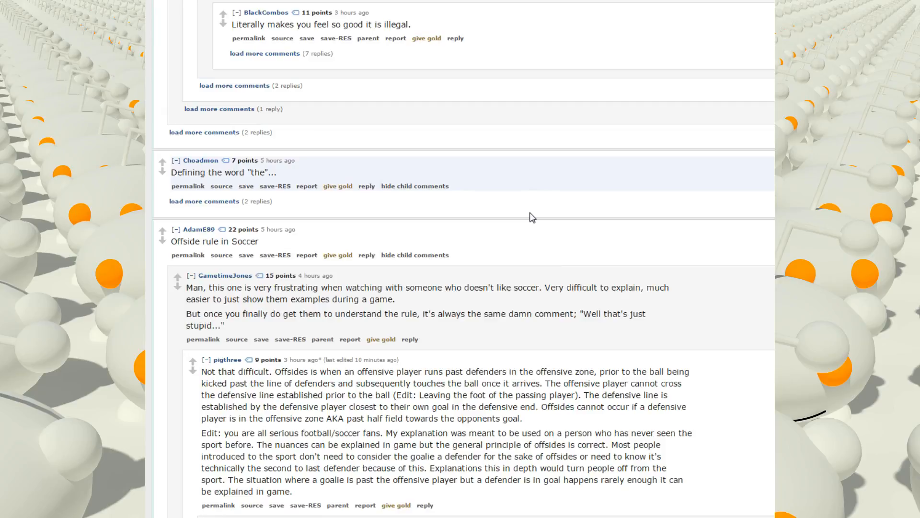
scroll(down, 3)
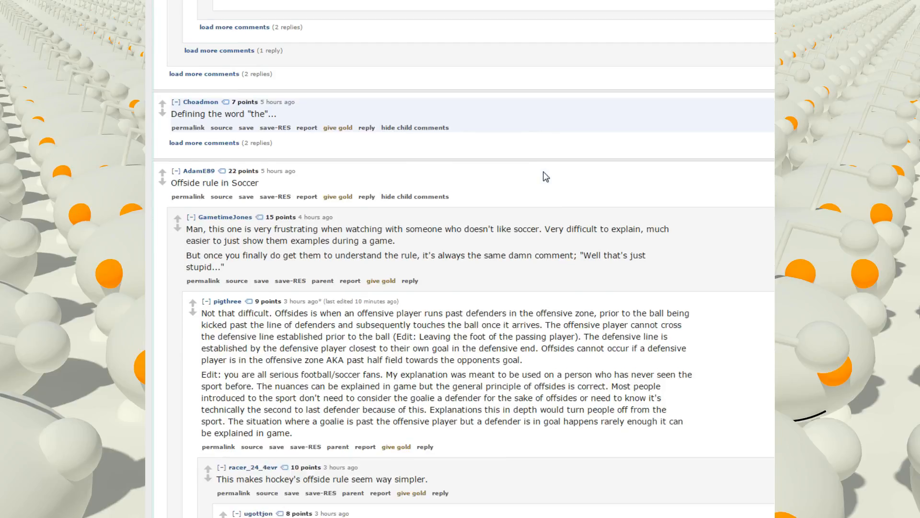
mouse_move(562, 163)
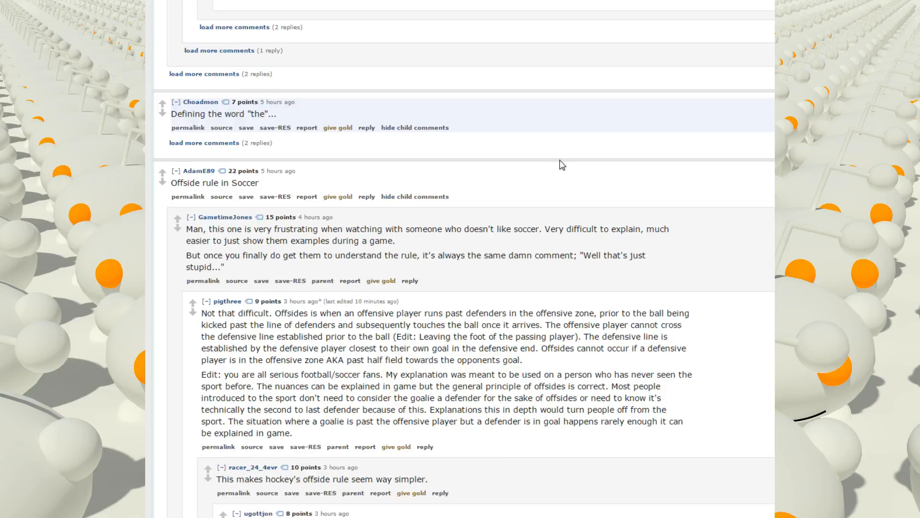
mouse_move(575, 163)
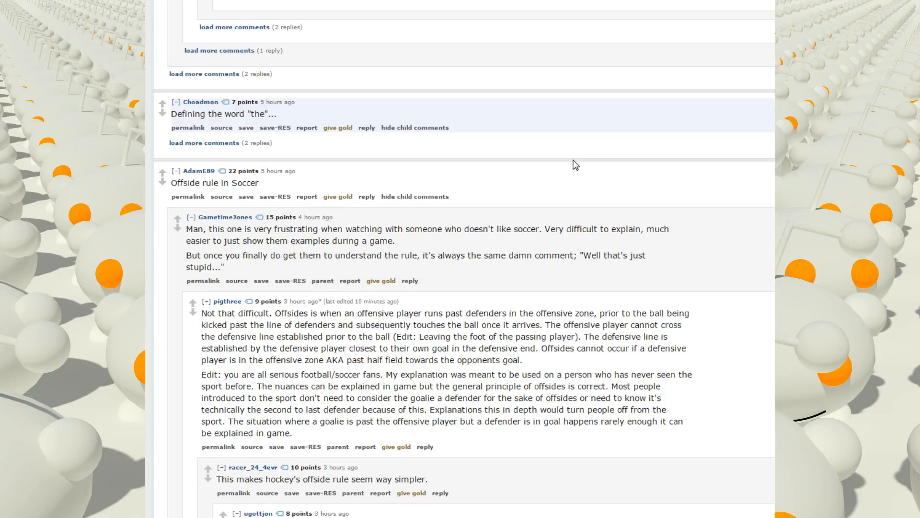
scroll(down, 3)
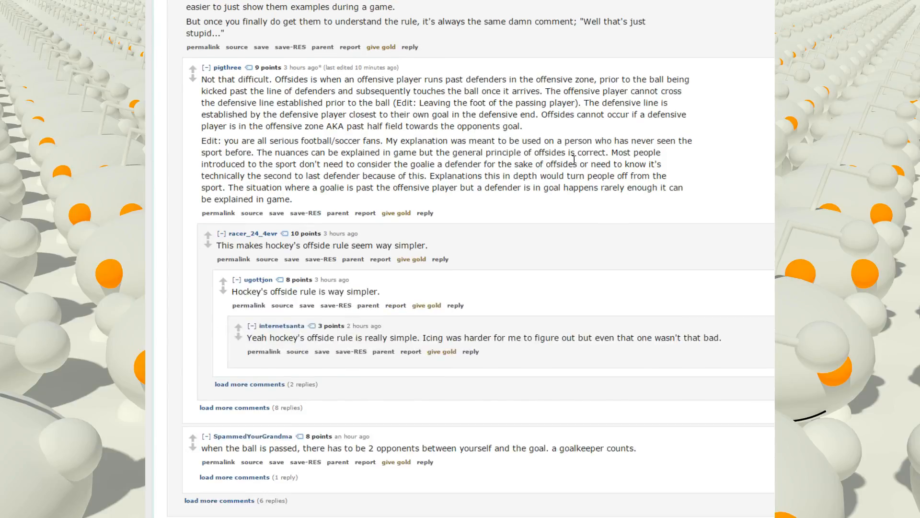
scroll(up, 3)
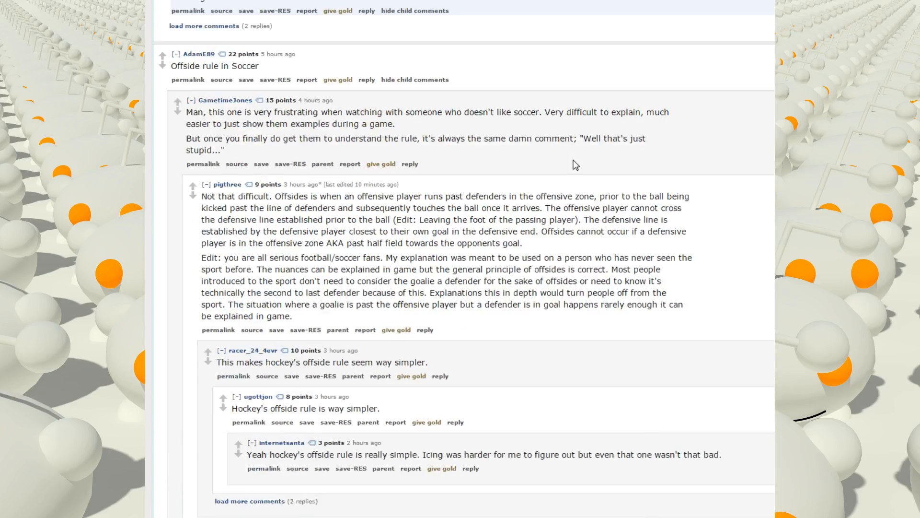
scroll(down, 3)
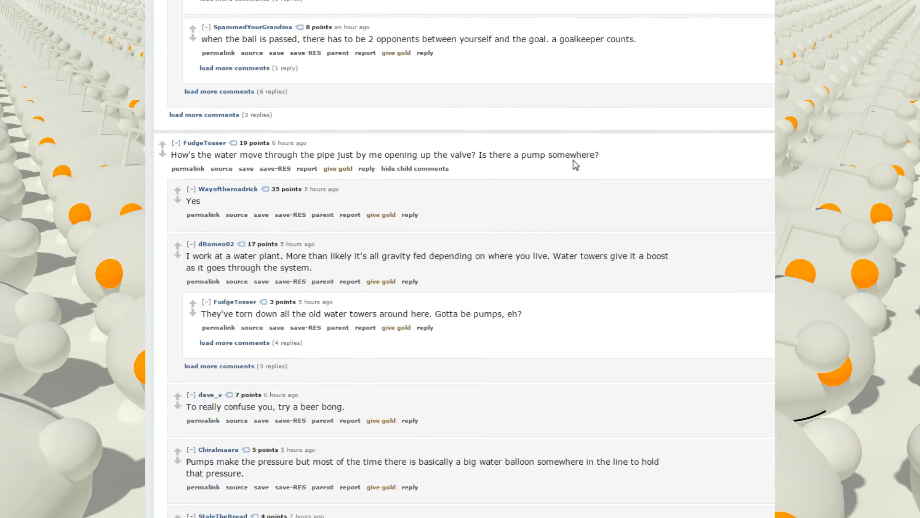
mouse_move(566, 220)
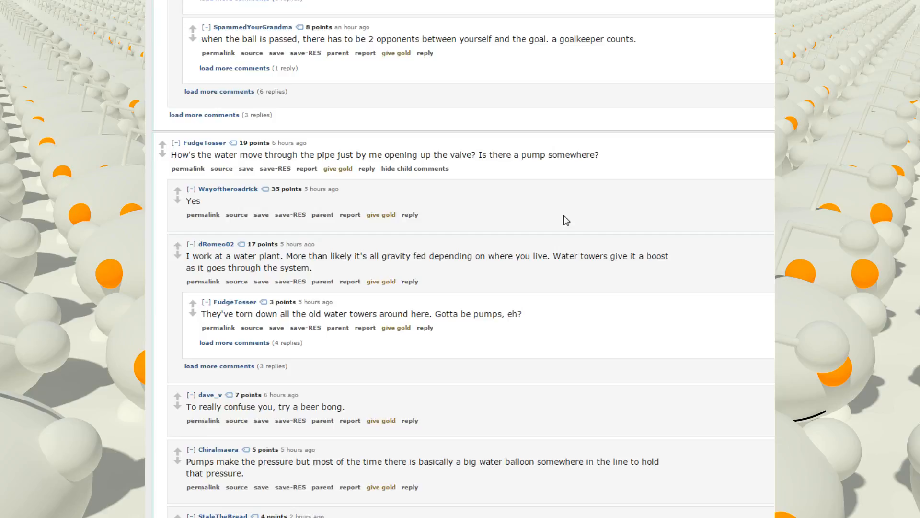
mouse_move(549, 205)
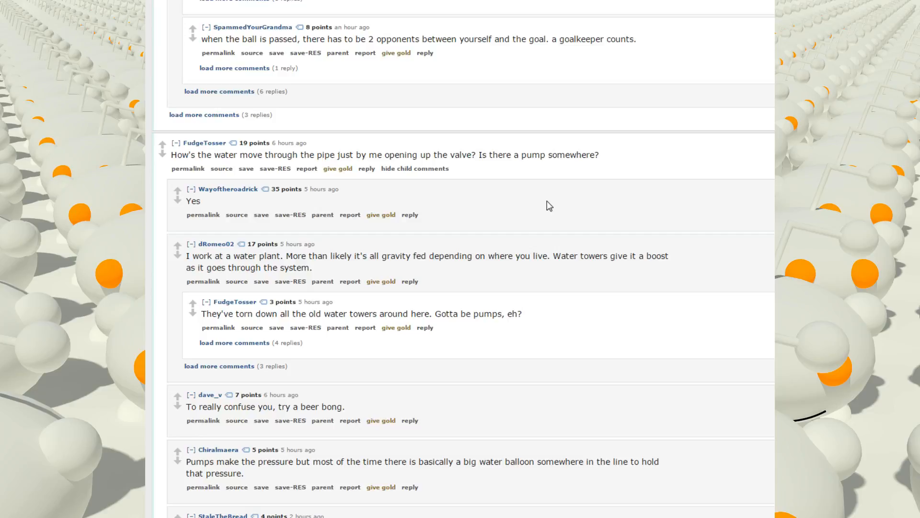
Continue down through the water-pressure question and toilet-flush shower-temperature reply toward the Qualia comment.
scroll(down, 3)
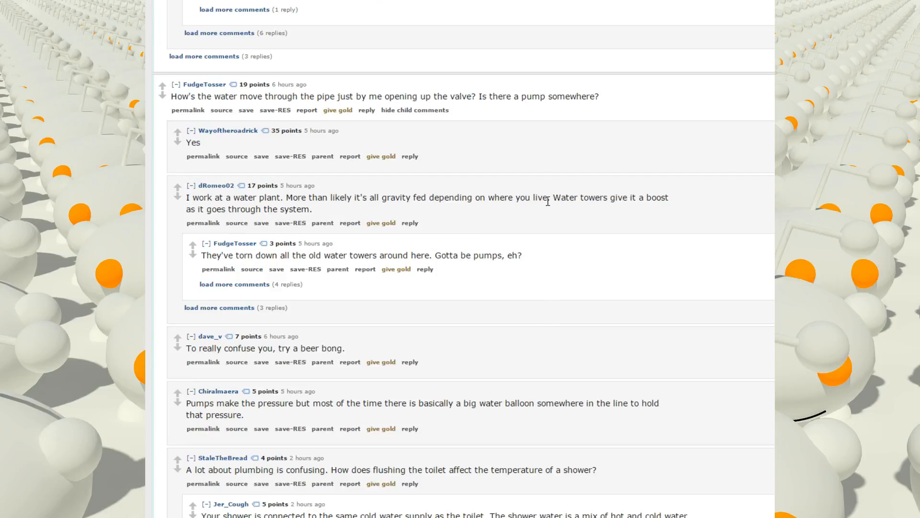
scroll(down, 3)
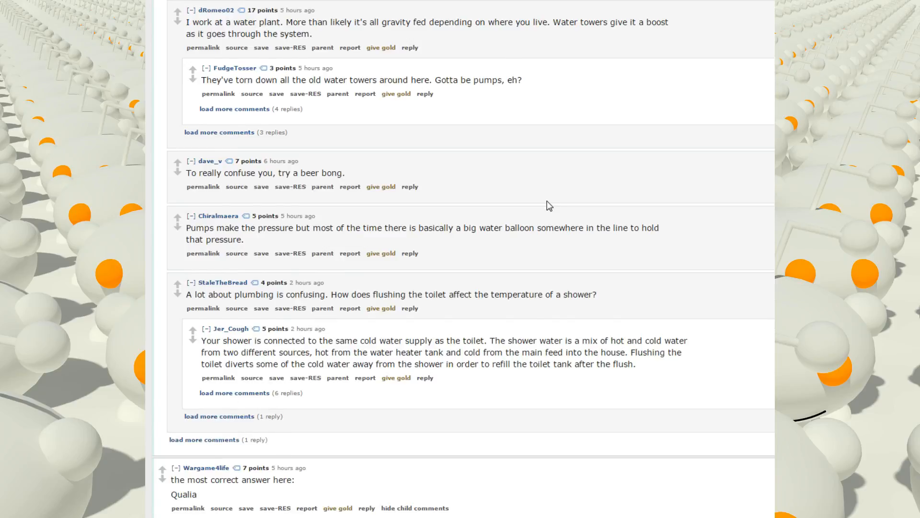
scroll(down, 3)
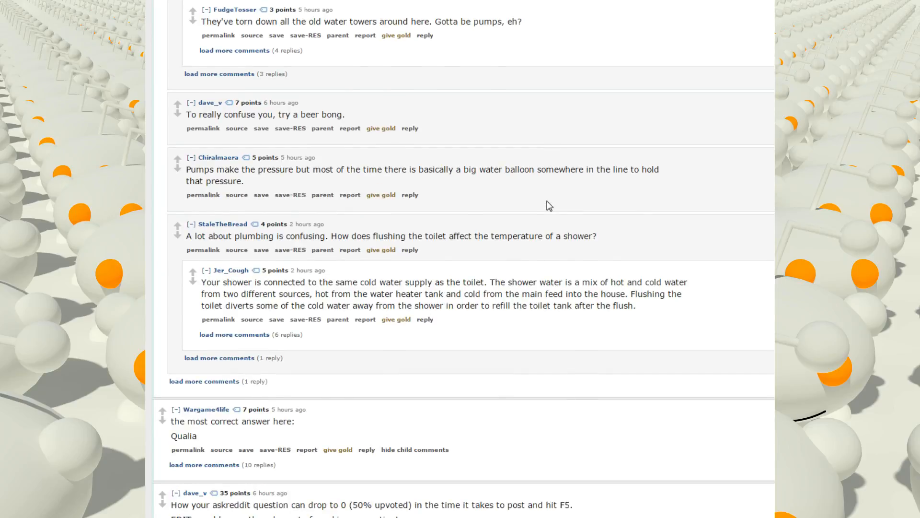
scroll(down, 3)
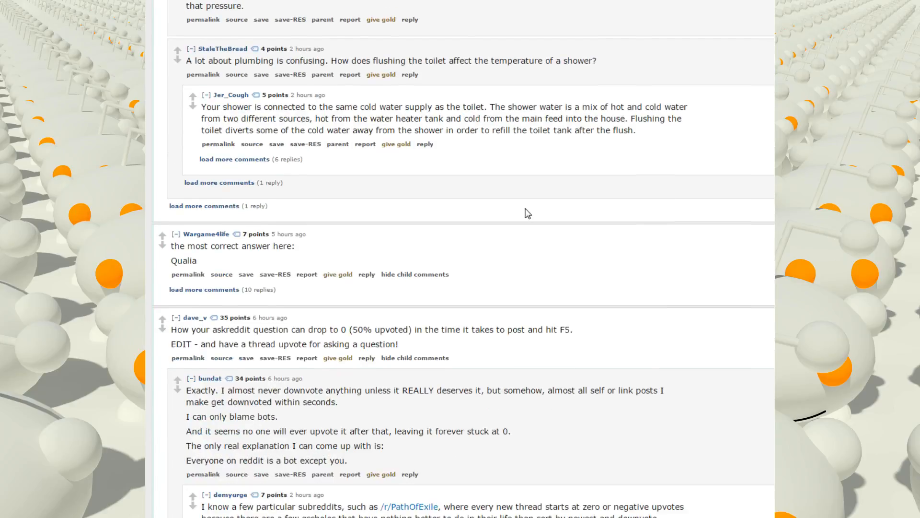
scroll(down, 3)
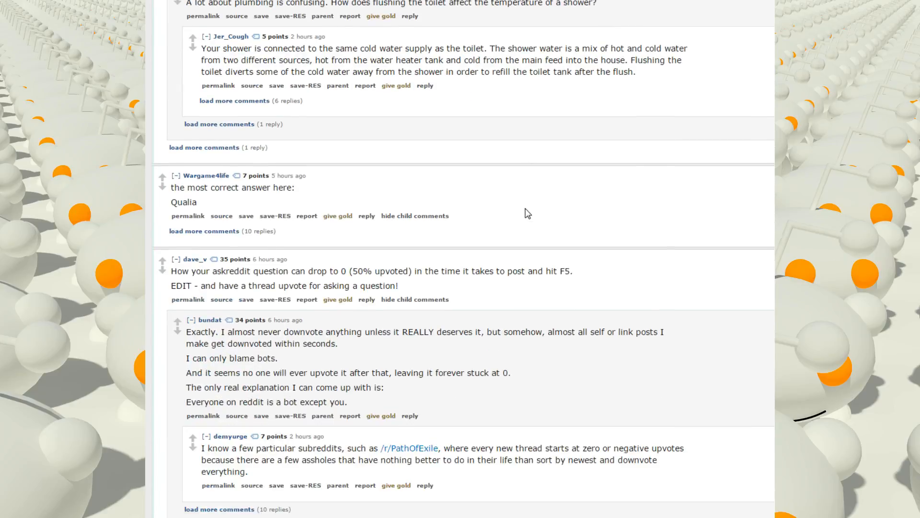
mouse_move(189, 201)
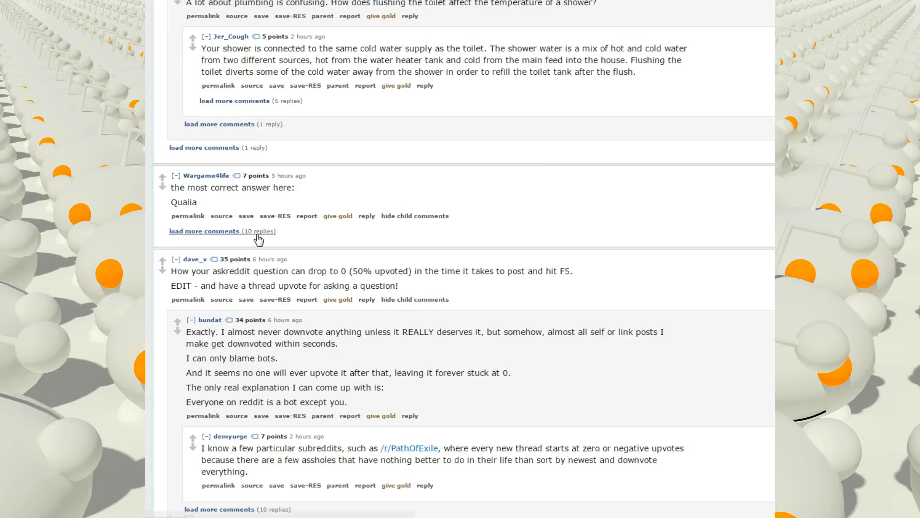
Load the 10 hidden replies under 'Qualia' and read the 'redness of red' chain down to the downvote complaint.
click(204, 230)
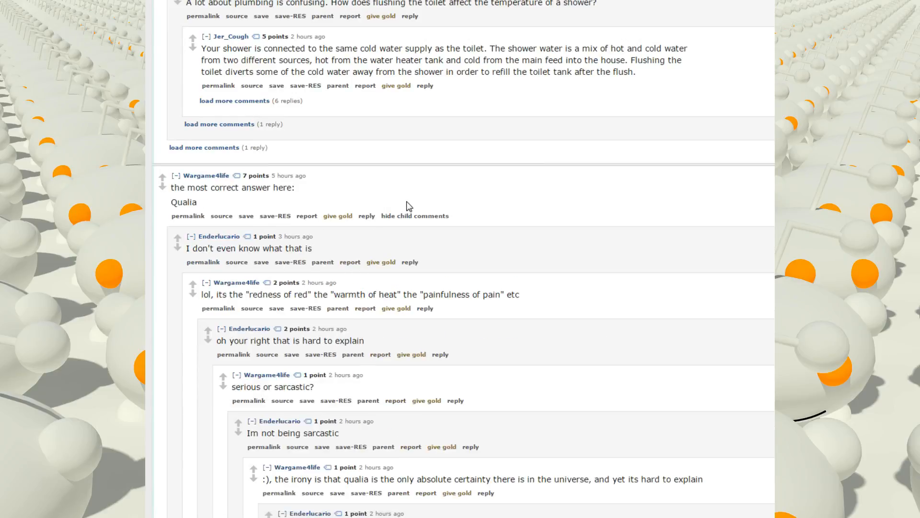
mouse_move(180, 322)
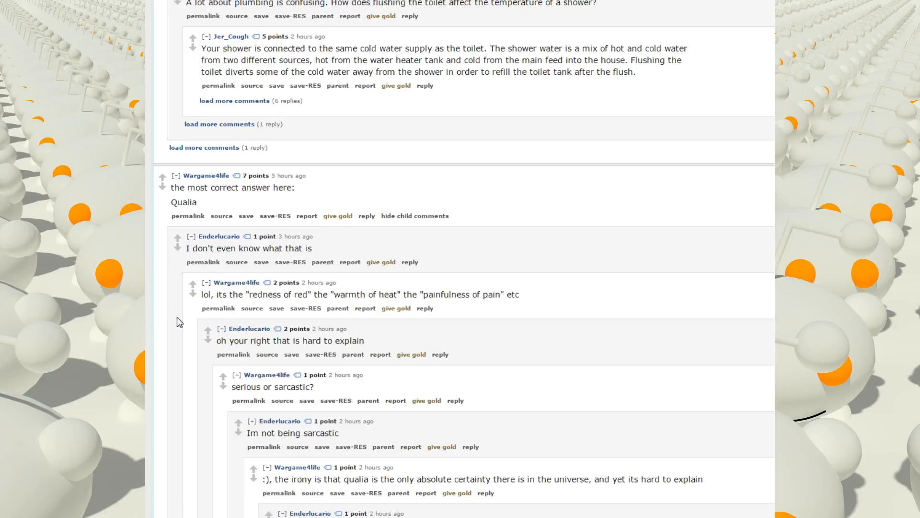
mouse_move(399, 294)
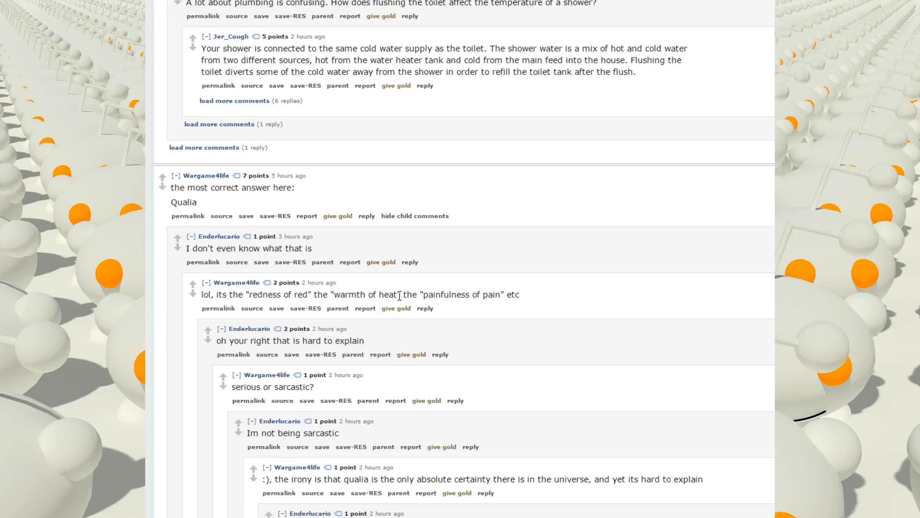
mouse_move(490, 285)
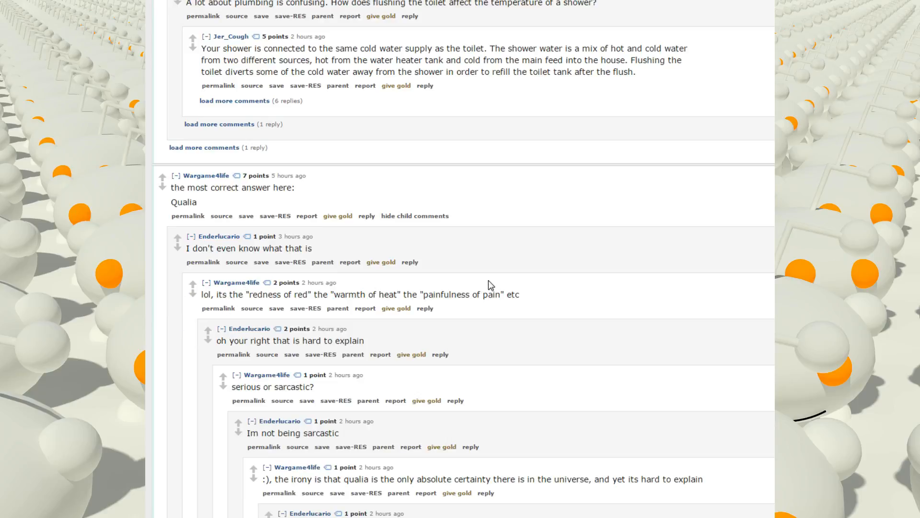
scroll(down, 3)
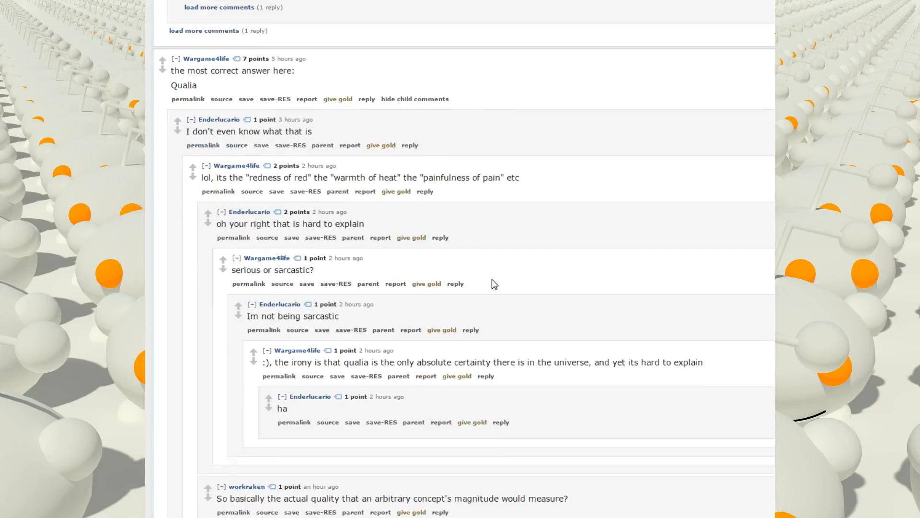
scroll(down, 3)
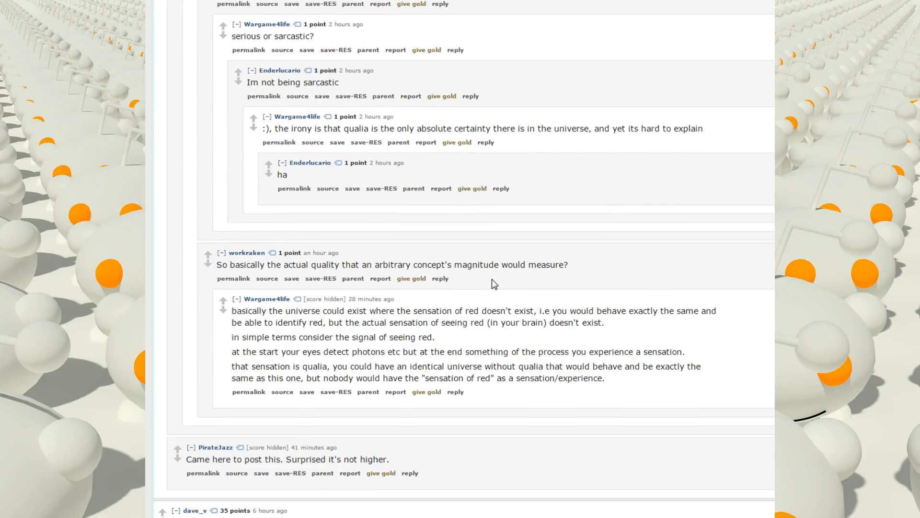
scroll(down, 3)
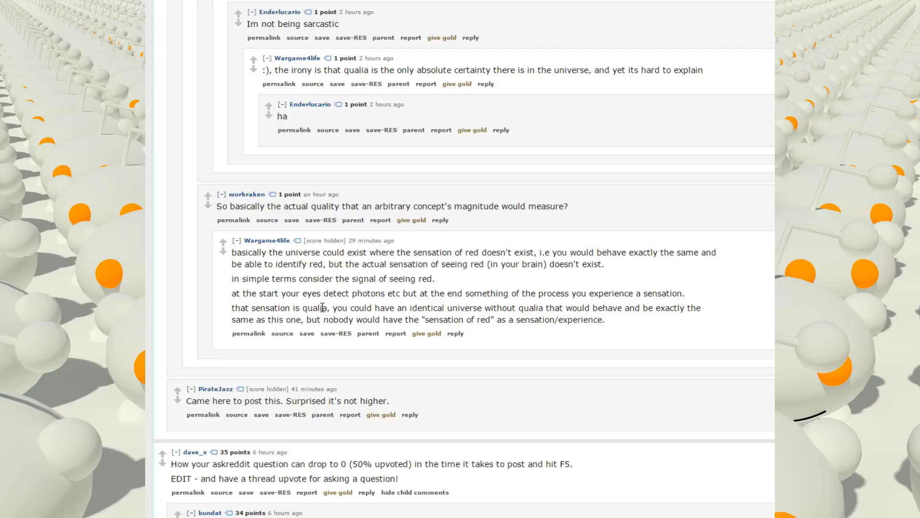
mouse_move(451, 333)
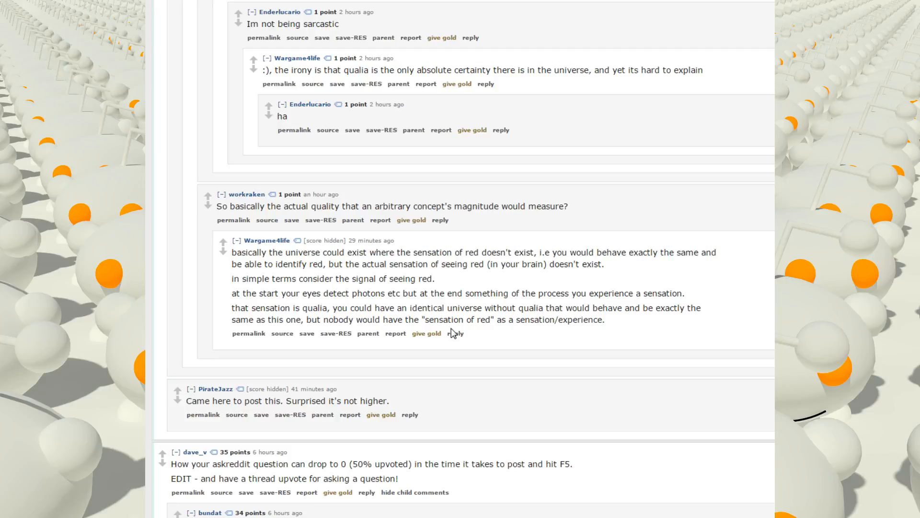
scroll(down, 3)
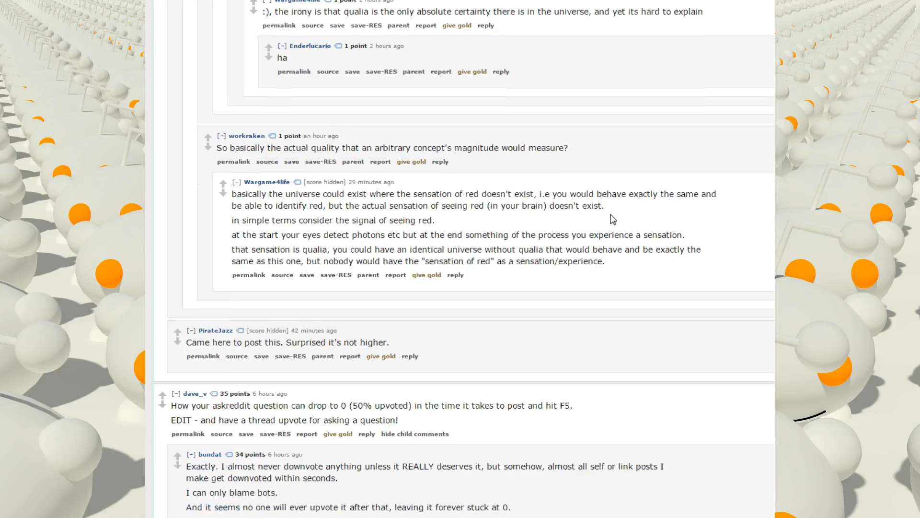
scroll(down, 3)
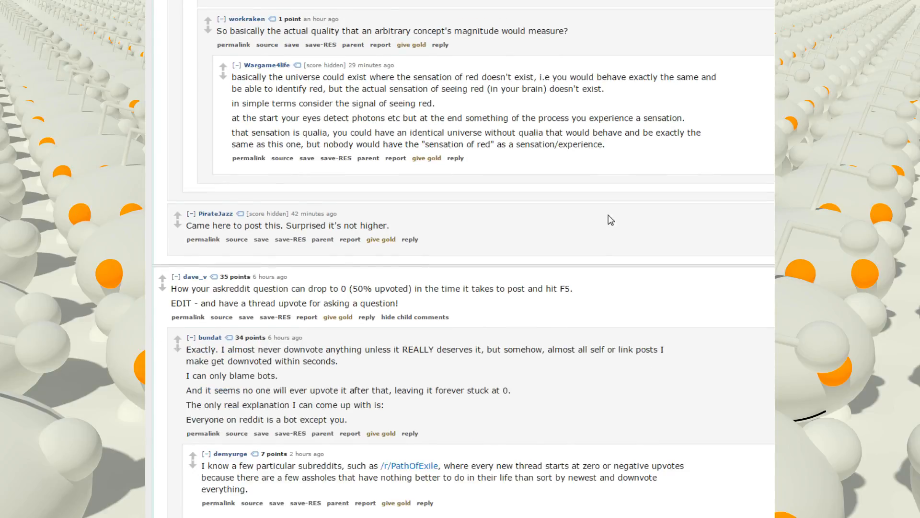
scroll(down, 3)
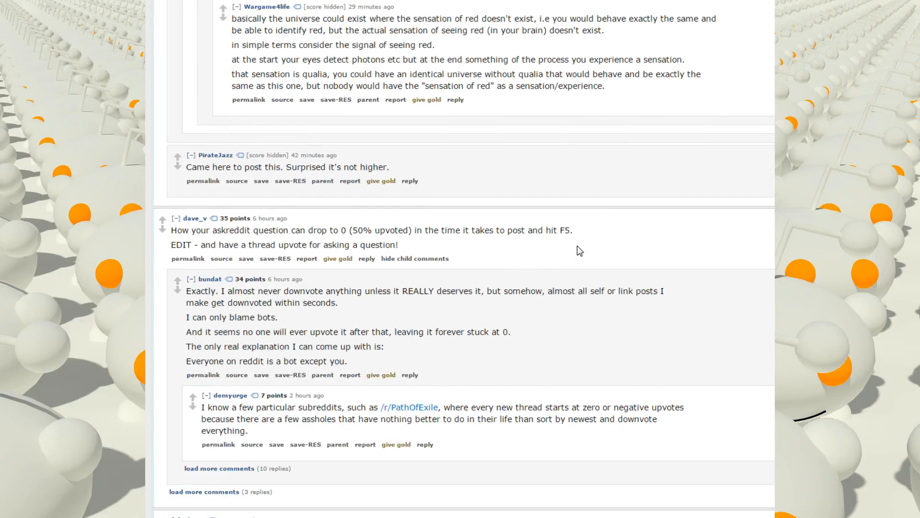
mouse_move(229, 244)
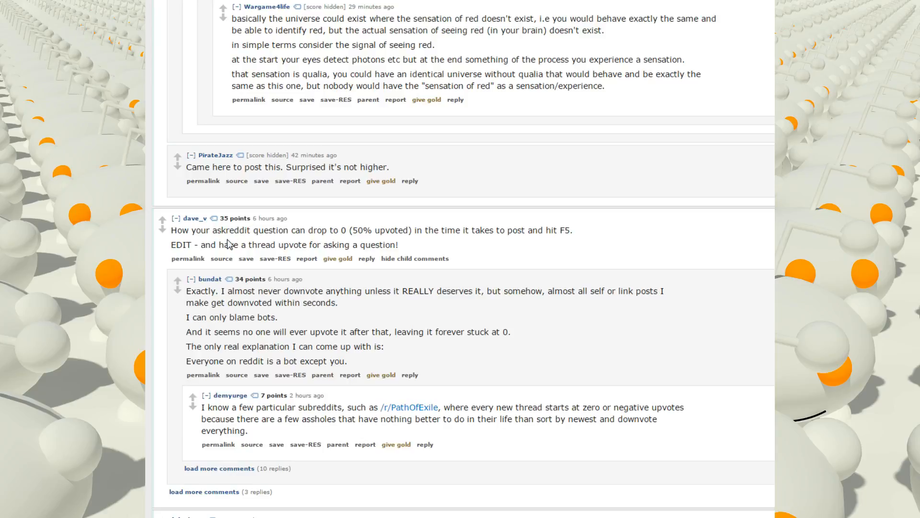
mouse_move(362, 240)
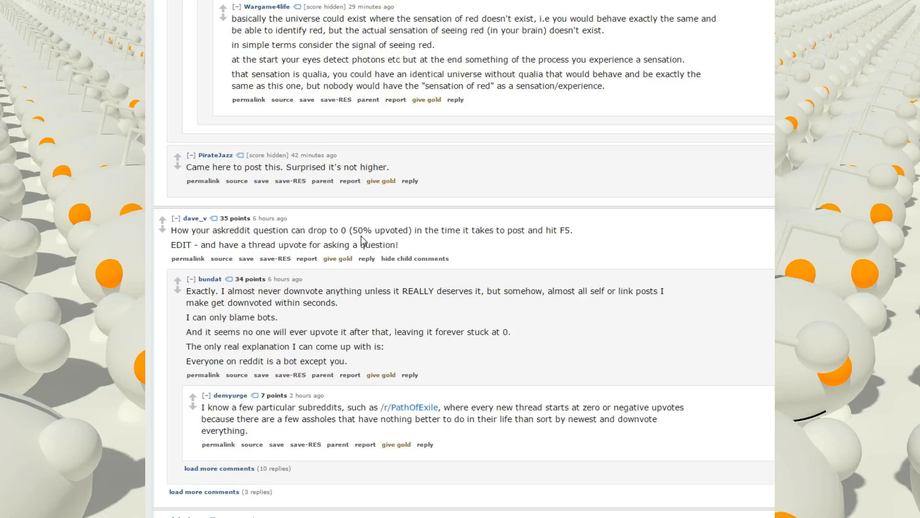
mouse_move(174, 249)
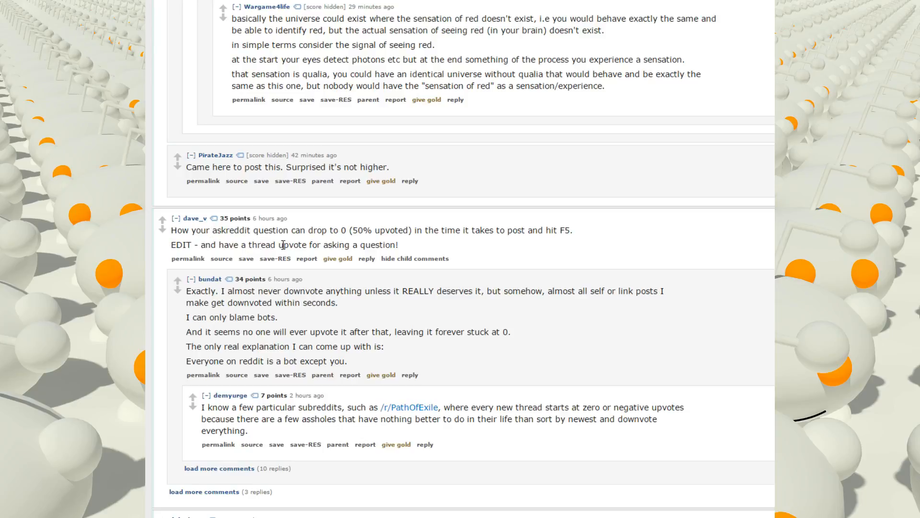
Scroll down past Irony, 'A knot', 'Left and right' and VLOOKUP answers to the 'How to make Tea properly' chain.
scroll(down, 3)
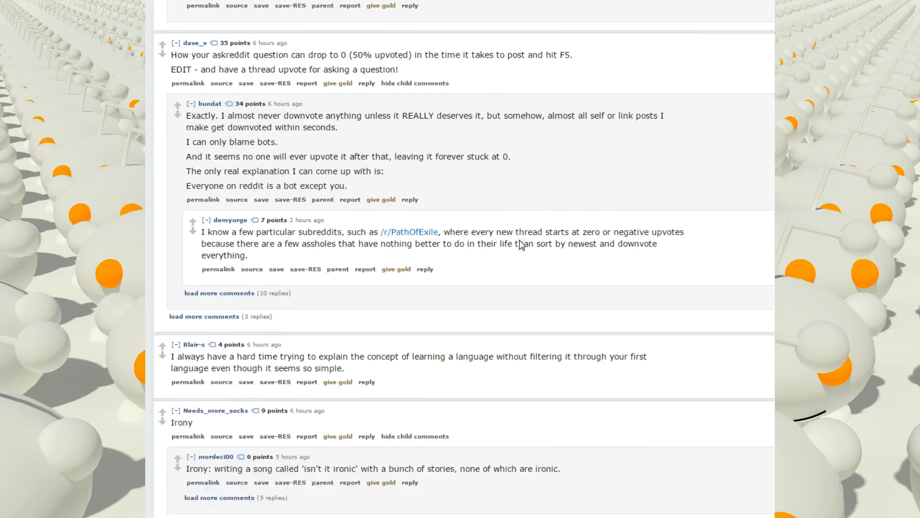
scroll(down, 3)
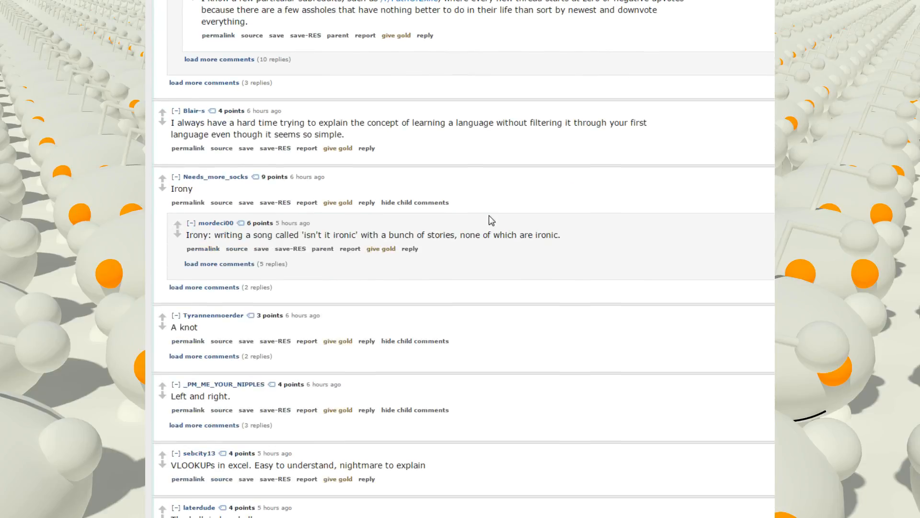
mouse_move(509, 229)
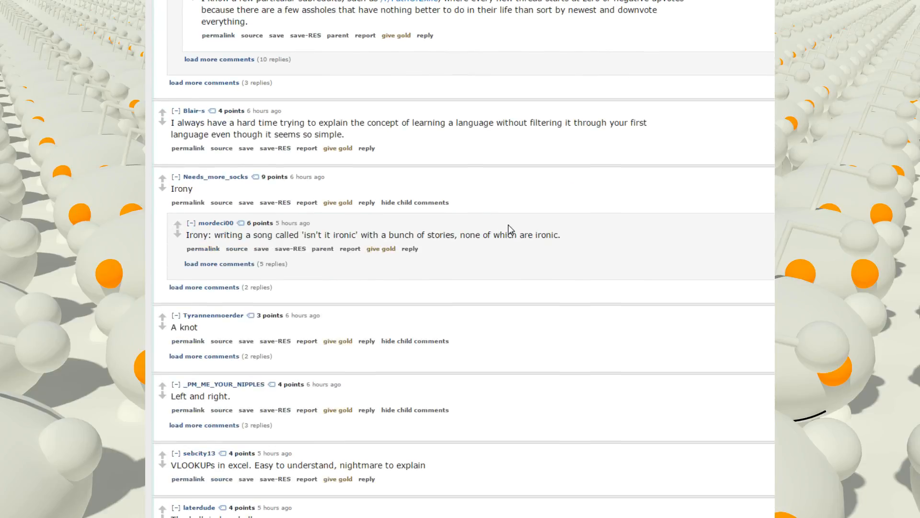
mouse_move(547, 140)
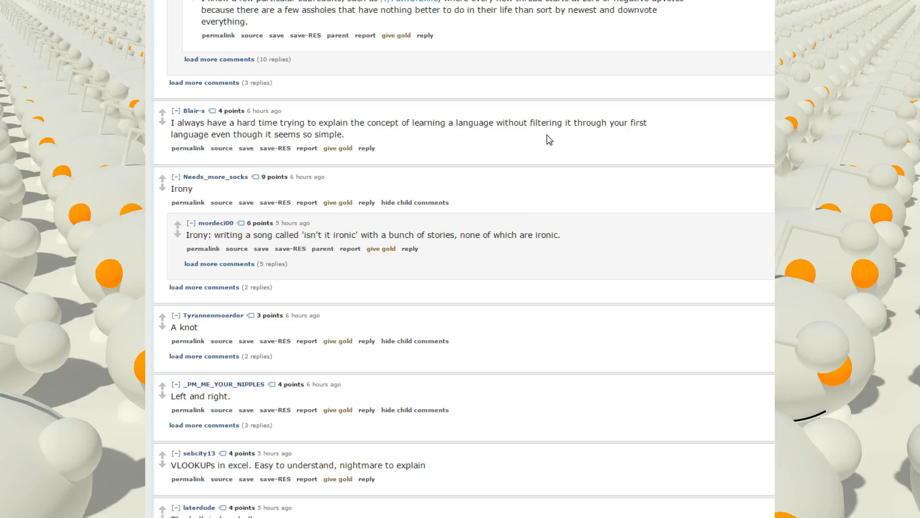
mouse_move(542, 146)
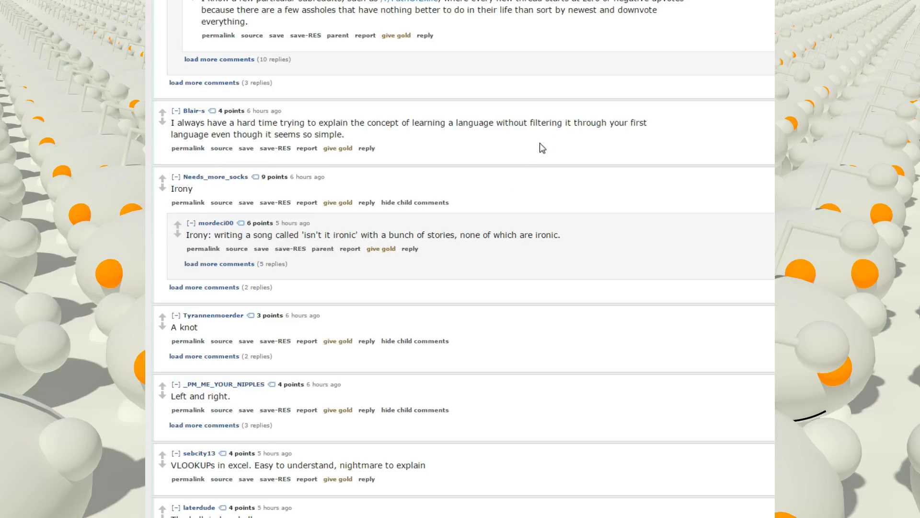
mouse_move(221, 192)
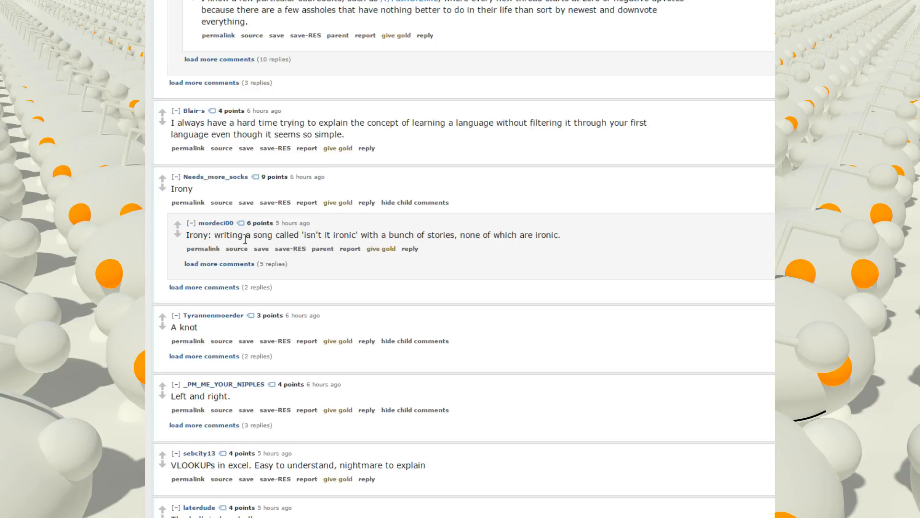
mouse_move(311, 246)
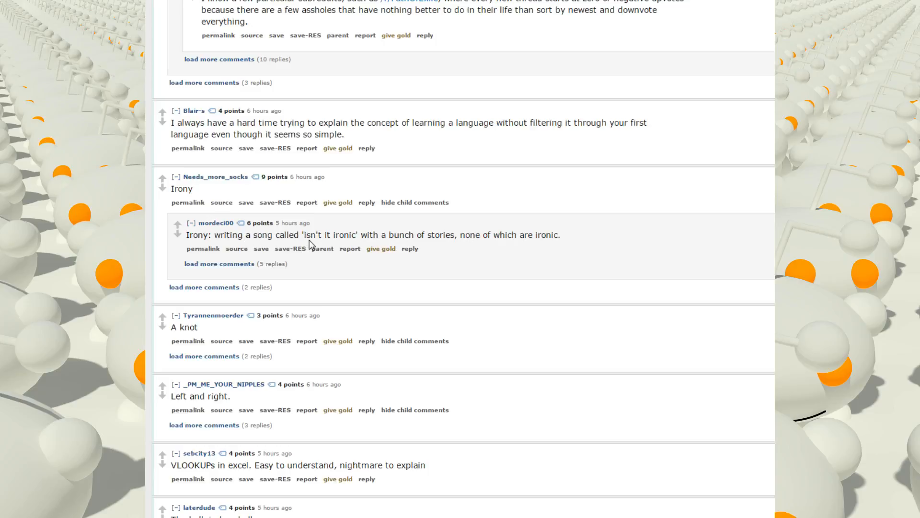
mouse_move(584, 218)
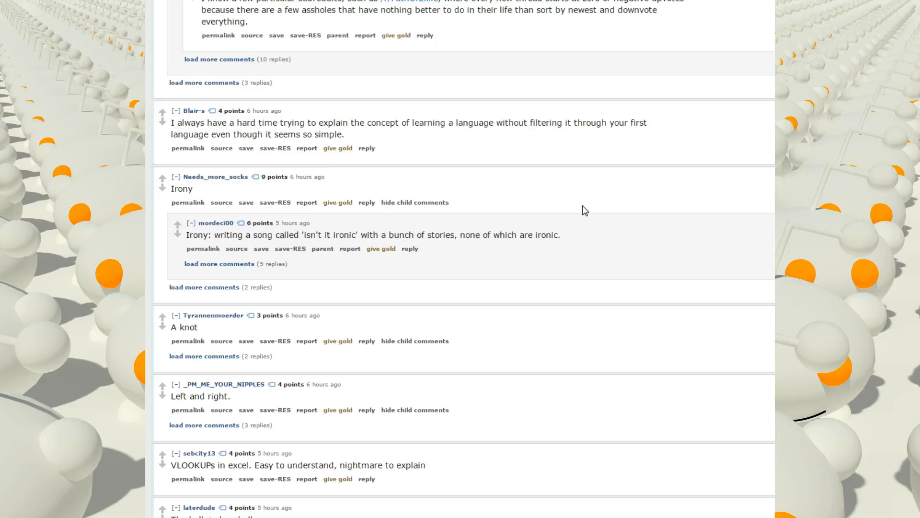
scroll(down, 3)
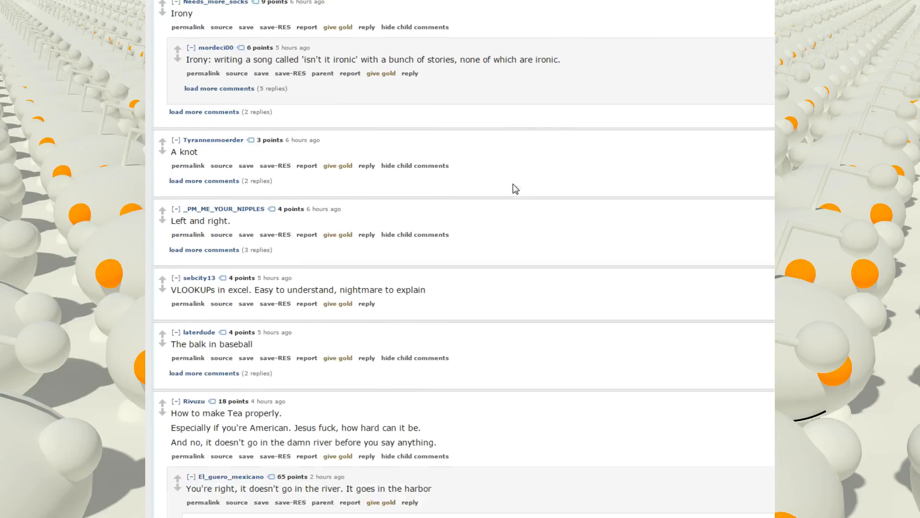
scroll(down, 3)
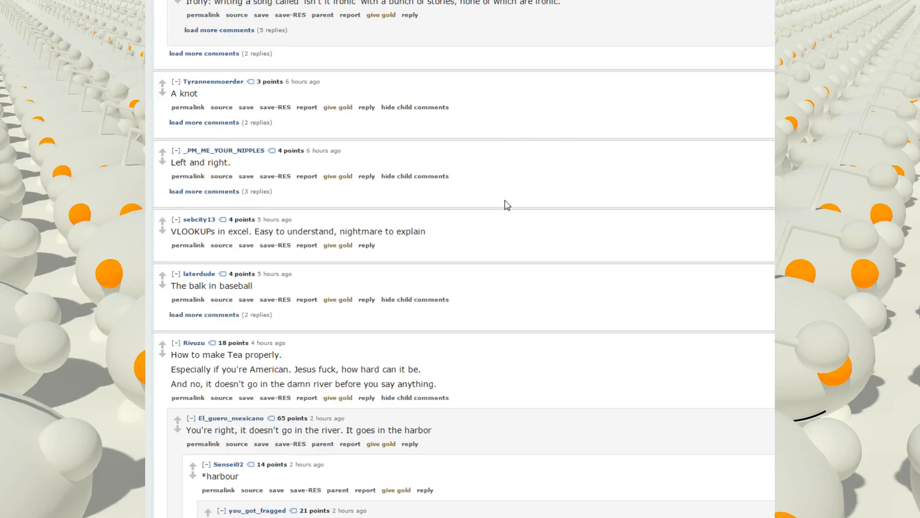
Load the 3 hidden 'Left and right' replies about L-hand signs and Japanese palm wrinkles, then read down to the tea chain.
click(203, 191)
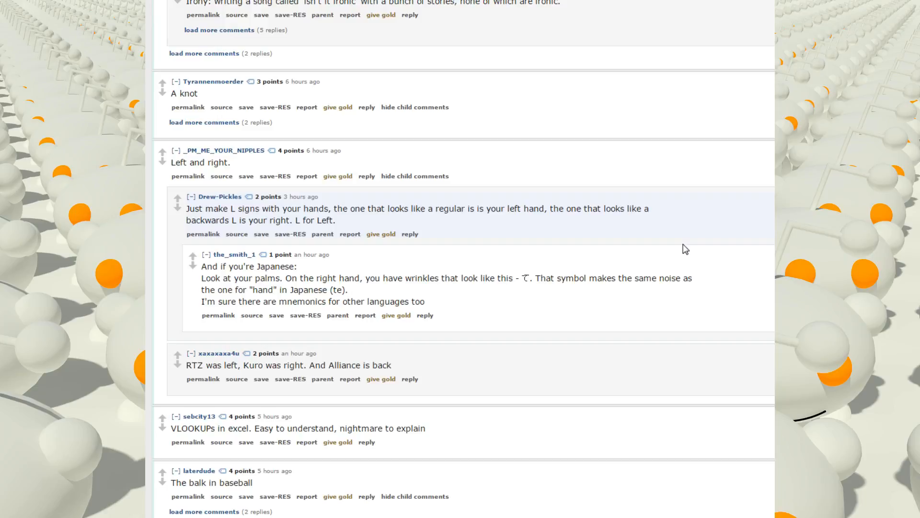
scroll(down, 3)
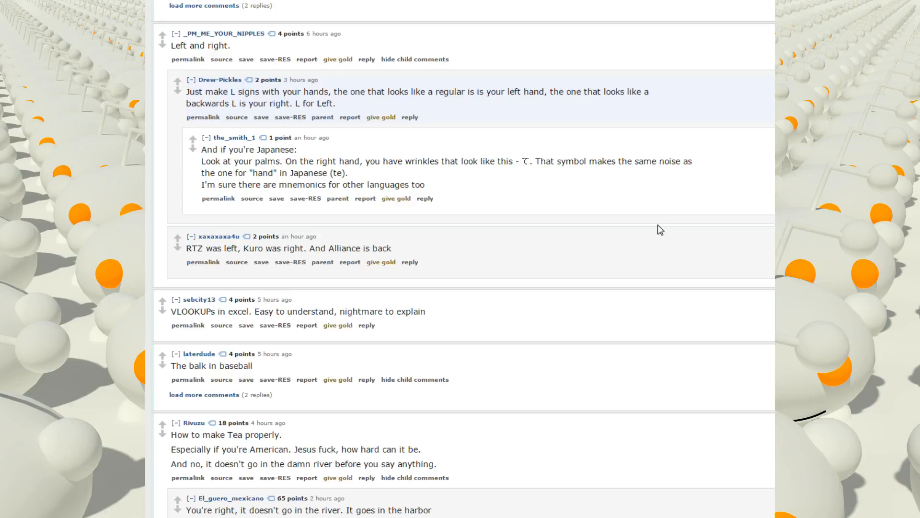
scroll(down, 3)
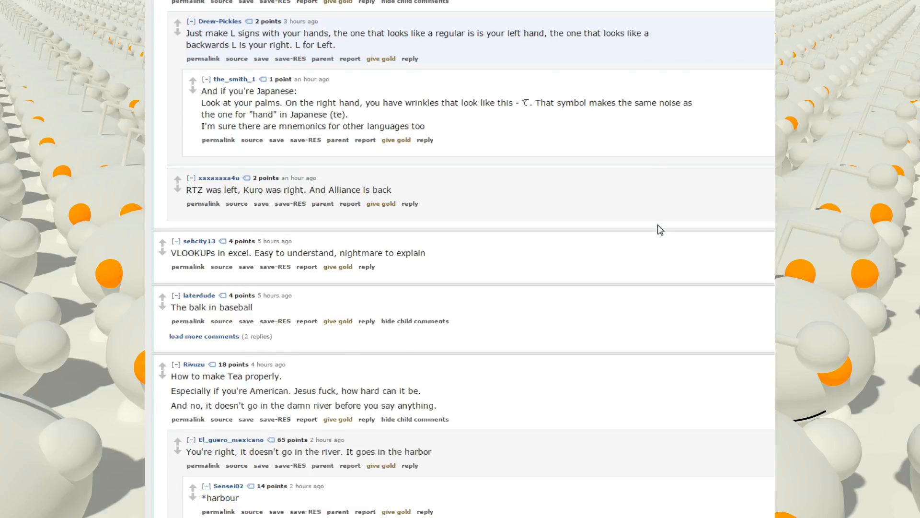
scroll(down, 3)
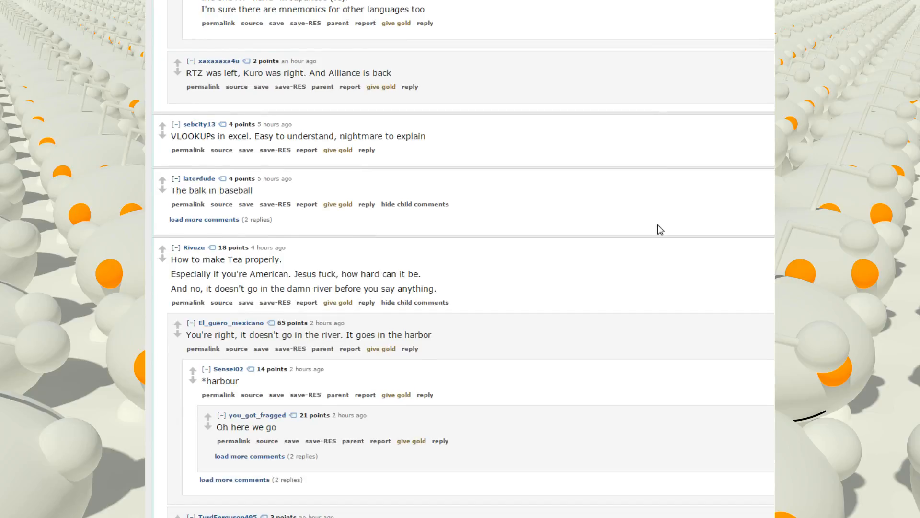
mouse_move(279, 224)
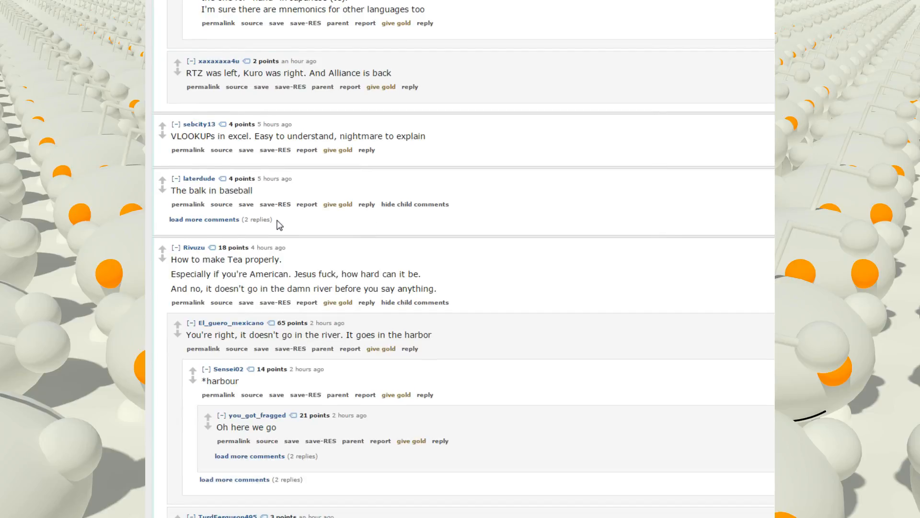
Load the 2 hidden 'balk in baseball' replies and read down through the tea-temperature reply to the love-for-family answer.
click(203, 219)
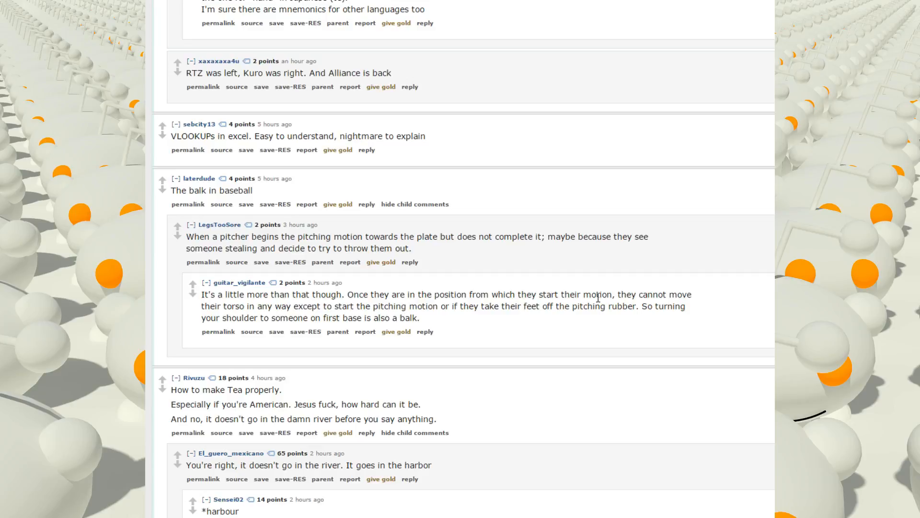
mouse_move(564, 235)
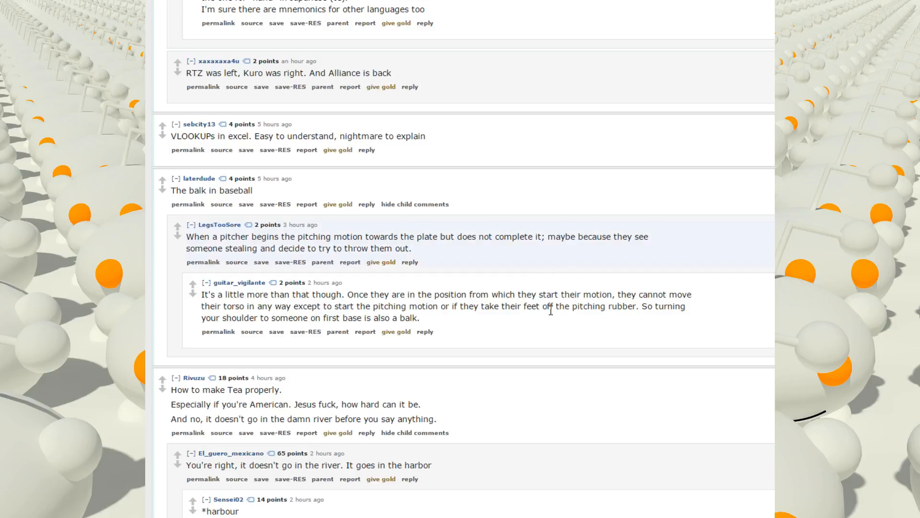
mouse_move(550, 188)
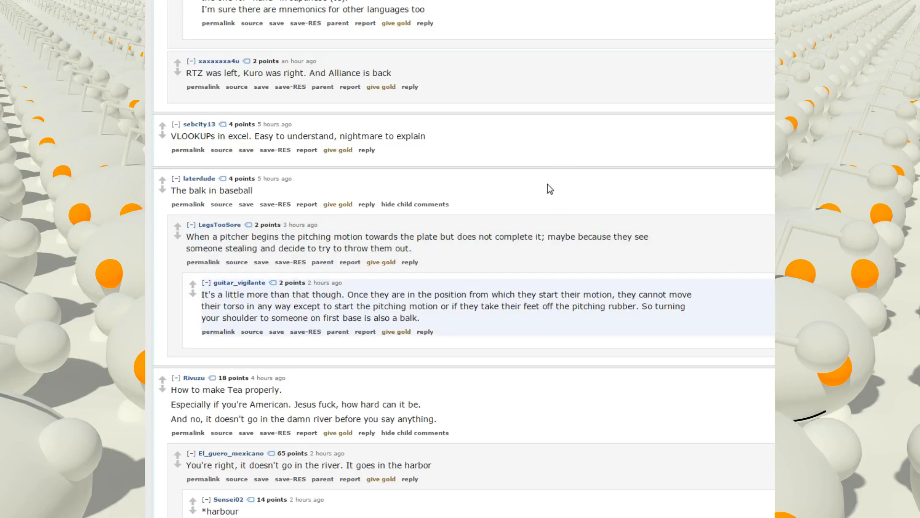
mouse_move(550, 252)
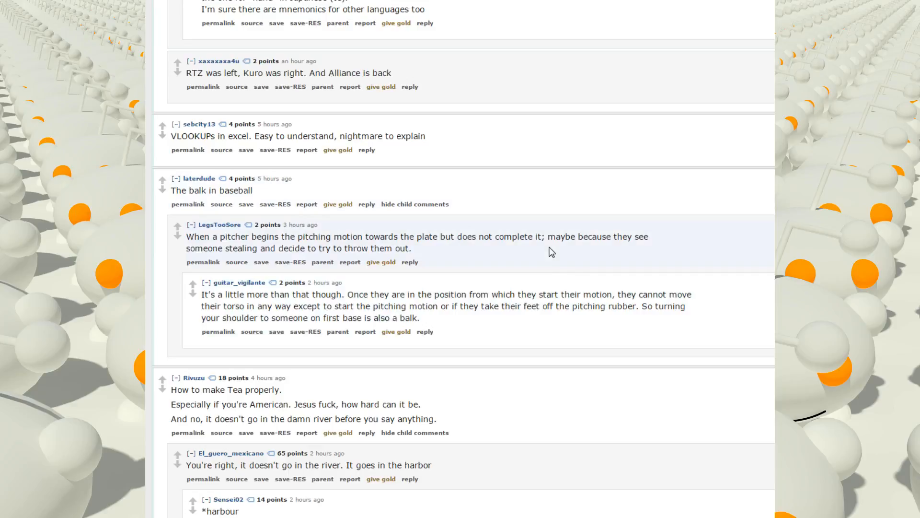
scroll(down, 3)
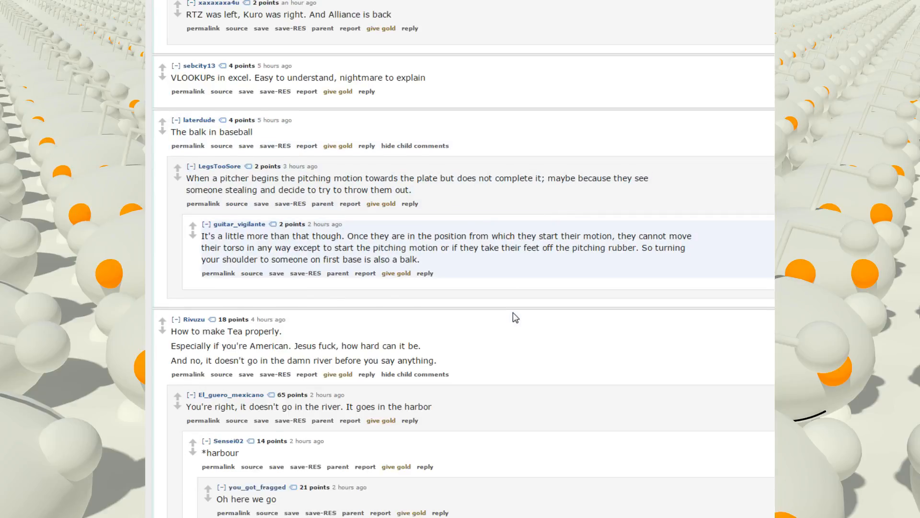
mouse_move(517, 302)
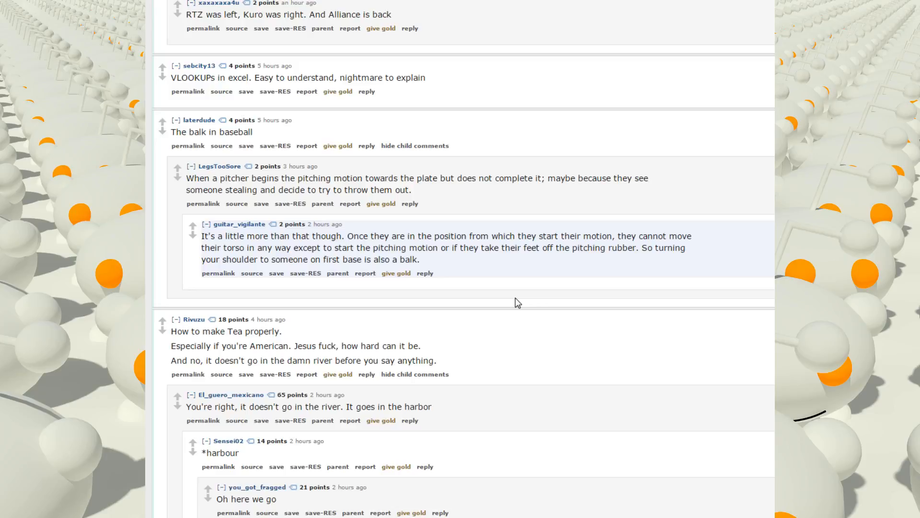
scroll(down, 3)
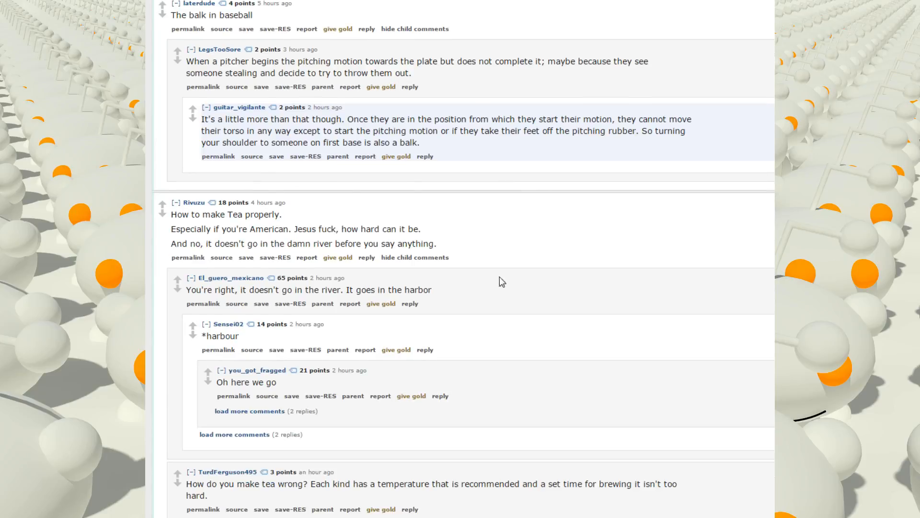
mouse_move(520, 240)
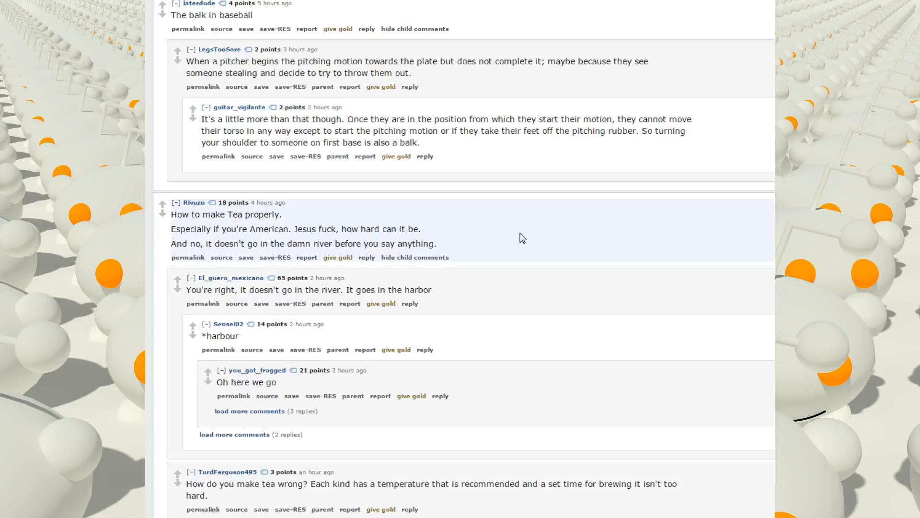
scroll(down, 3)
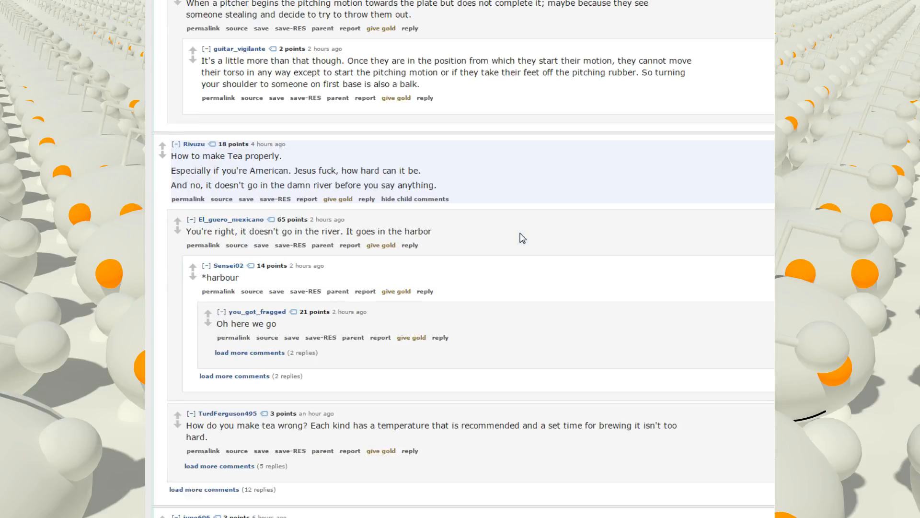
scroll(down, 3)
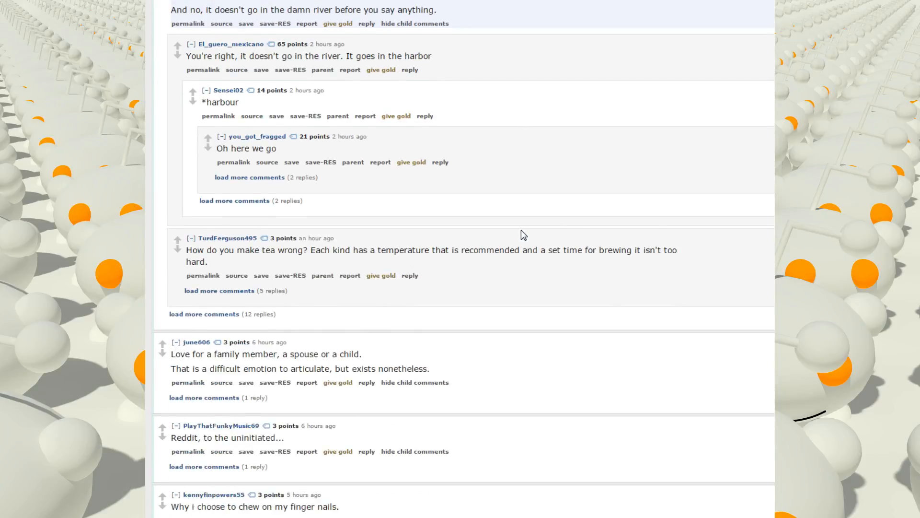
mouse_move(260, 263)
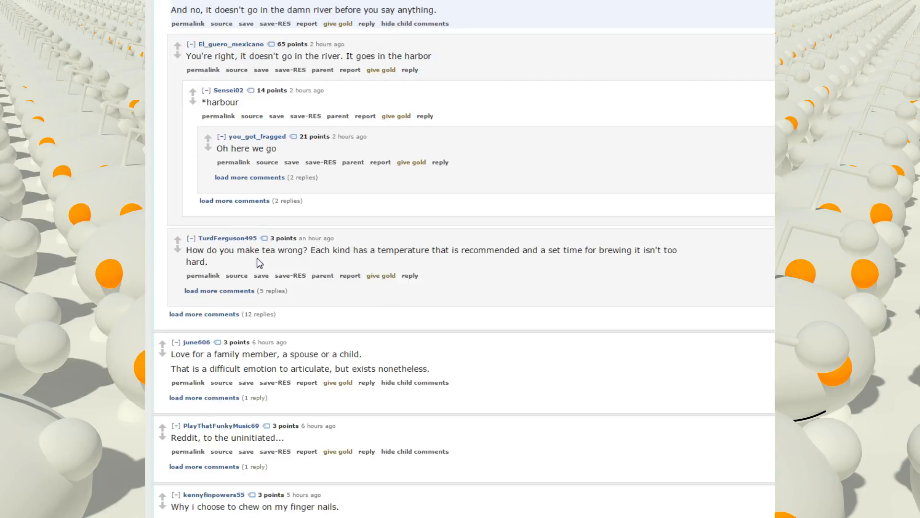
mouse_move(310, 215)
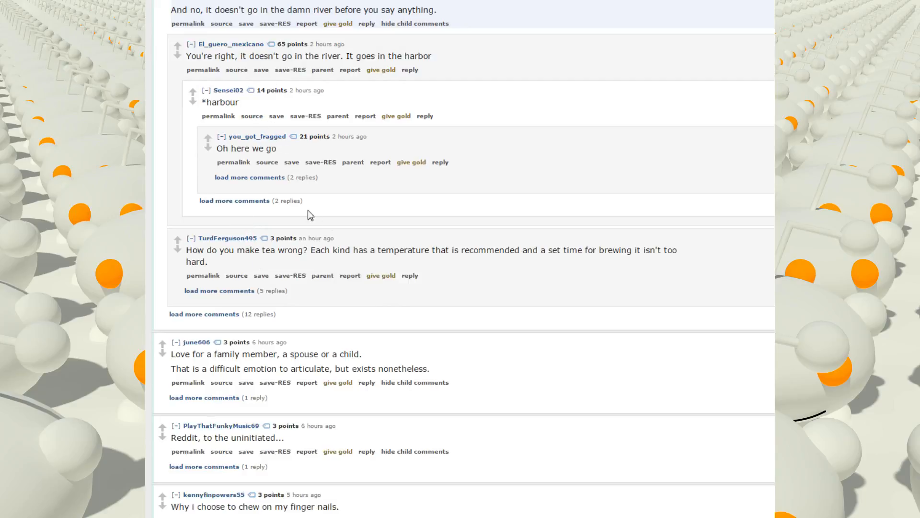
mouse_move(550, 225)
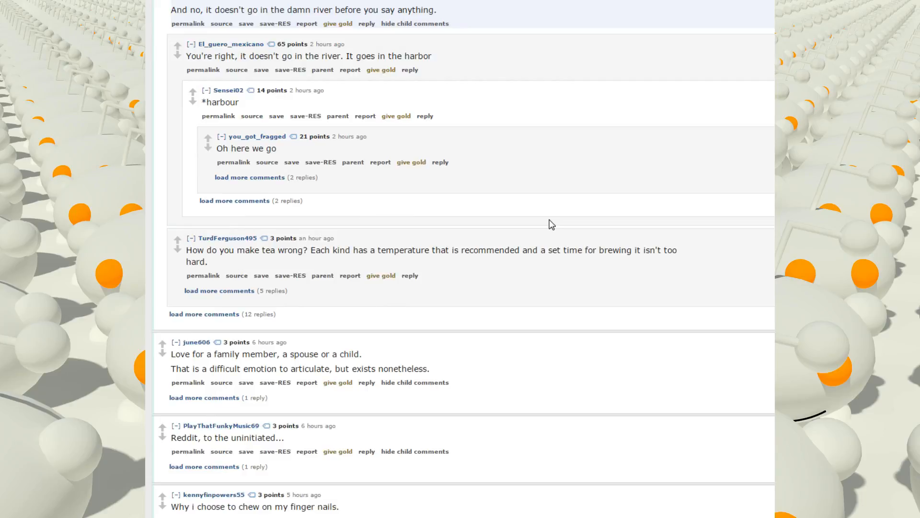
mouse_move(253, 303)
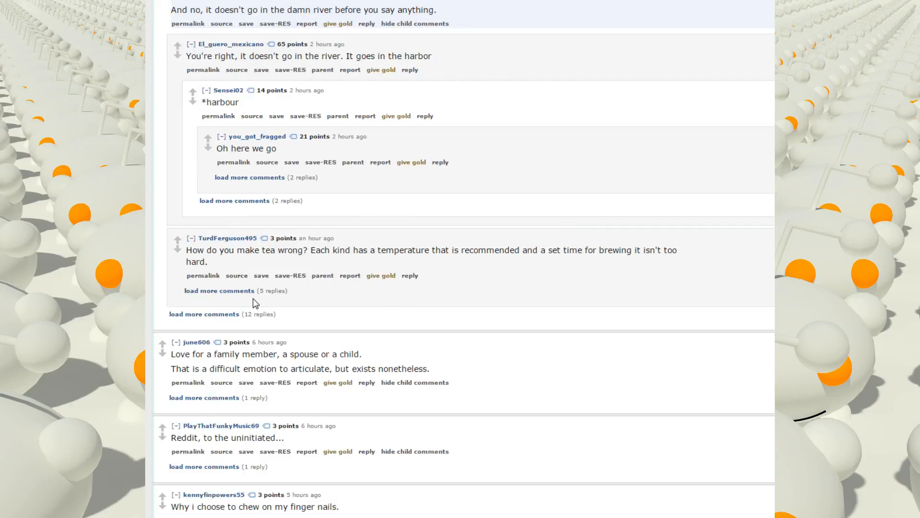
click(219, 290)
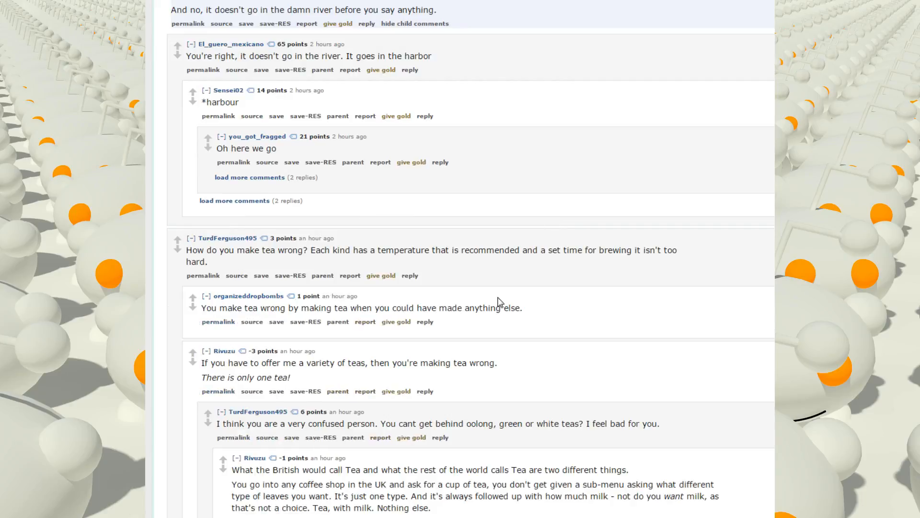
mouse_move(578, 301)
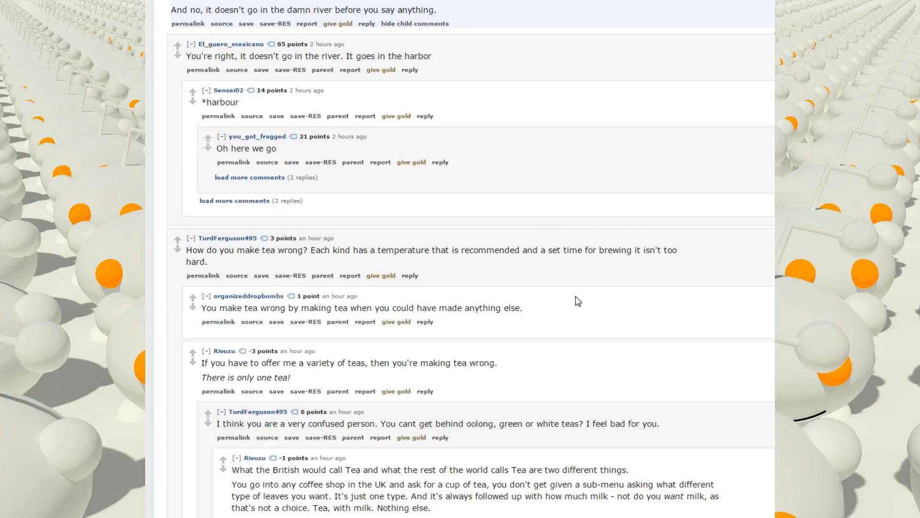
scroll(down, 3)
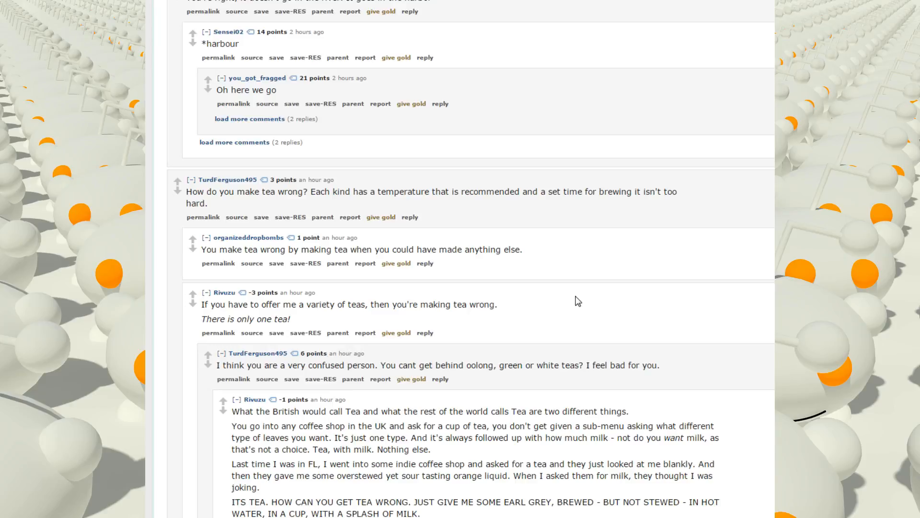
scroll(down, 3)
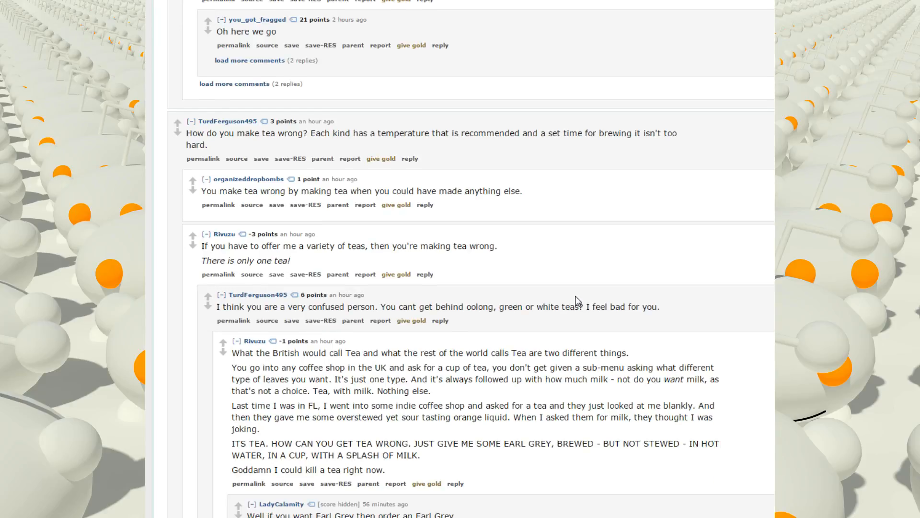
mouse_move(620, 279)
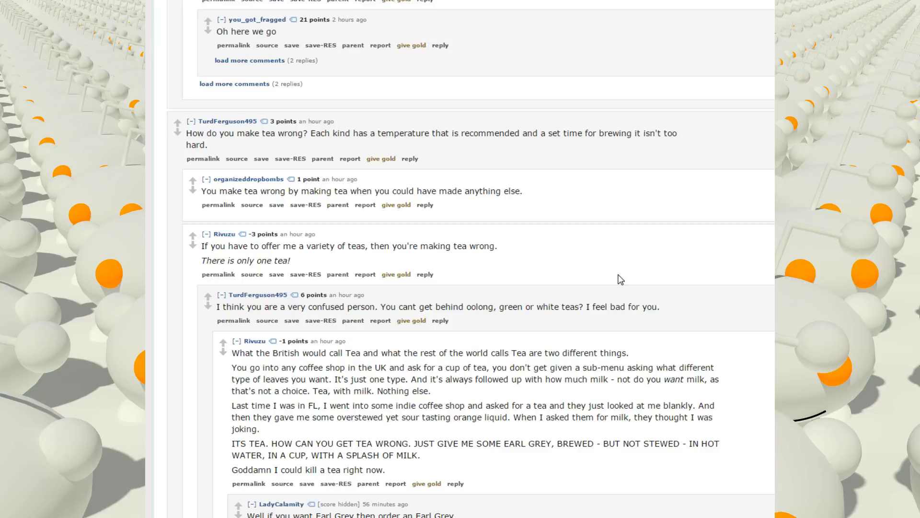
mouse_move(624, 273)
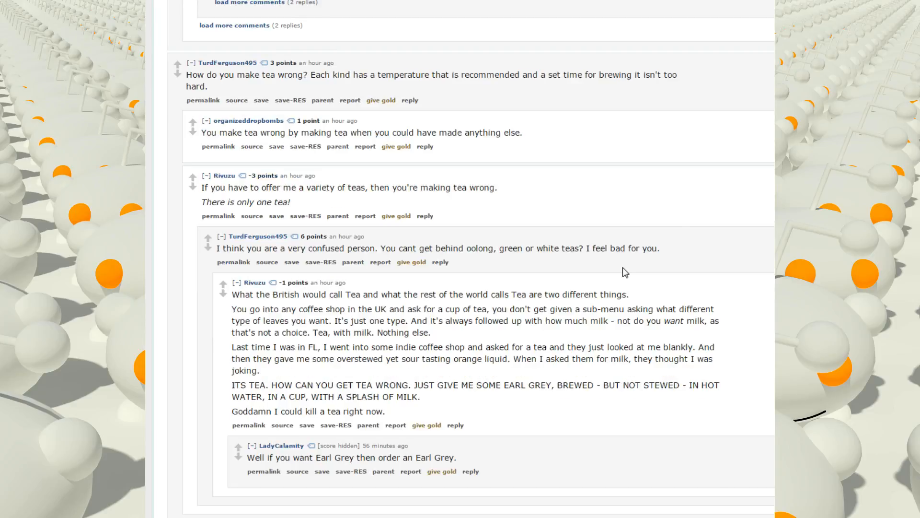
scroll(down, 3)
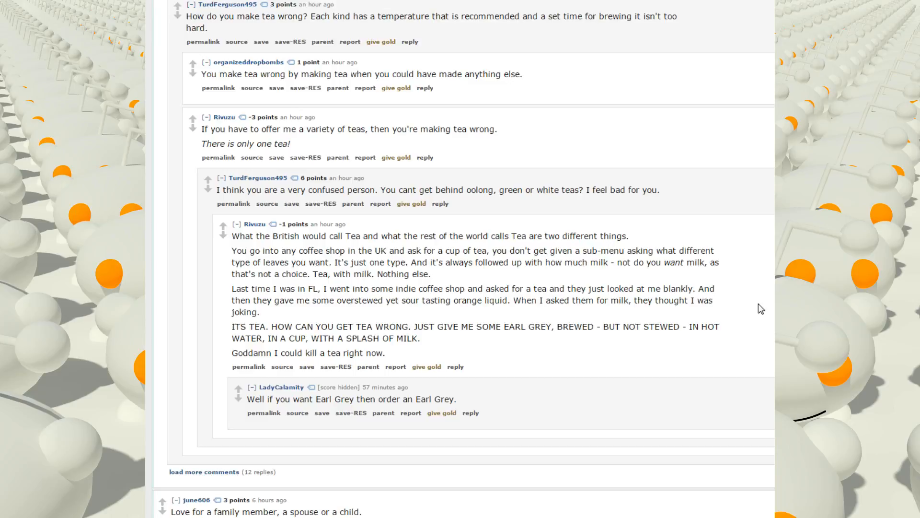
mouse_move(392, 338)
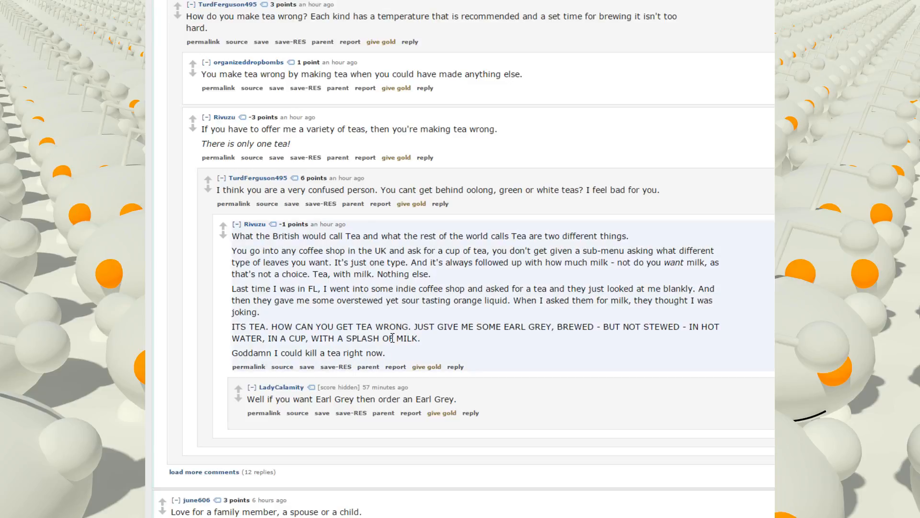
scroll(down, 3)
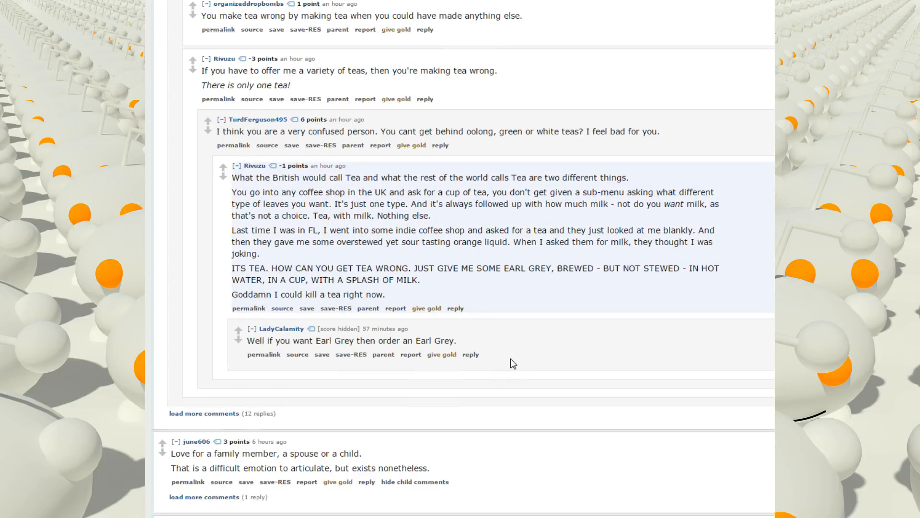
mouse_move(503, 362)
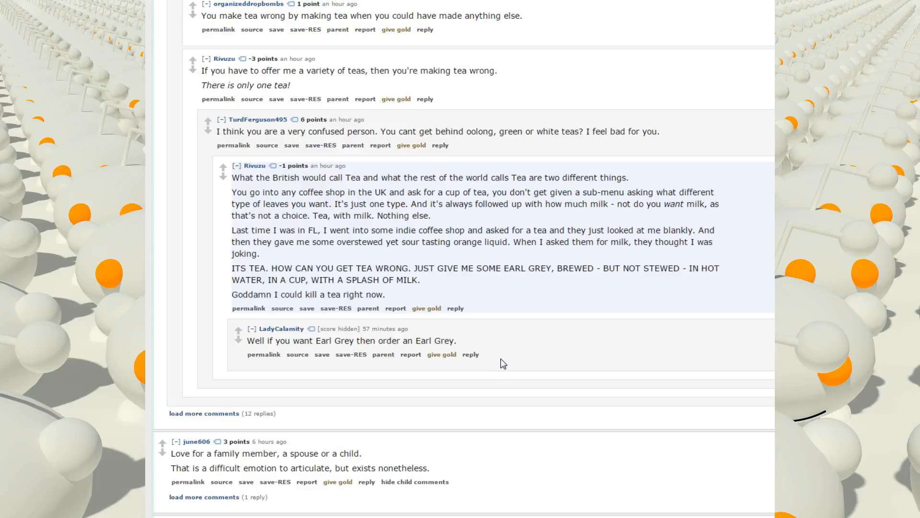
mouse_move(532, 227)
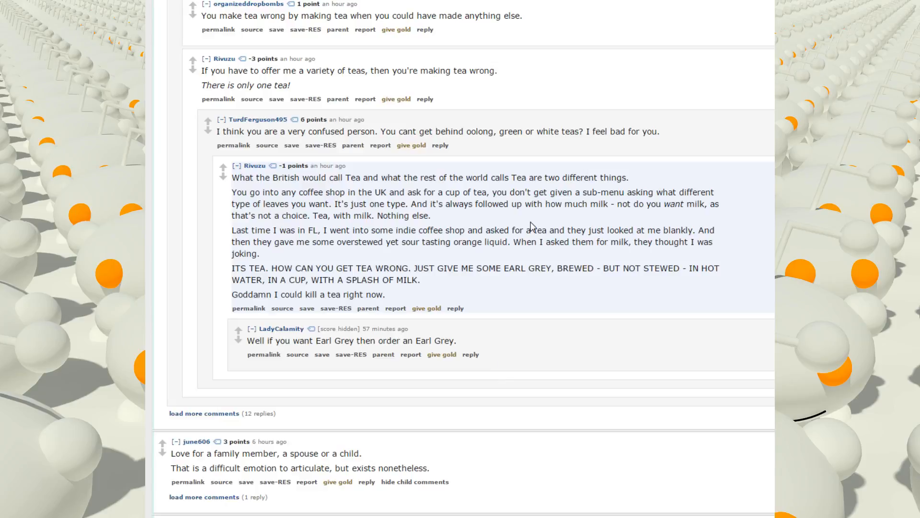
mouse_move(533, 307)
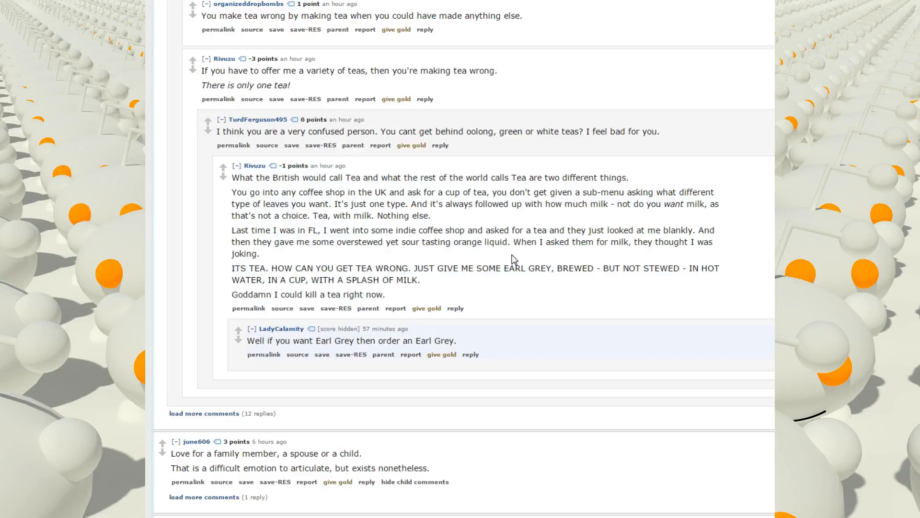
scroll(up, 3)
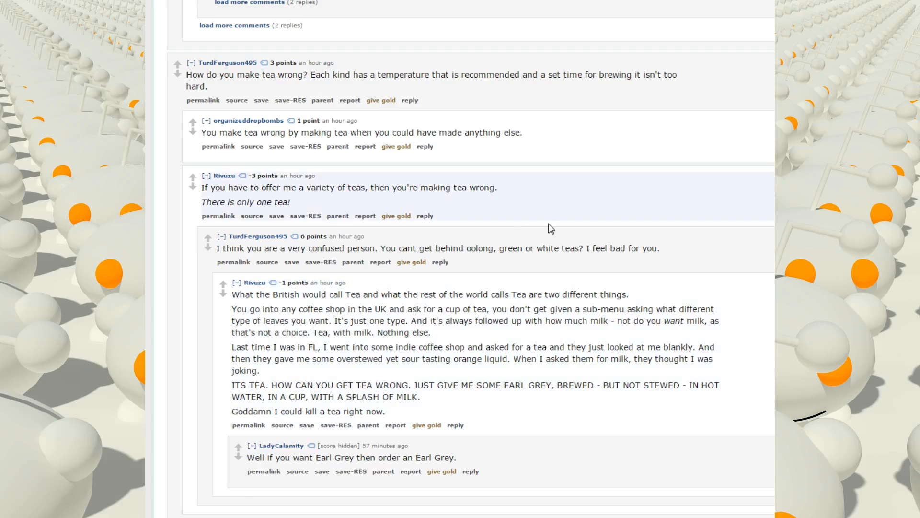
Expand the single hidden reply under the 'Love for a family member' comment and read it.
scroll(down, 3)
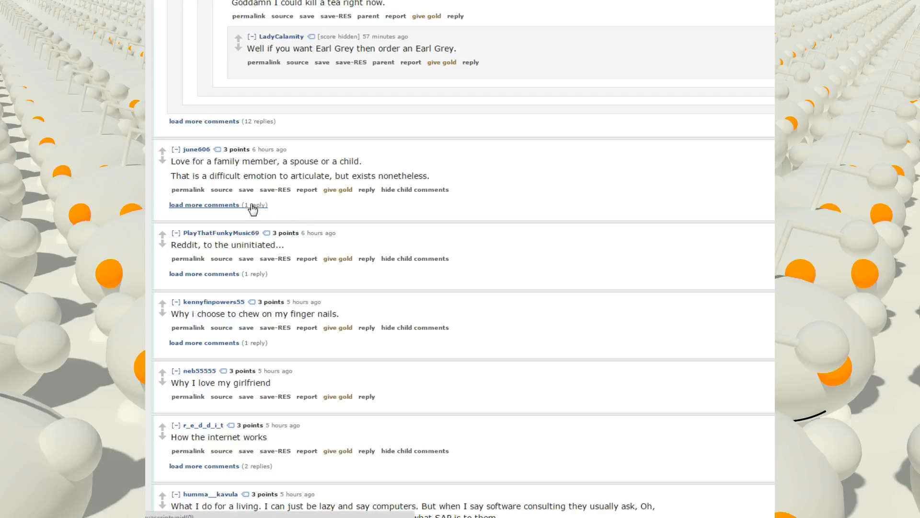
click(204, 205)
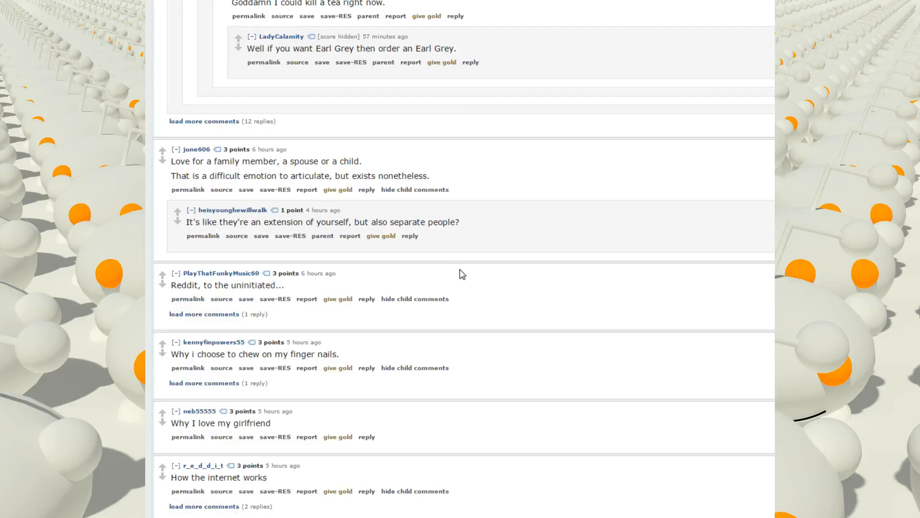
mouse_move(608, 312)
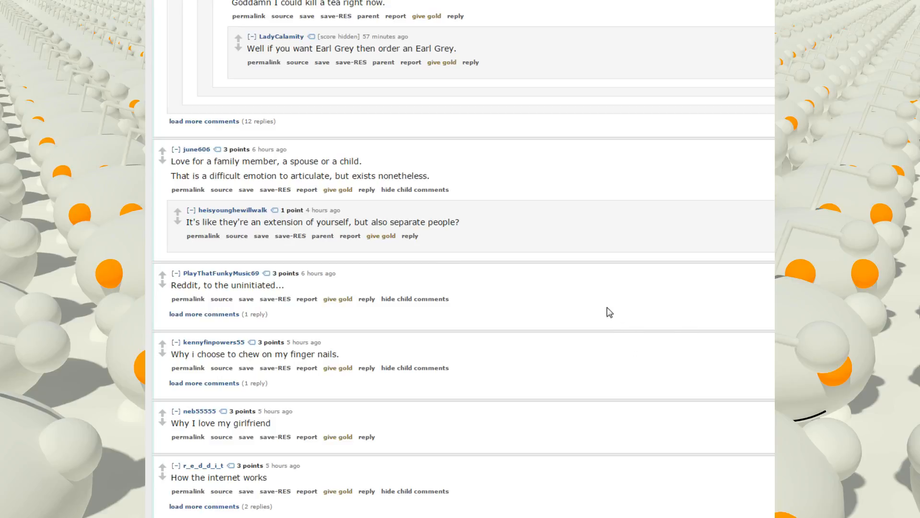
mouse_move(381, 165)
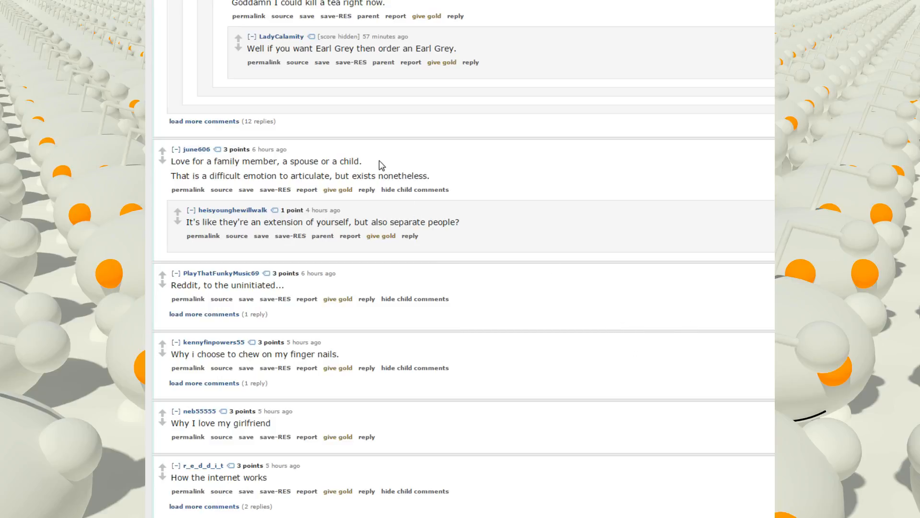
mouse_move(518, 171)
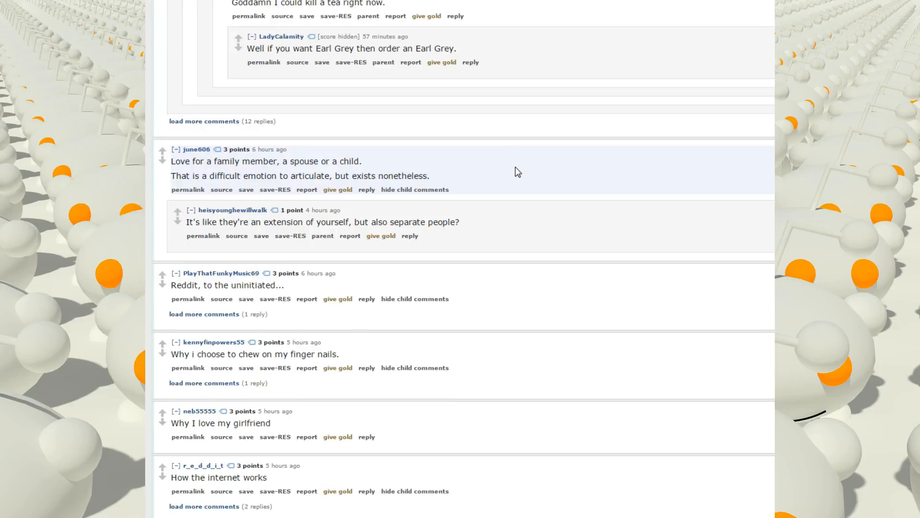
scroll(up, 3)
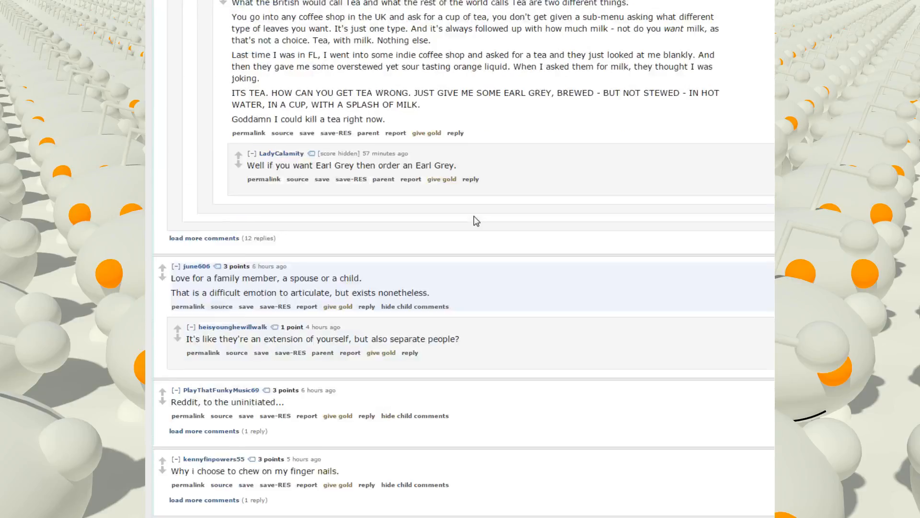
scroll(down, 3)
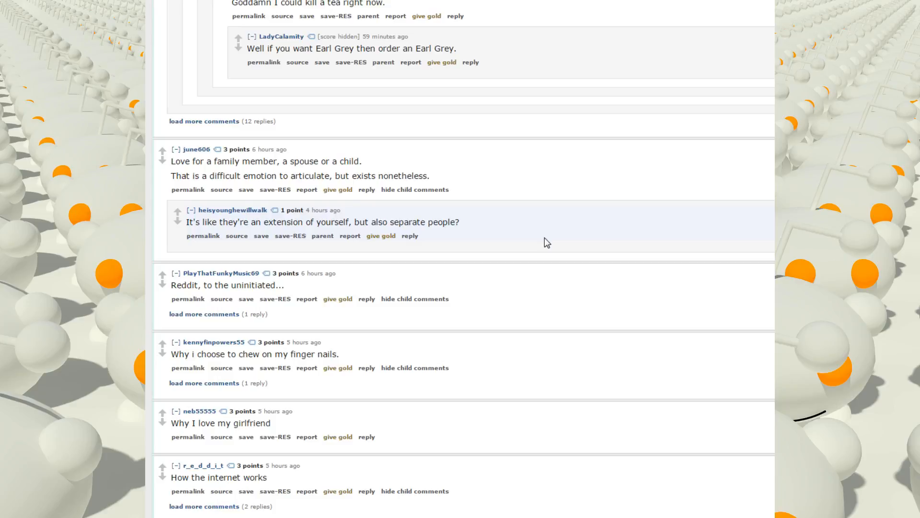
mouse_move(521, 245)
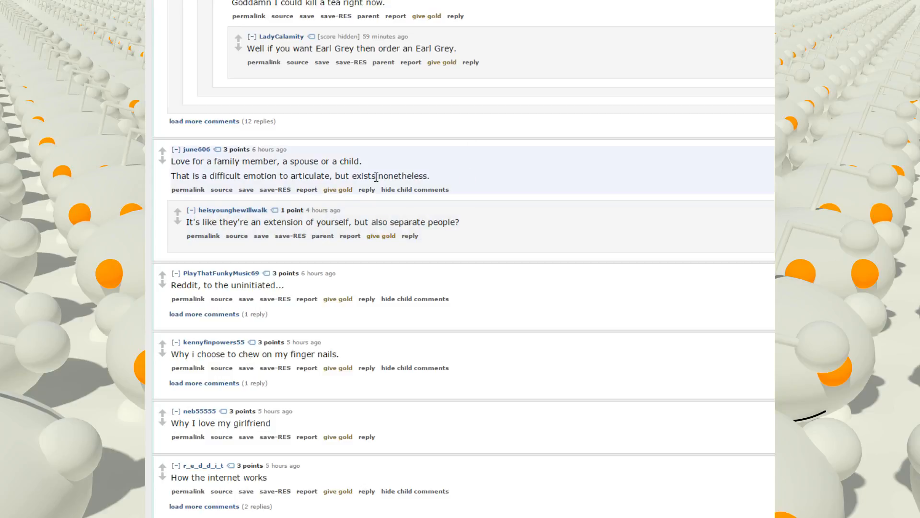
Expand the two hidden replies under 'How the internet works' and read on to the thread's end.
scroll(down, 3)
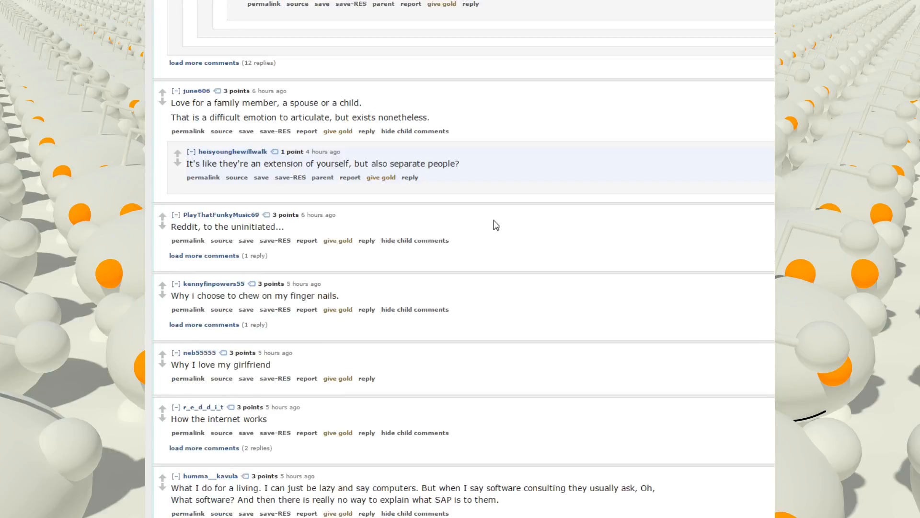
scroll(down, 3)
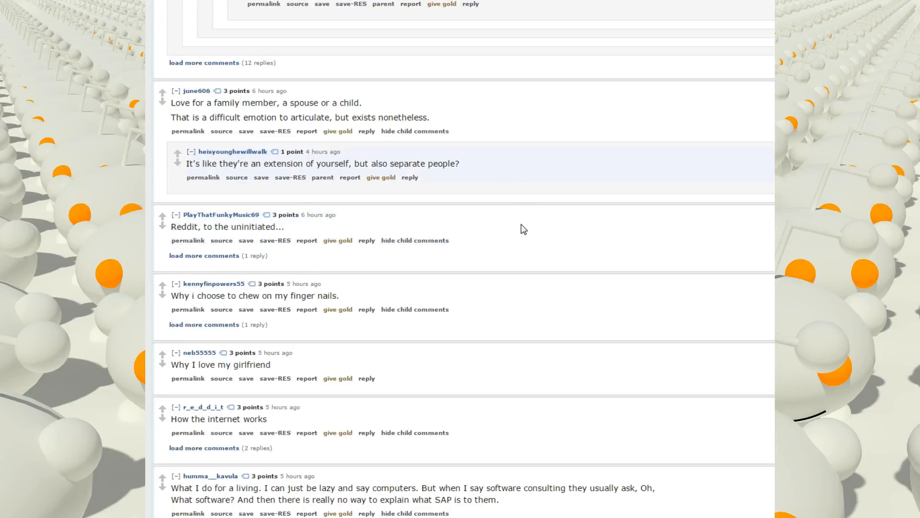
scroll(down, 3)
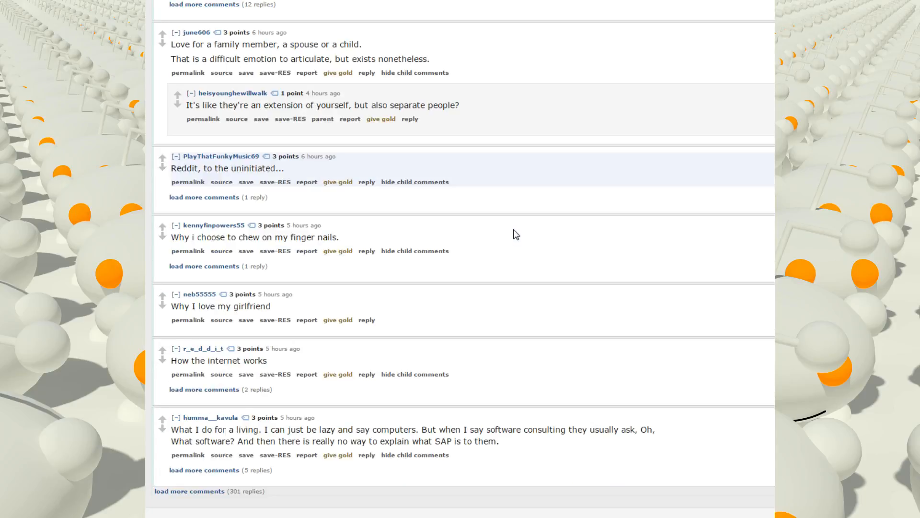
scroll(down, 3)
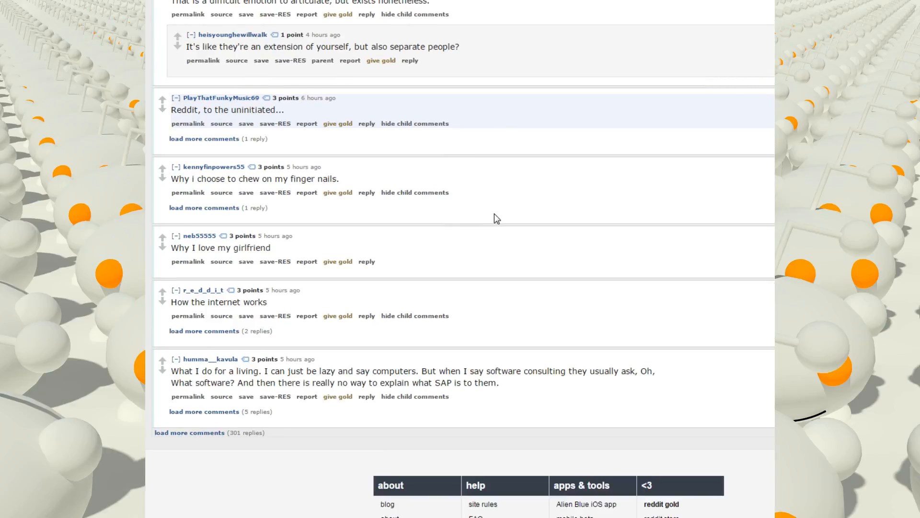
scroll(down, 3)
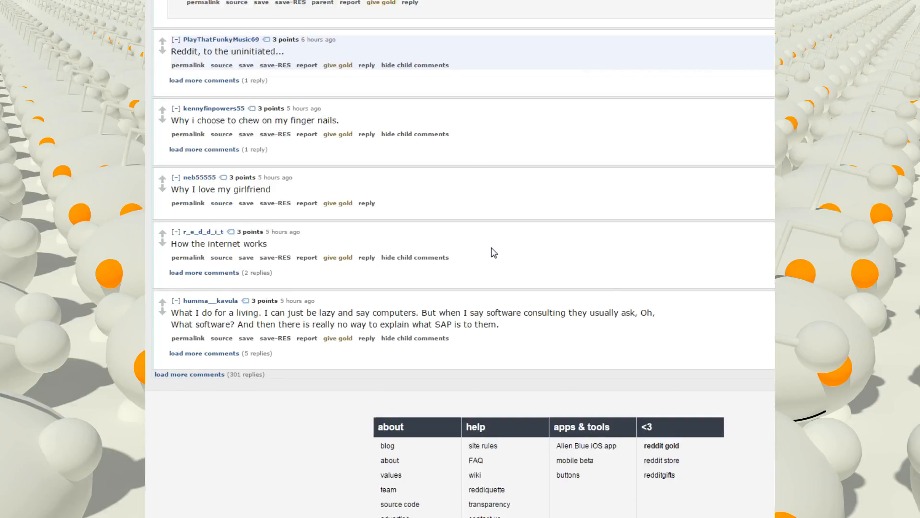
mouse_move(297, 245)
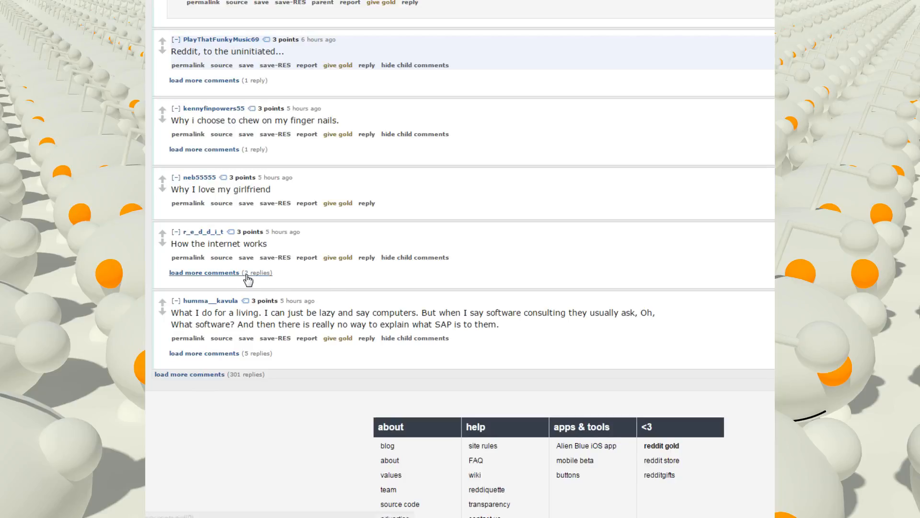
click(205, 272)
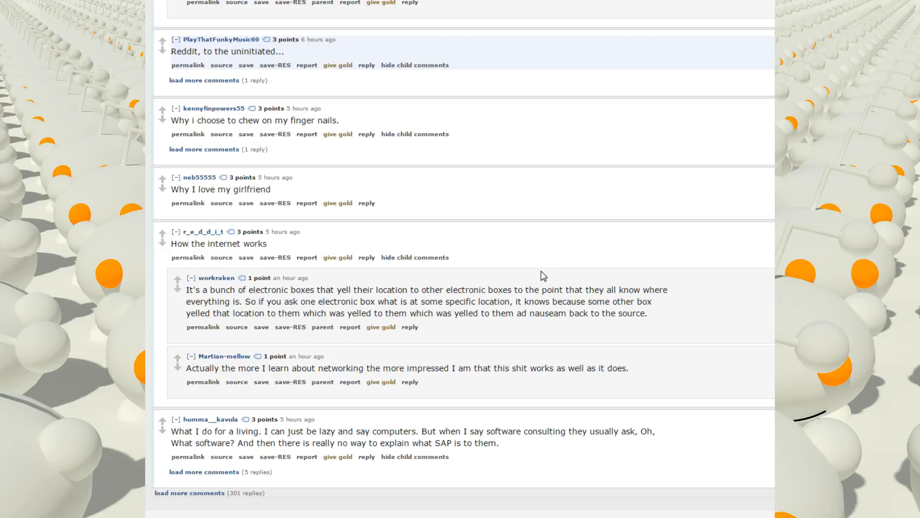
scroll(down, 3)
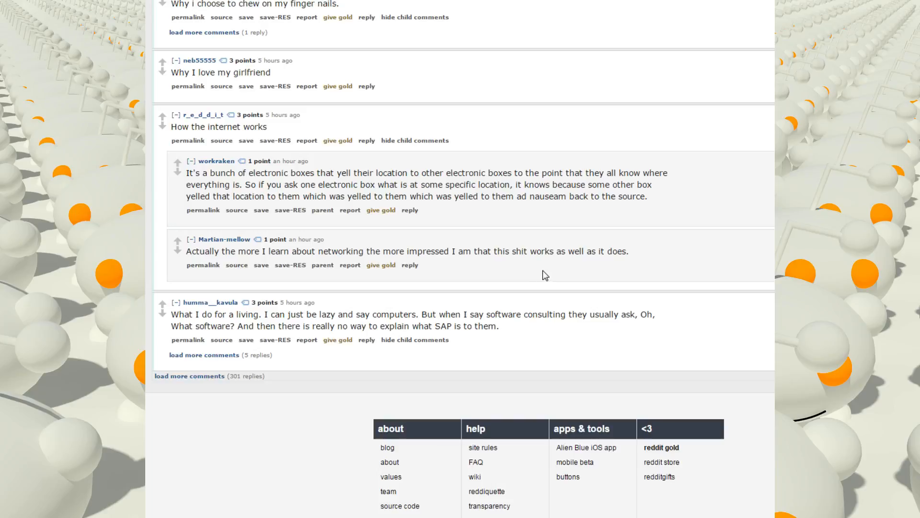
scroll(down, 3)
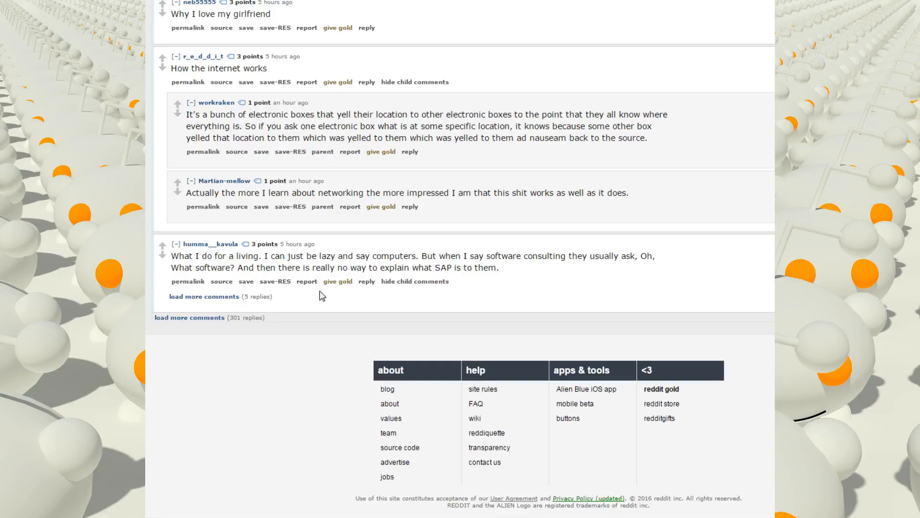
Expand the five hidden SAP replies about t-codes and read through them.
click(204, 296)
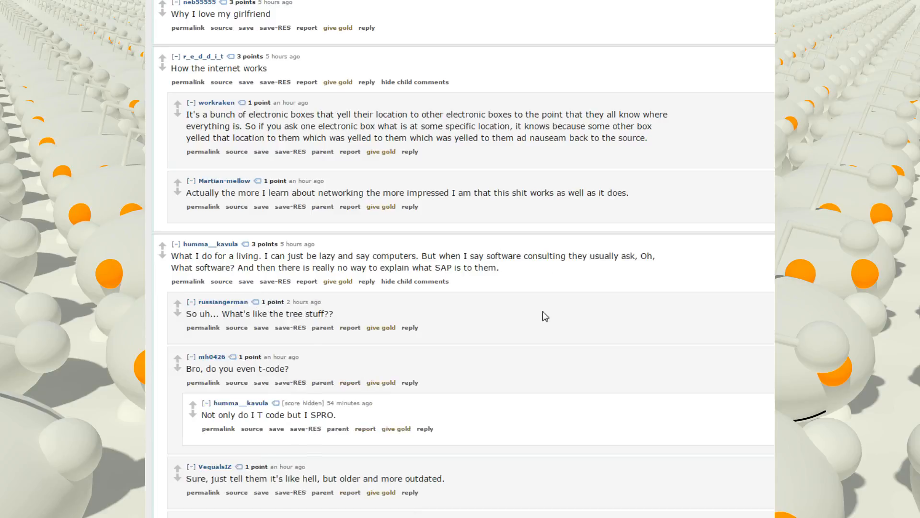
scroll(down, 3)
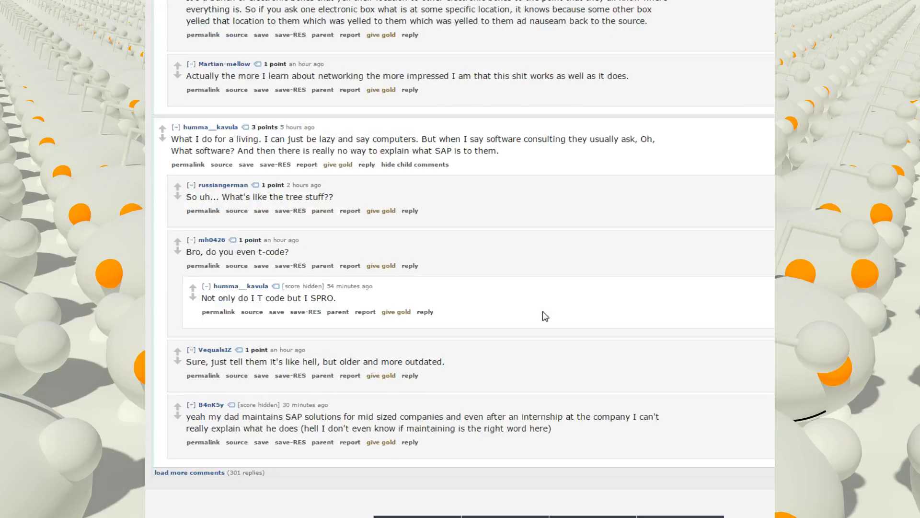
scroll(up, 3)
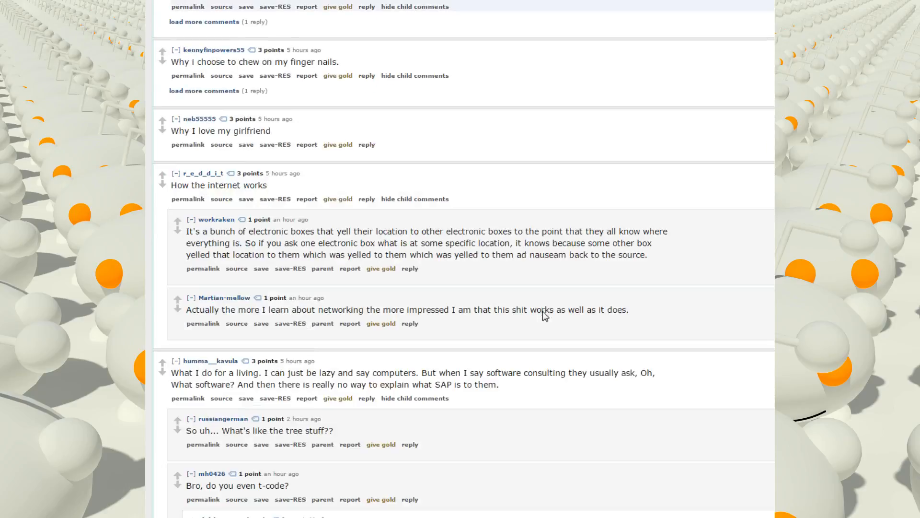
scroll(down, 3)
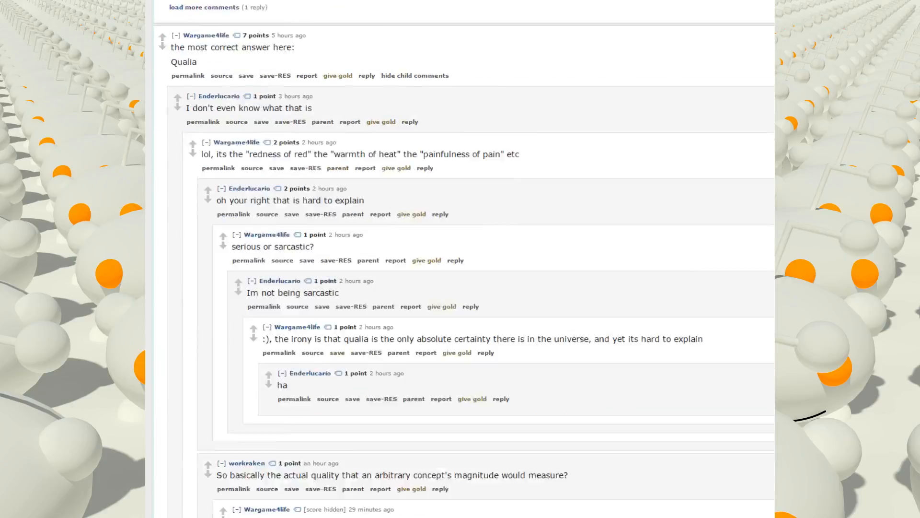
Scroll back to the very top so the AskReddit question and first 'Colors' answer show.
scroll(up, 3)
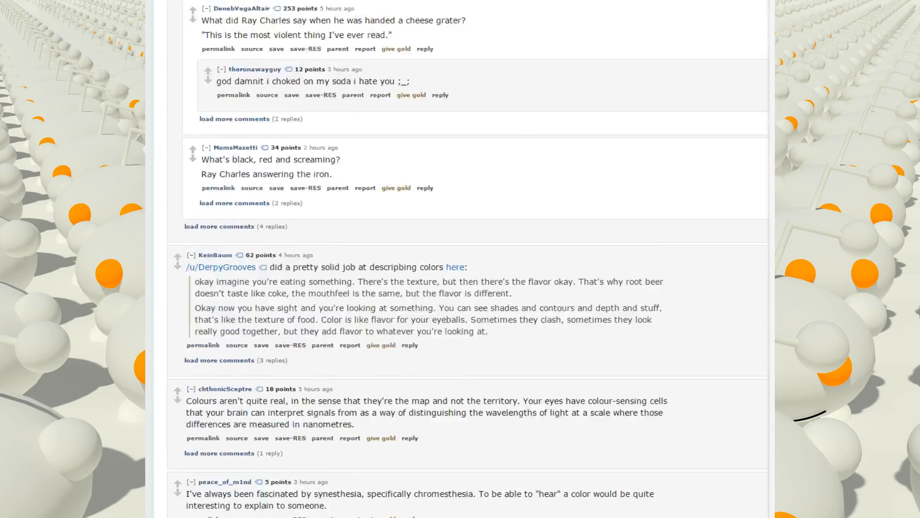
scroll(up, 3)
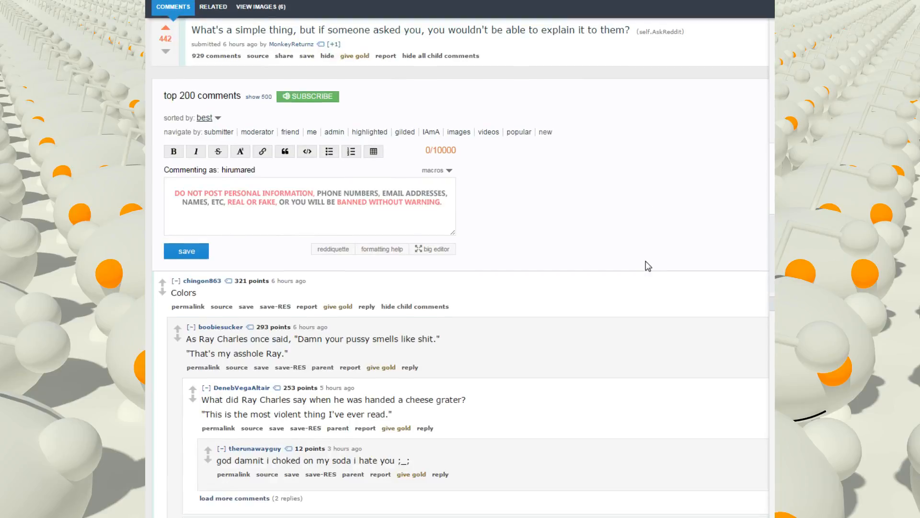
scroll(up, 3)
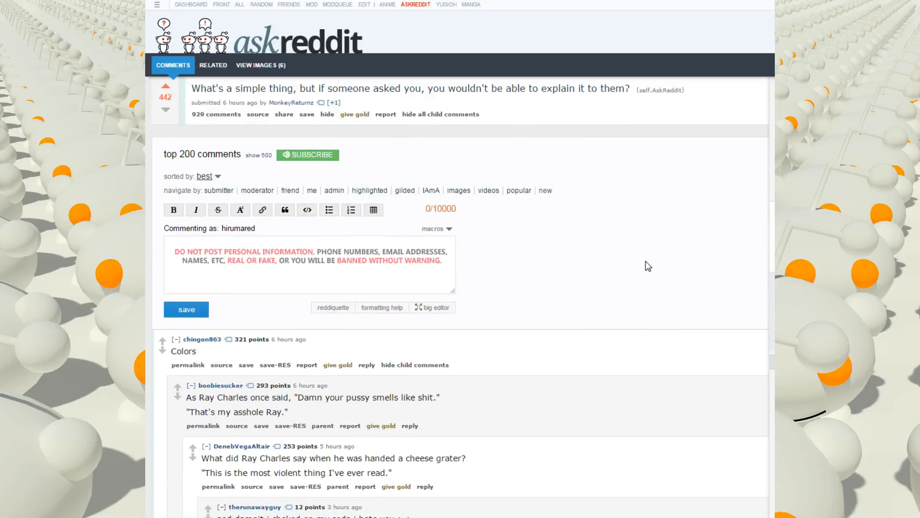
mouse_move(639, 265)
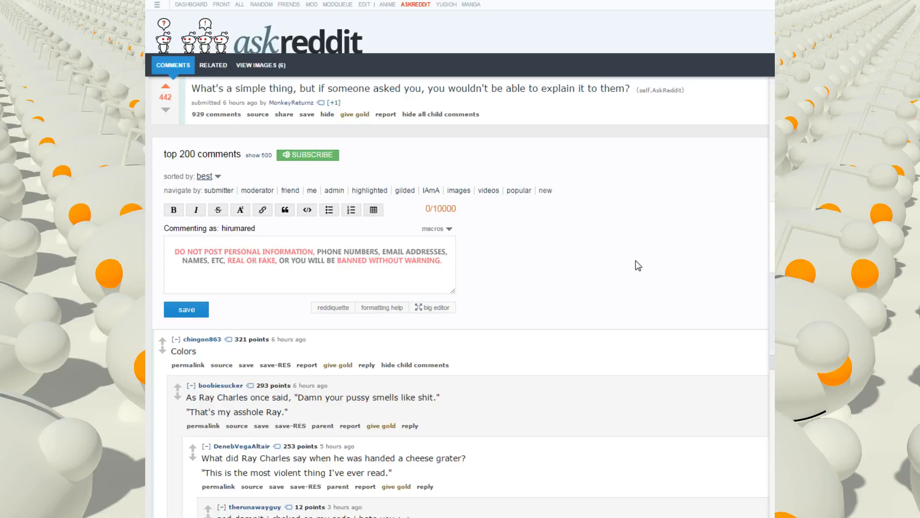